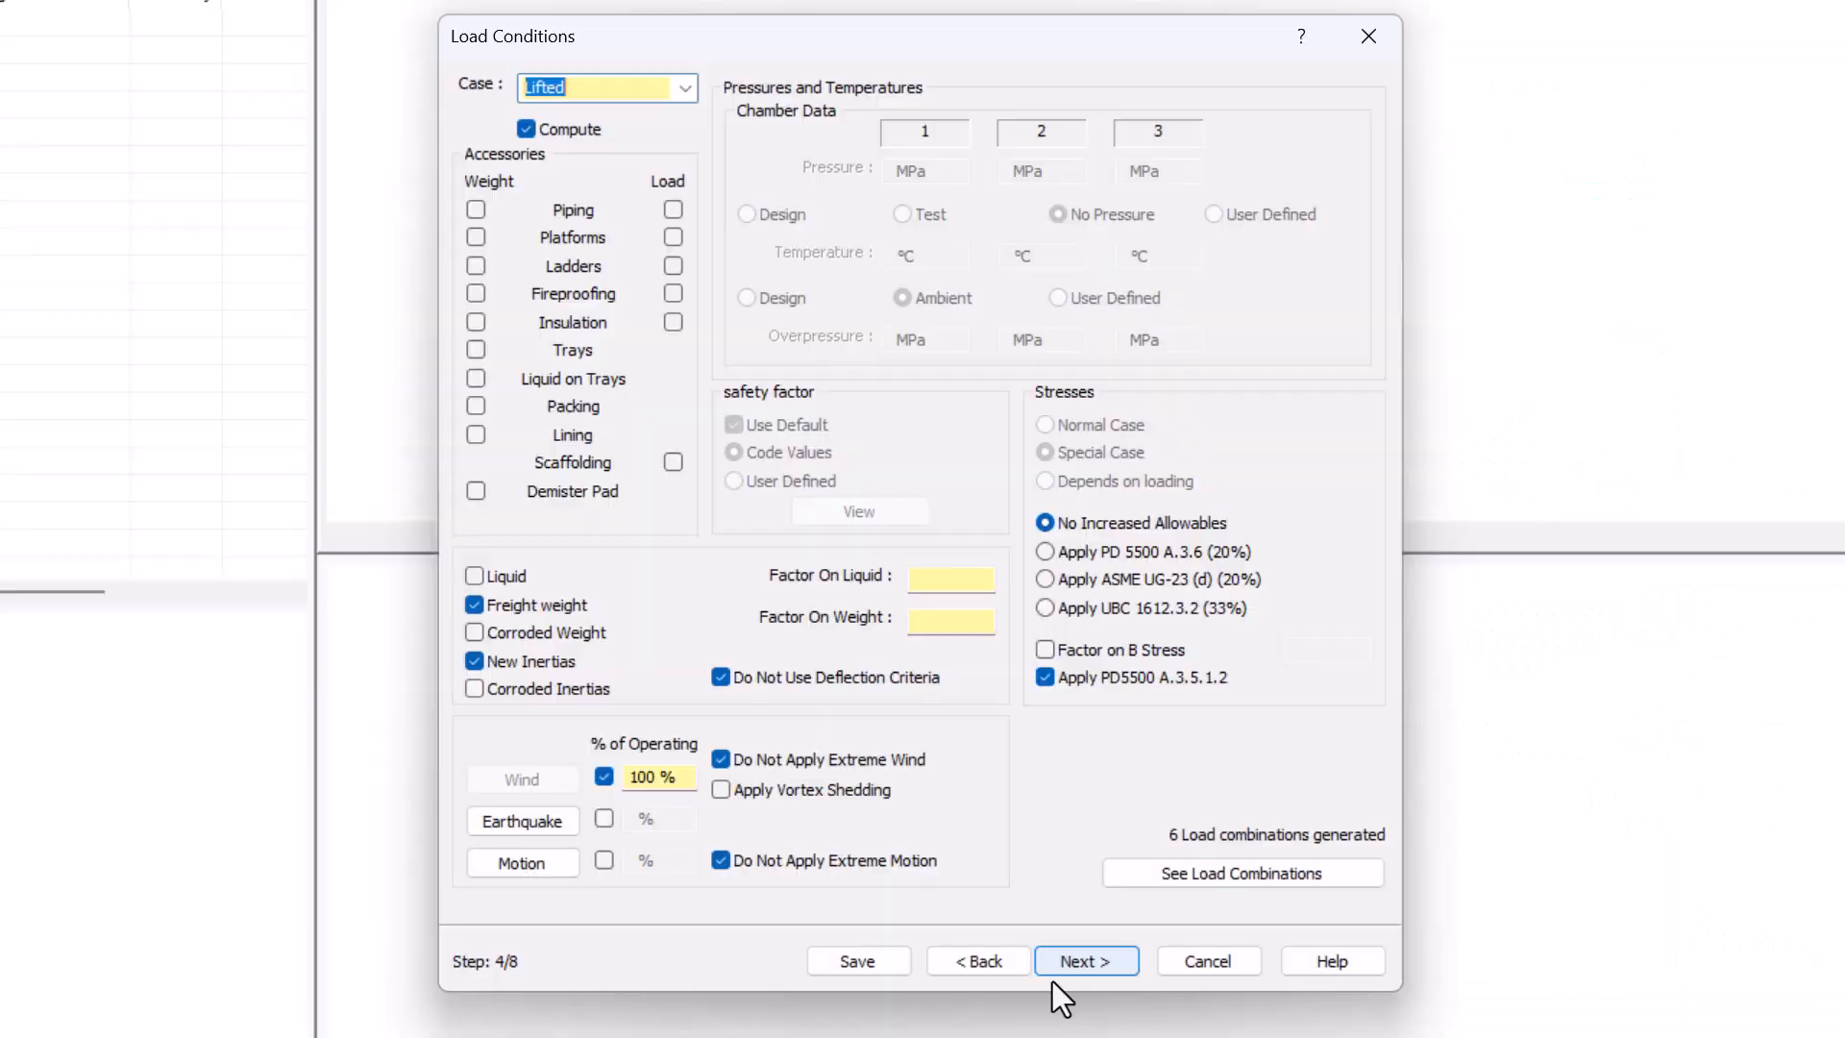
# Advance past the load conditions step to reach the vertical vessel model window
pyautogui.click(1086, 961)
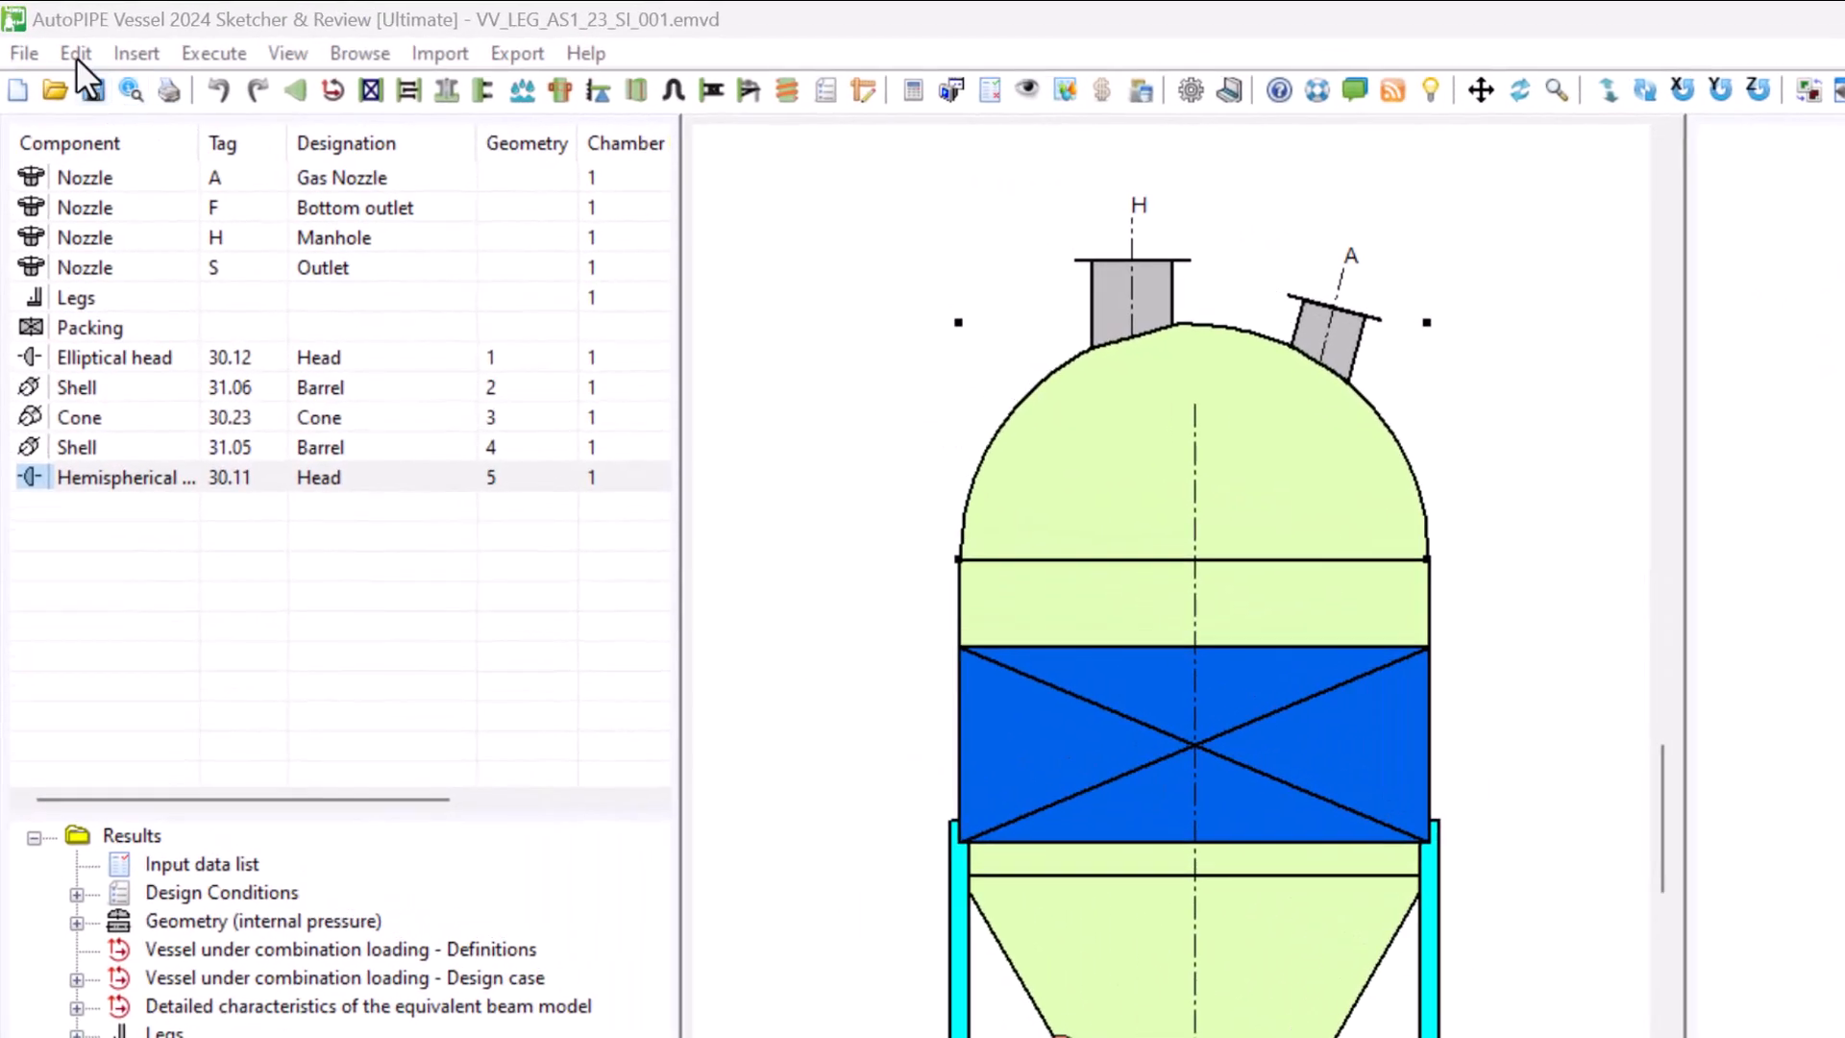
# Inspect the 3D view and close the legged vertical vessel model via the File menu
pyautogui.click(77, 54)
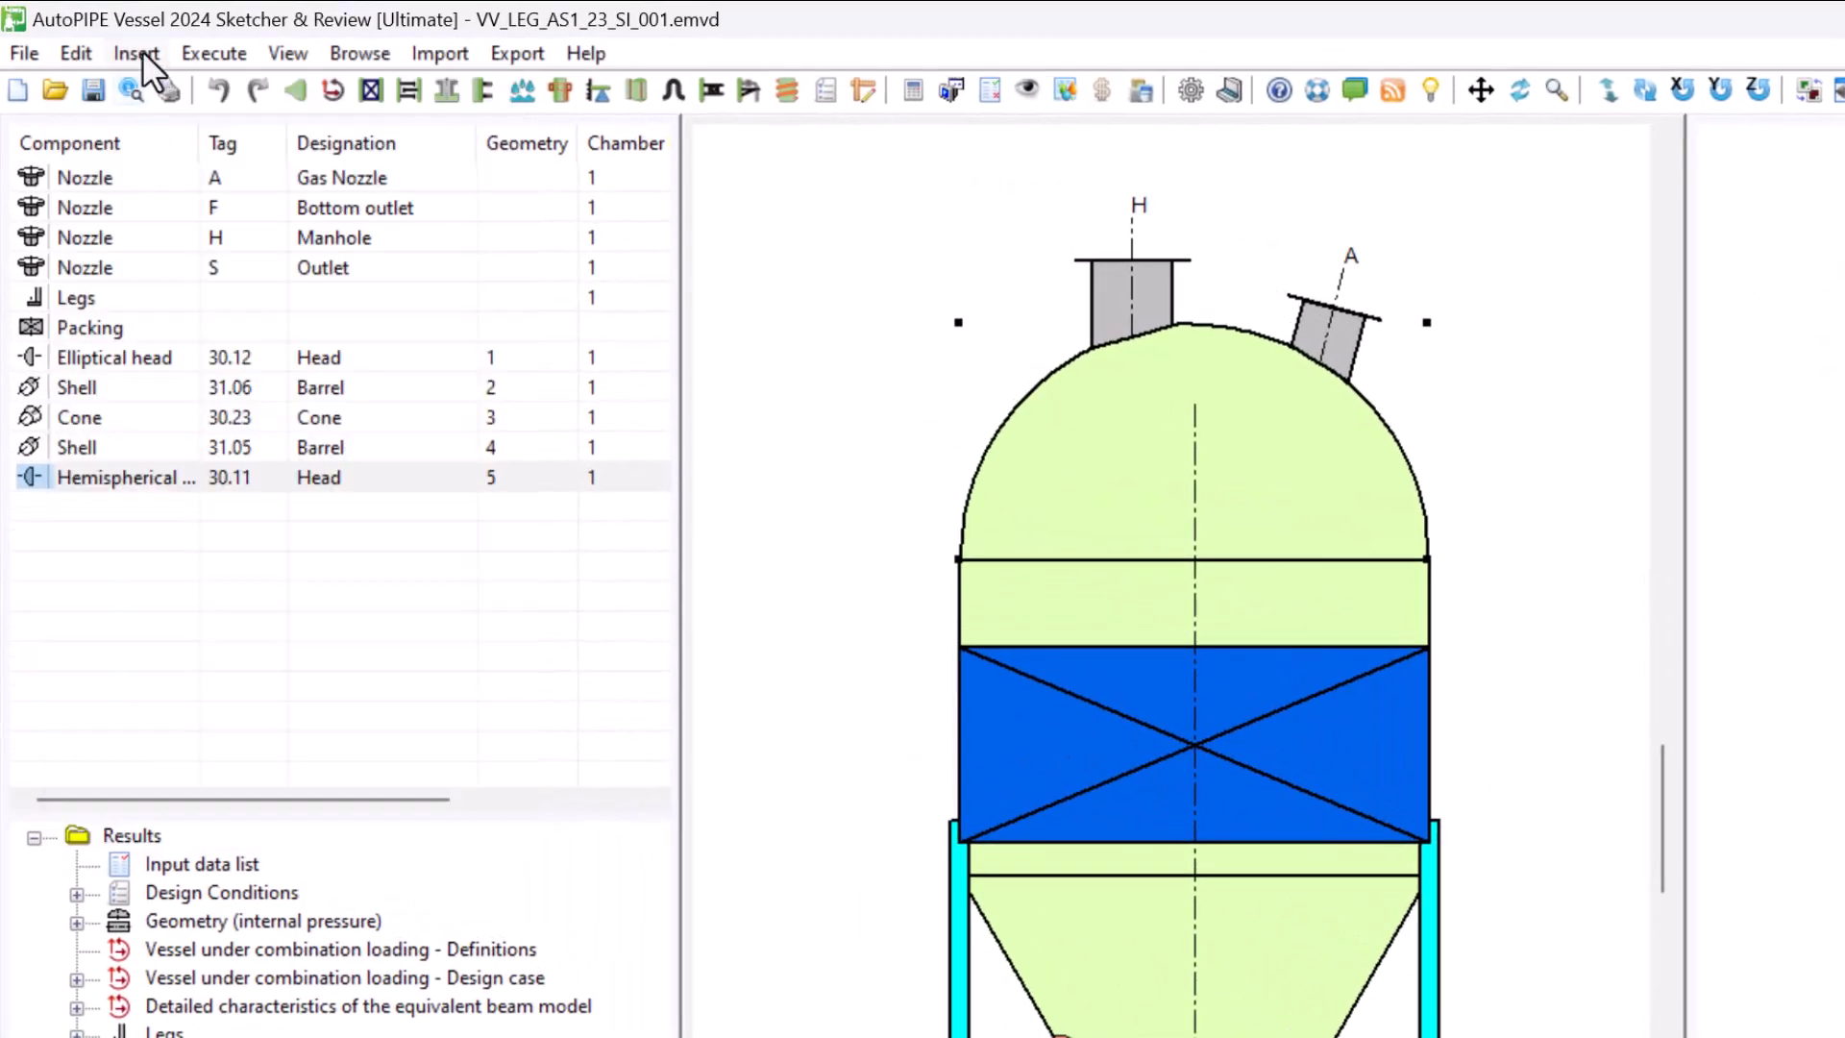
pyautogui.click(137, 54)
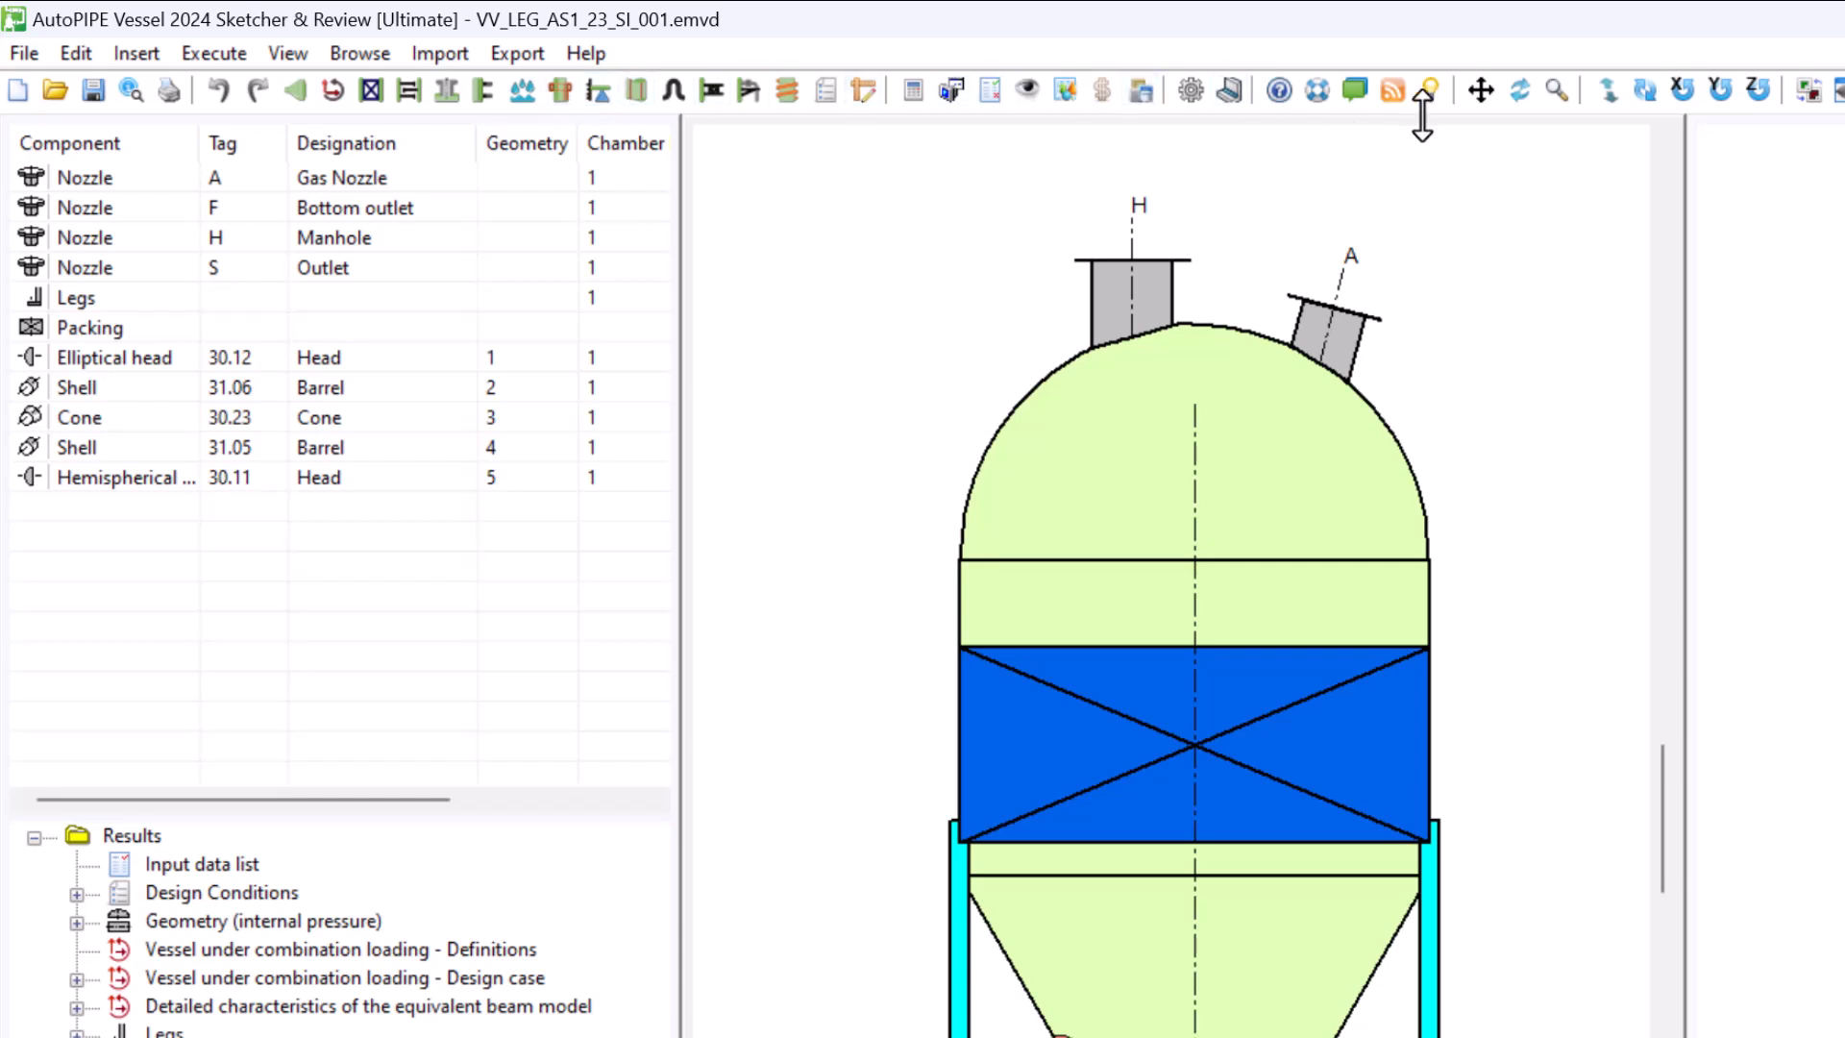
pyautogui.moveTo(1026, 90)
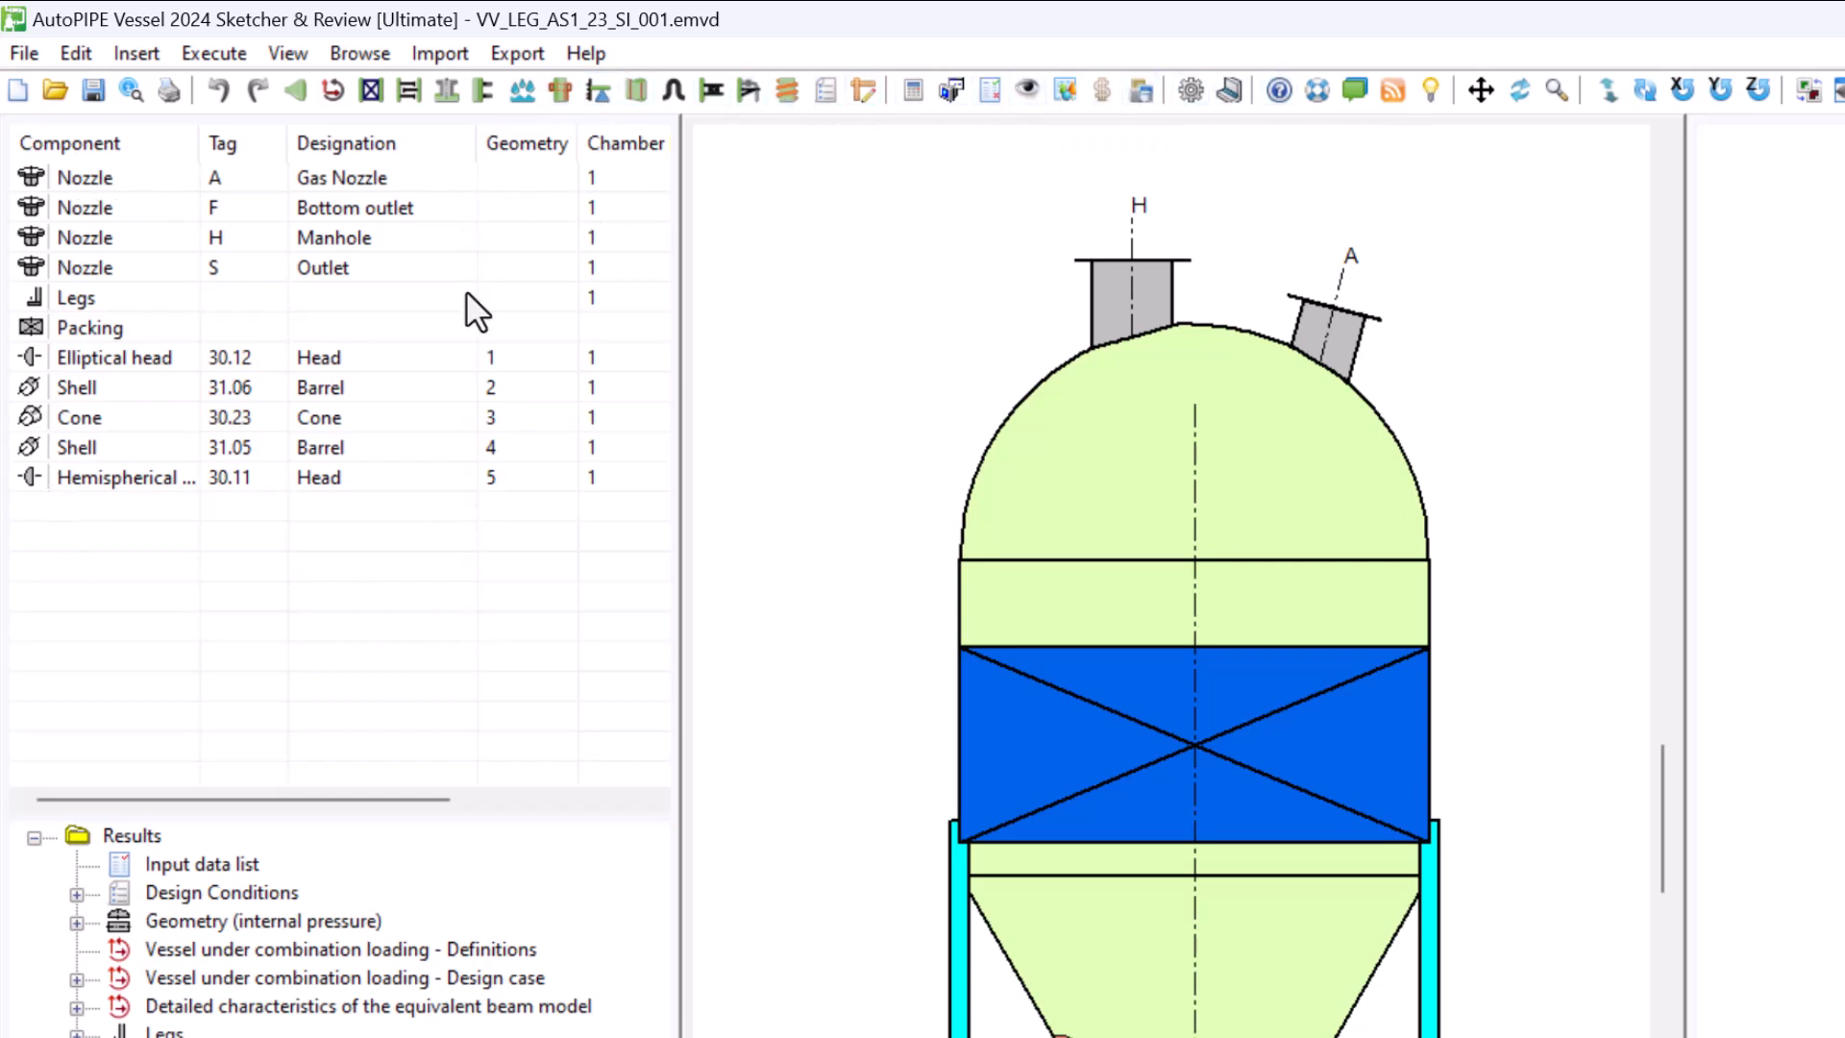
pyautogui.moveTo(415, 563)
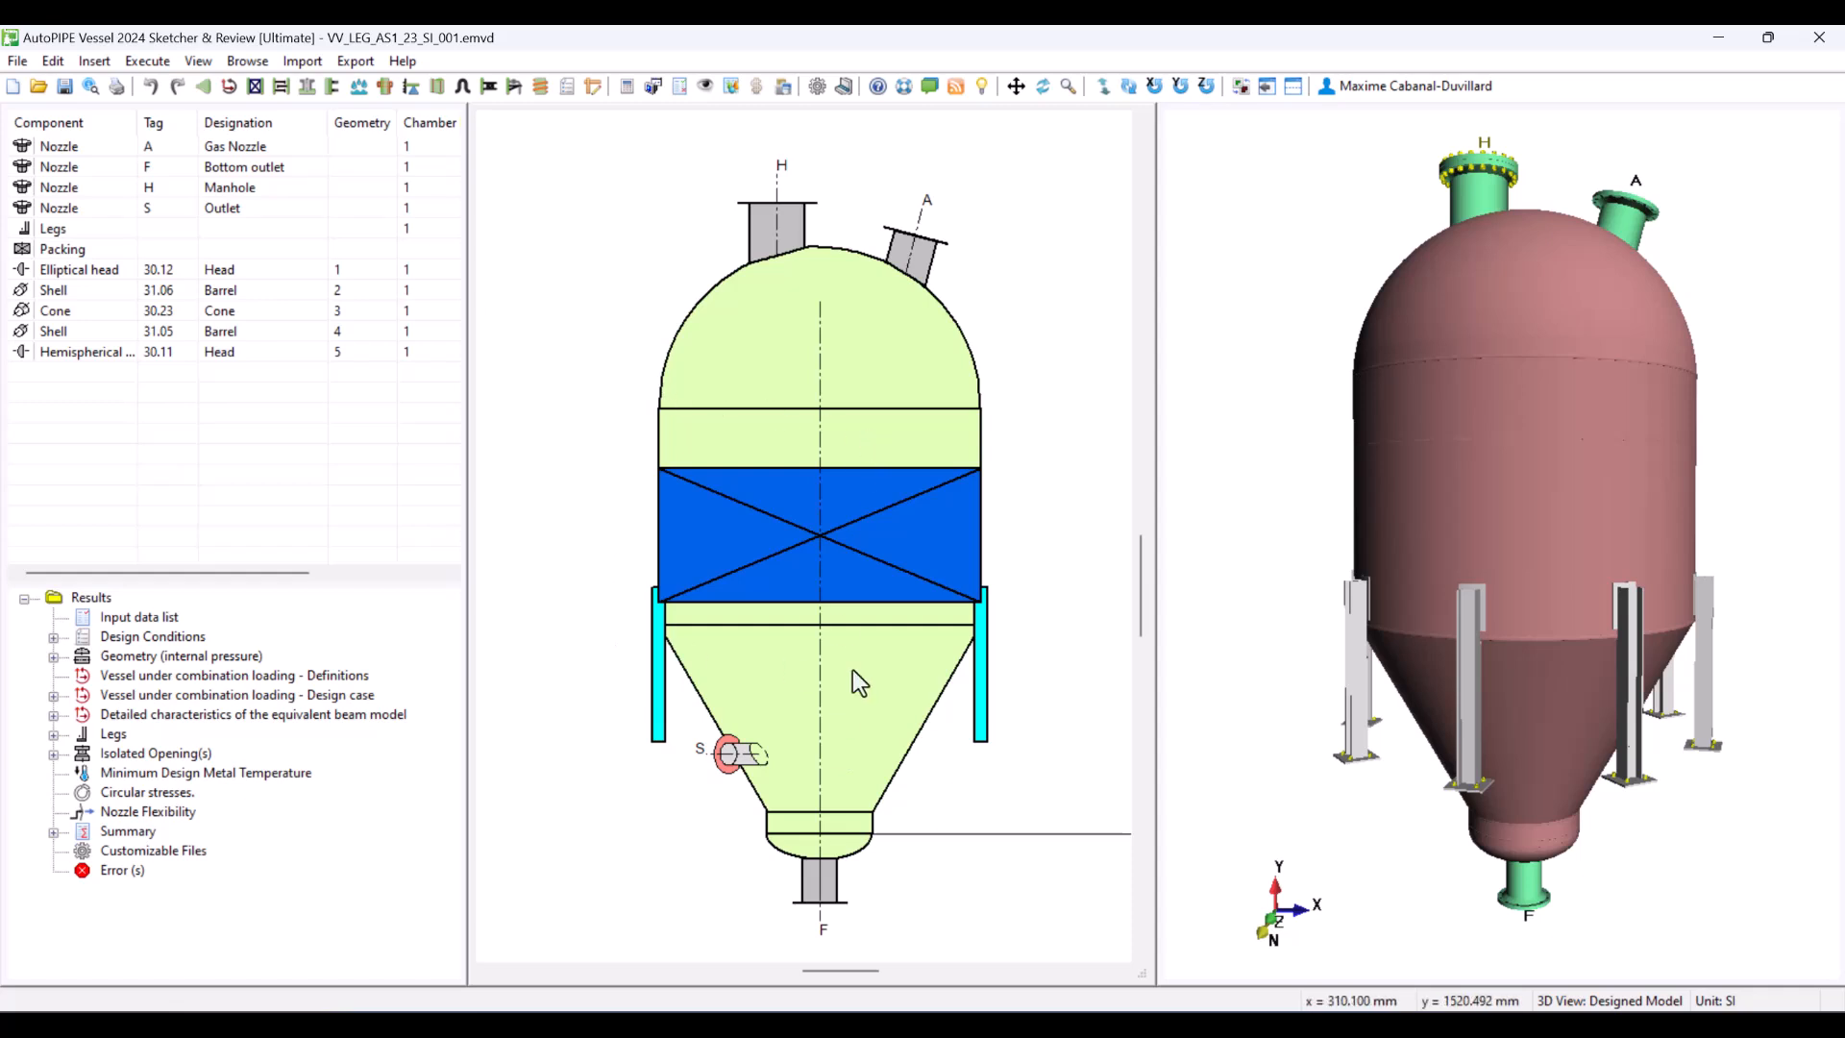
pyautogui.moveTo(1087, 269)
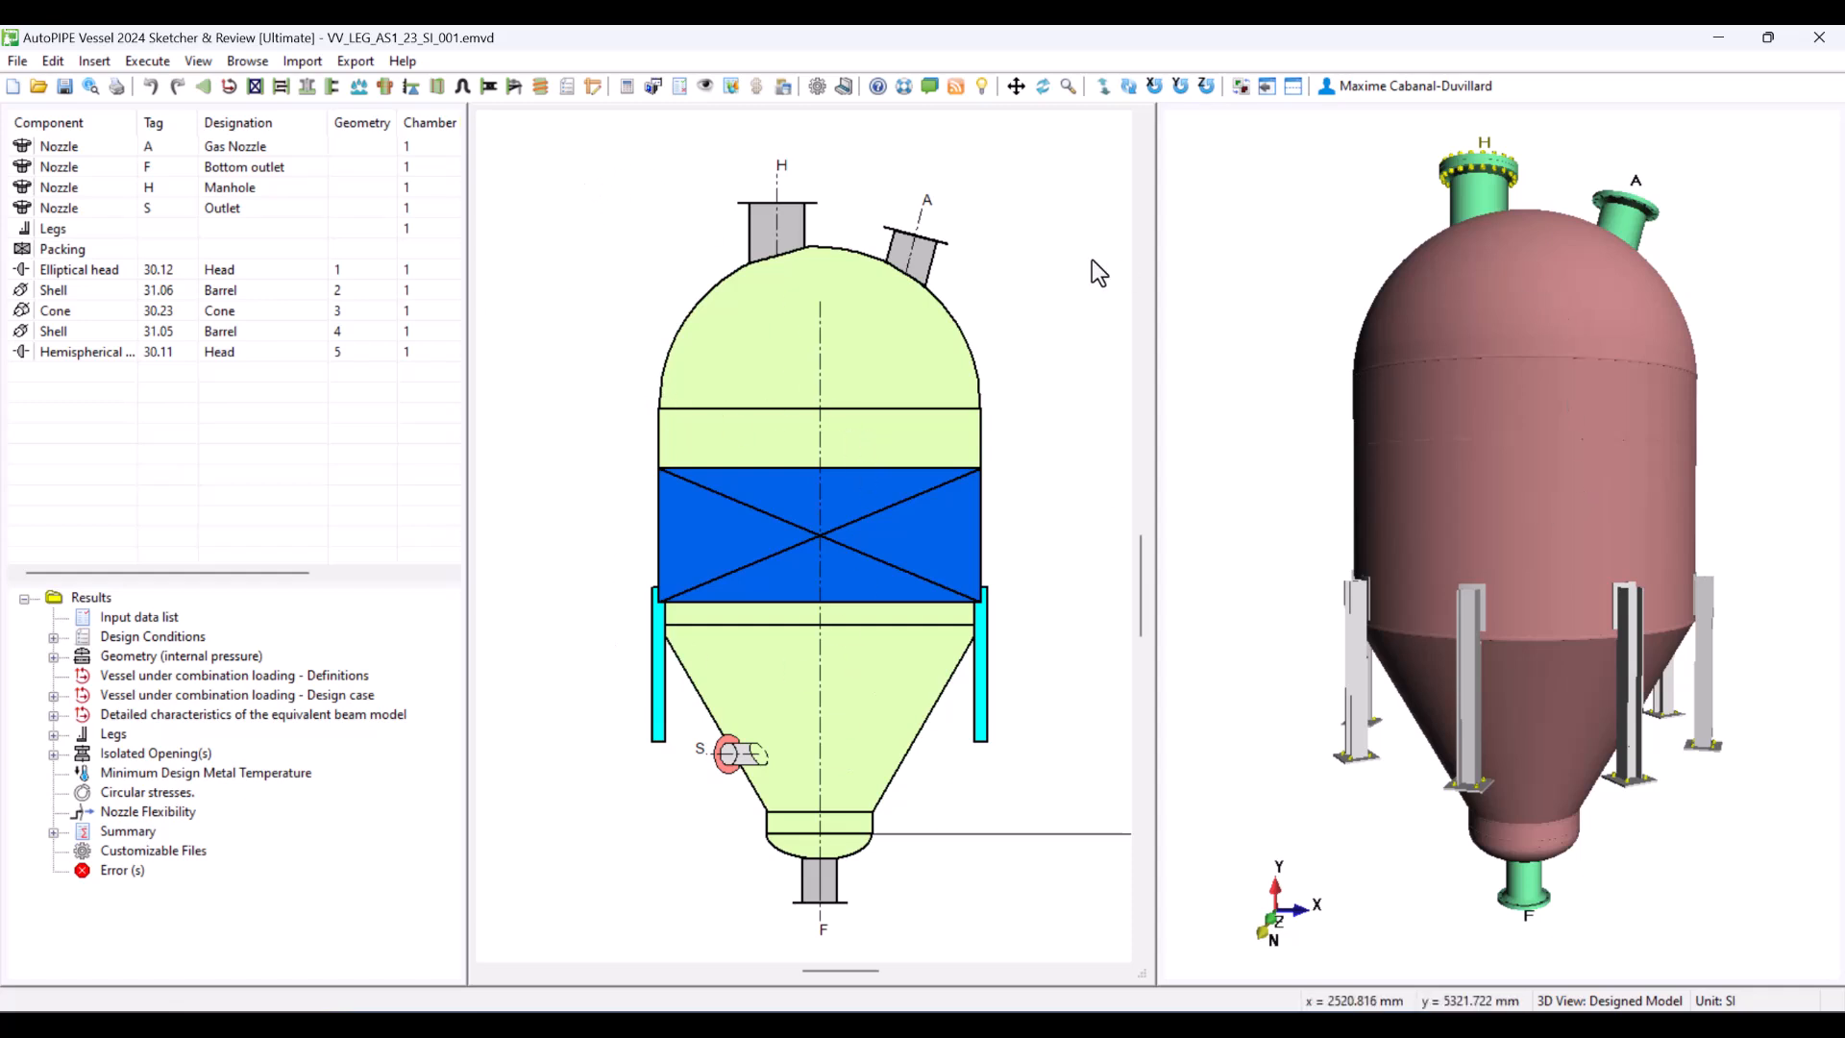
pyautogui.moveTo(726, 358)
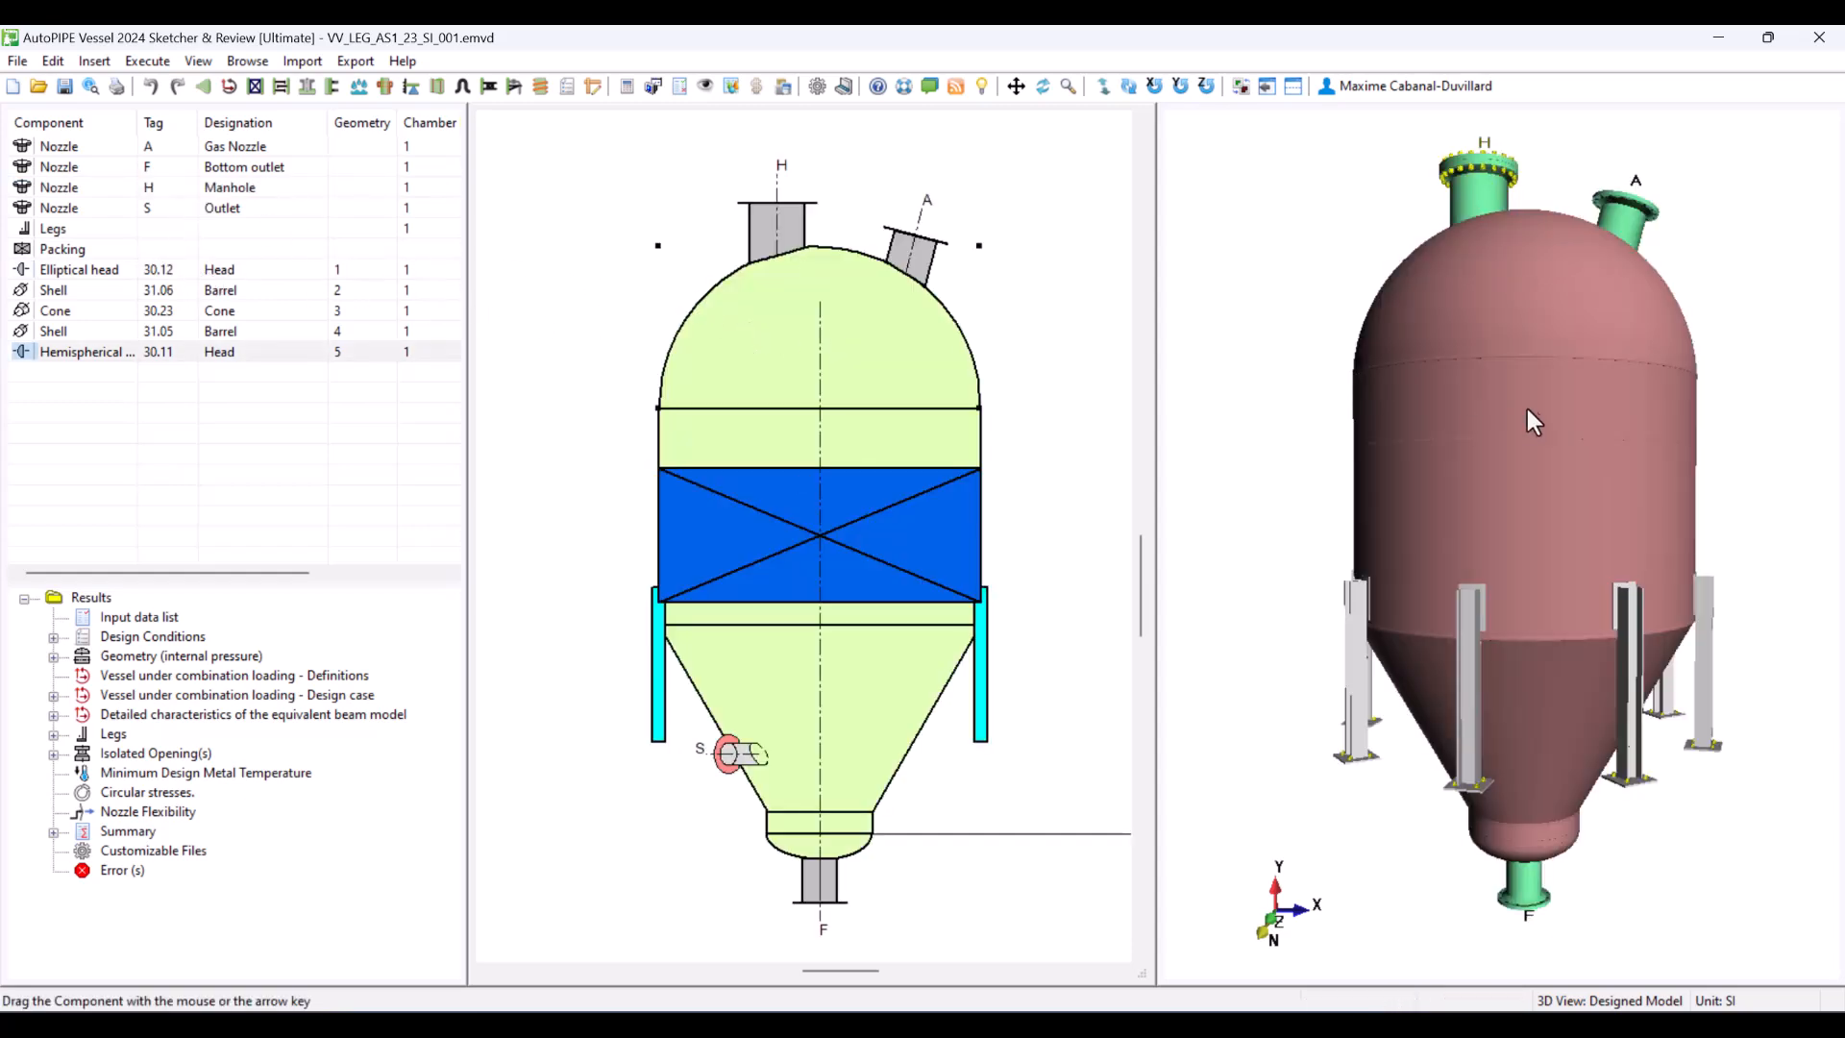
pyautogui.moveTo(1647, 605)
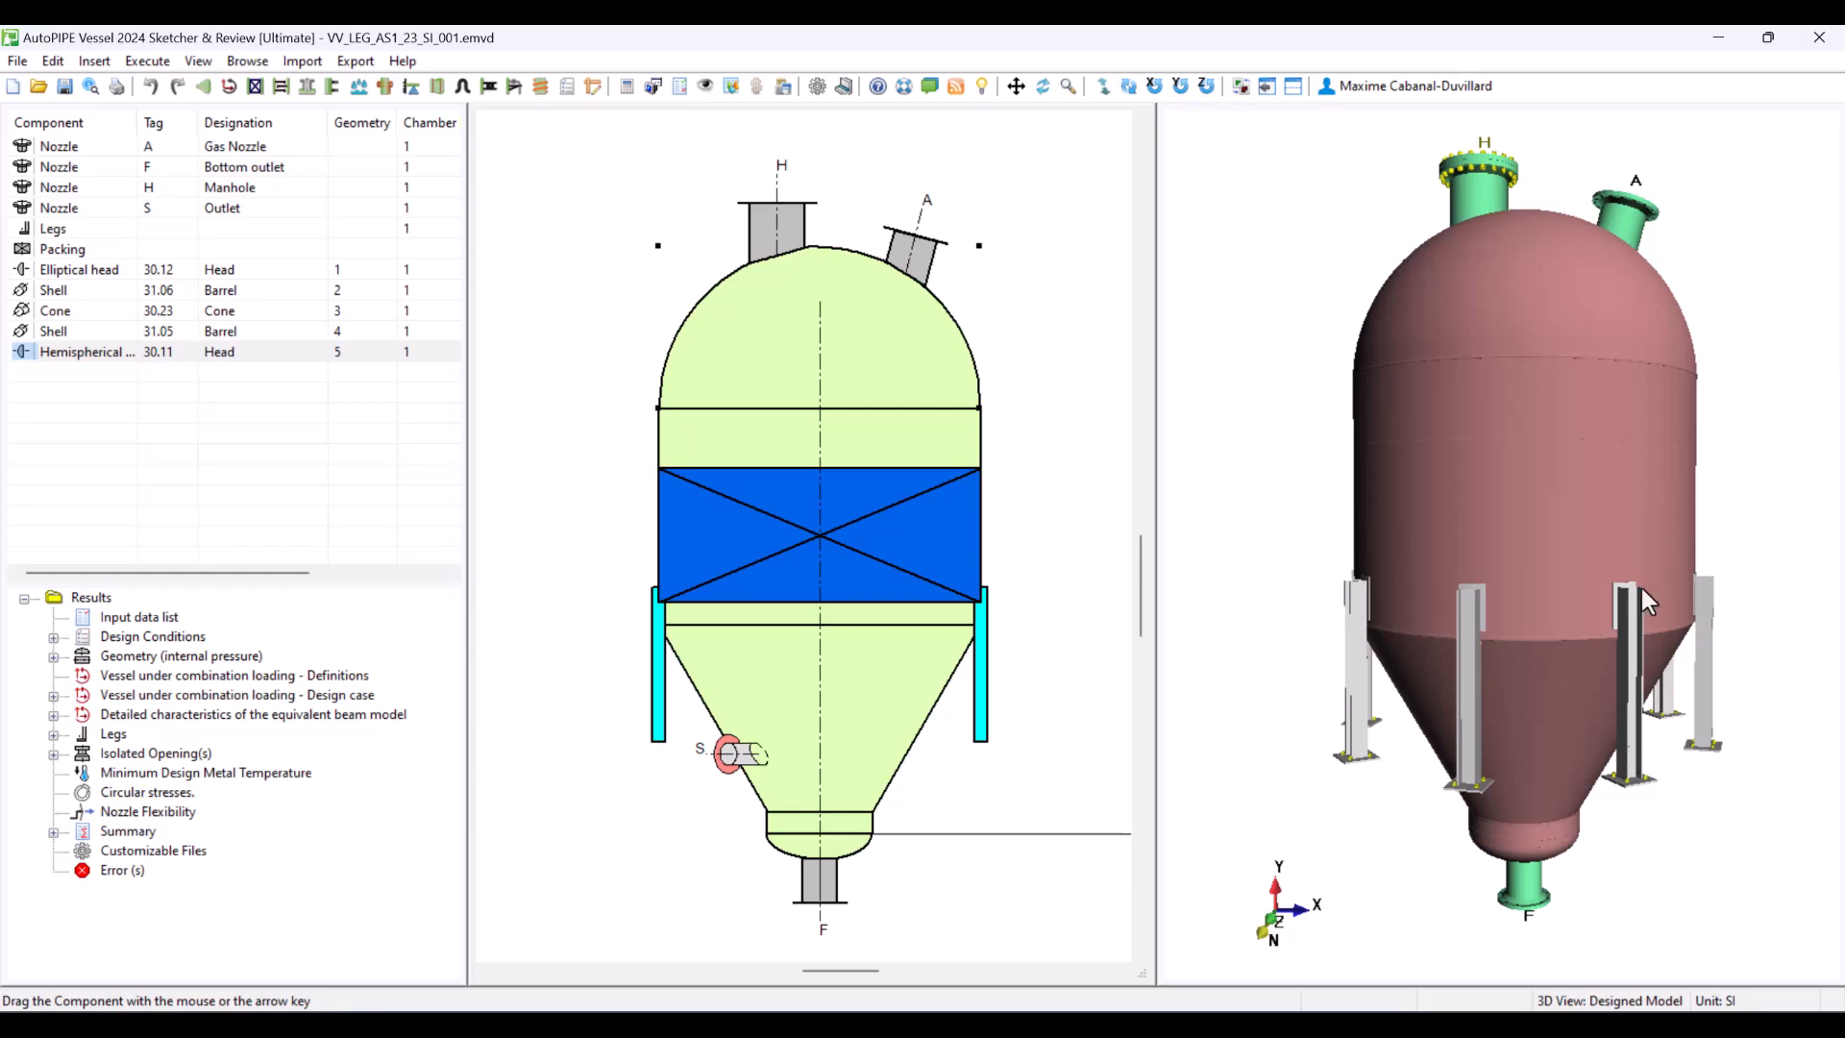
pyautogui.rightClick(1649, 604)
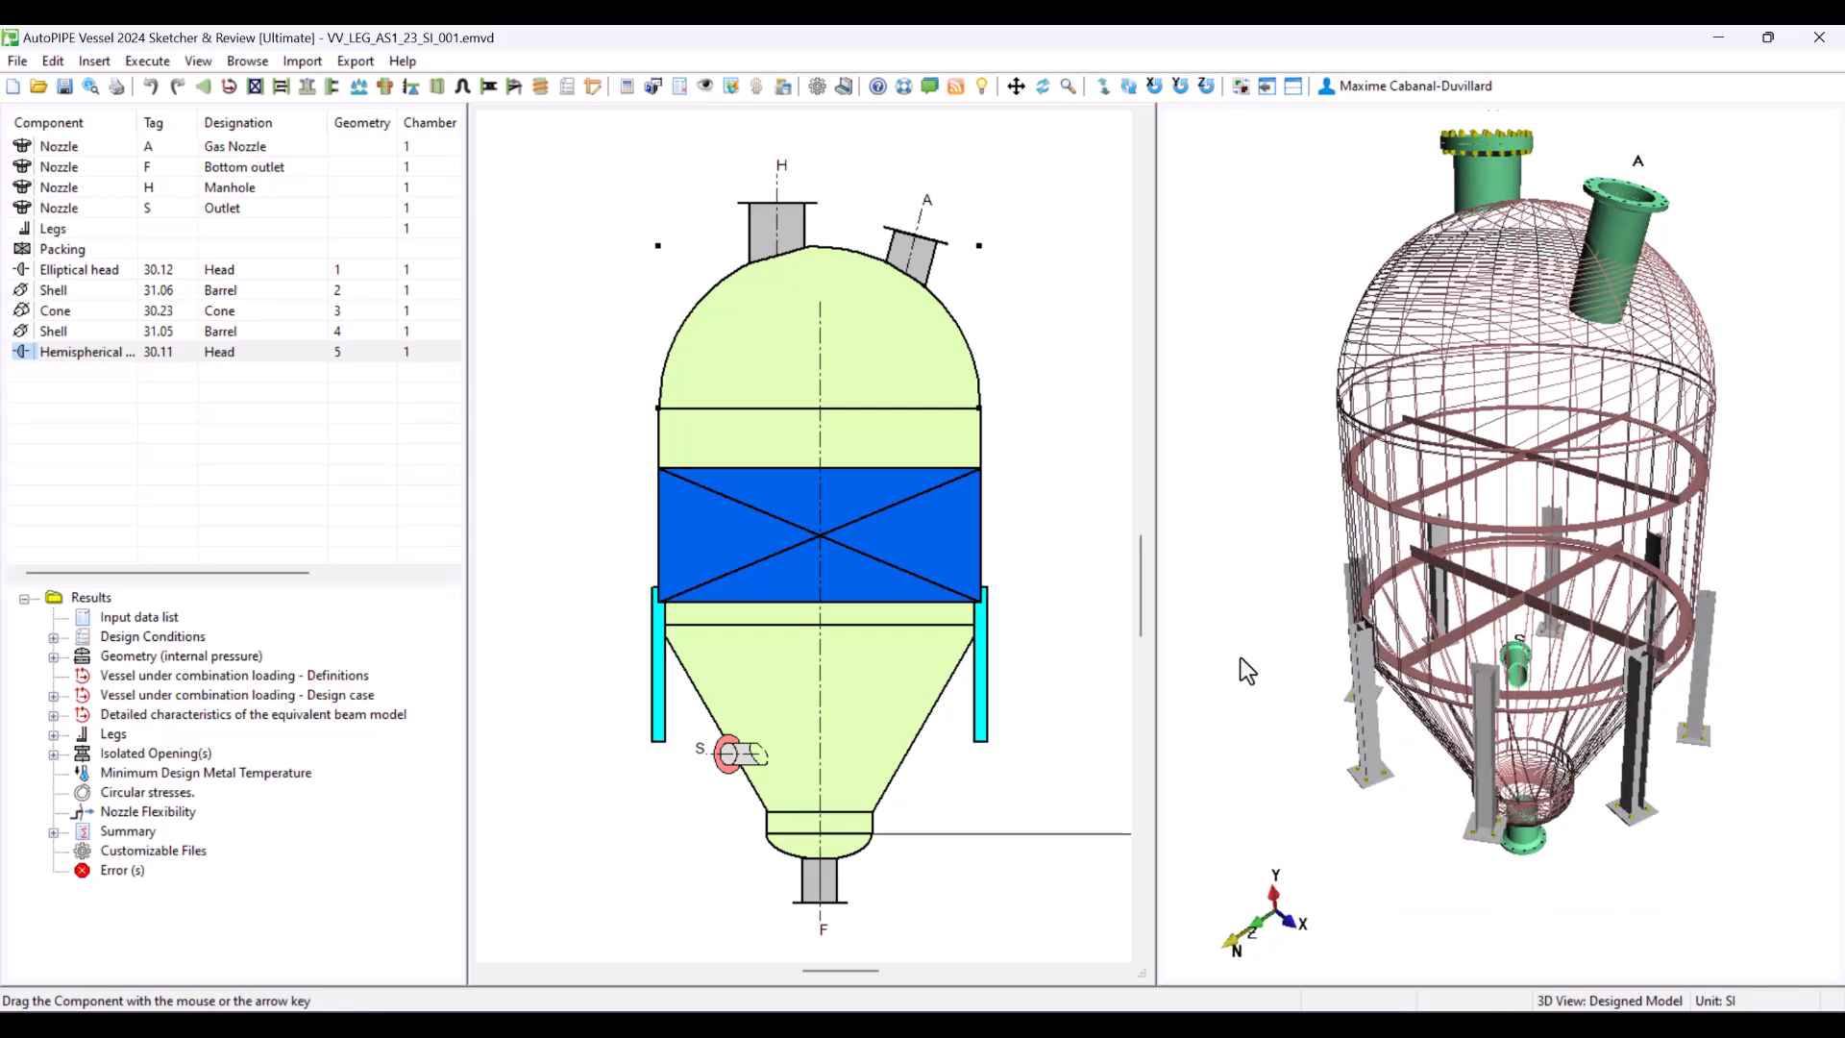
pyautogui.moveTo(261, 727)
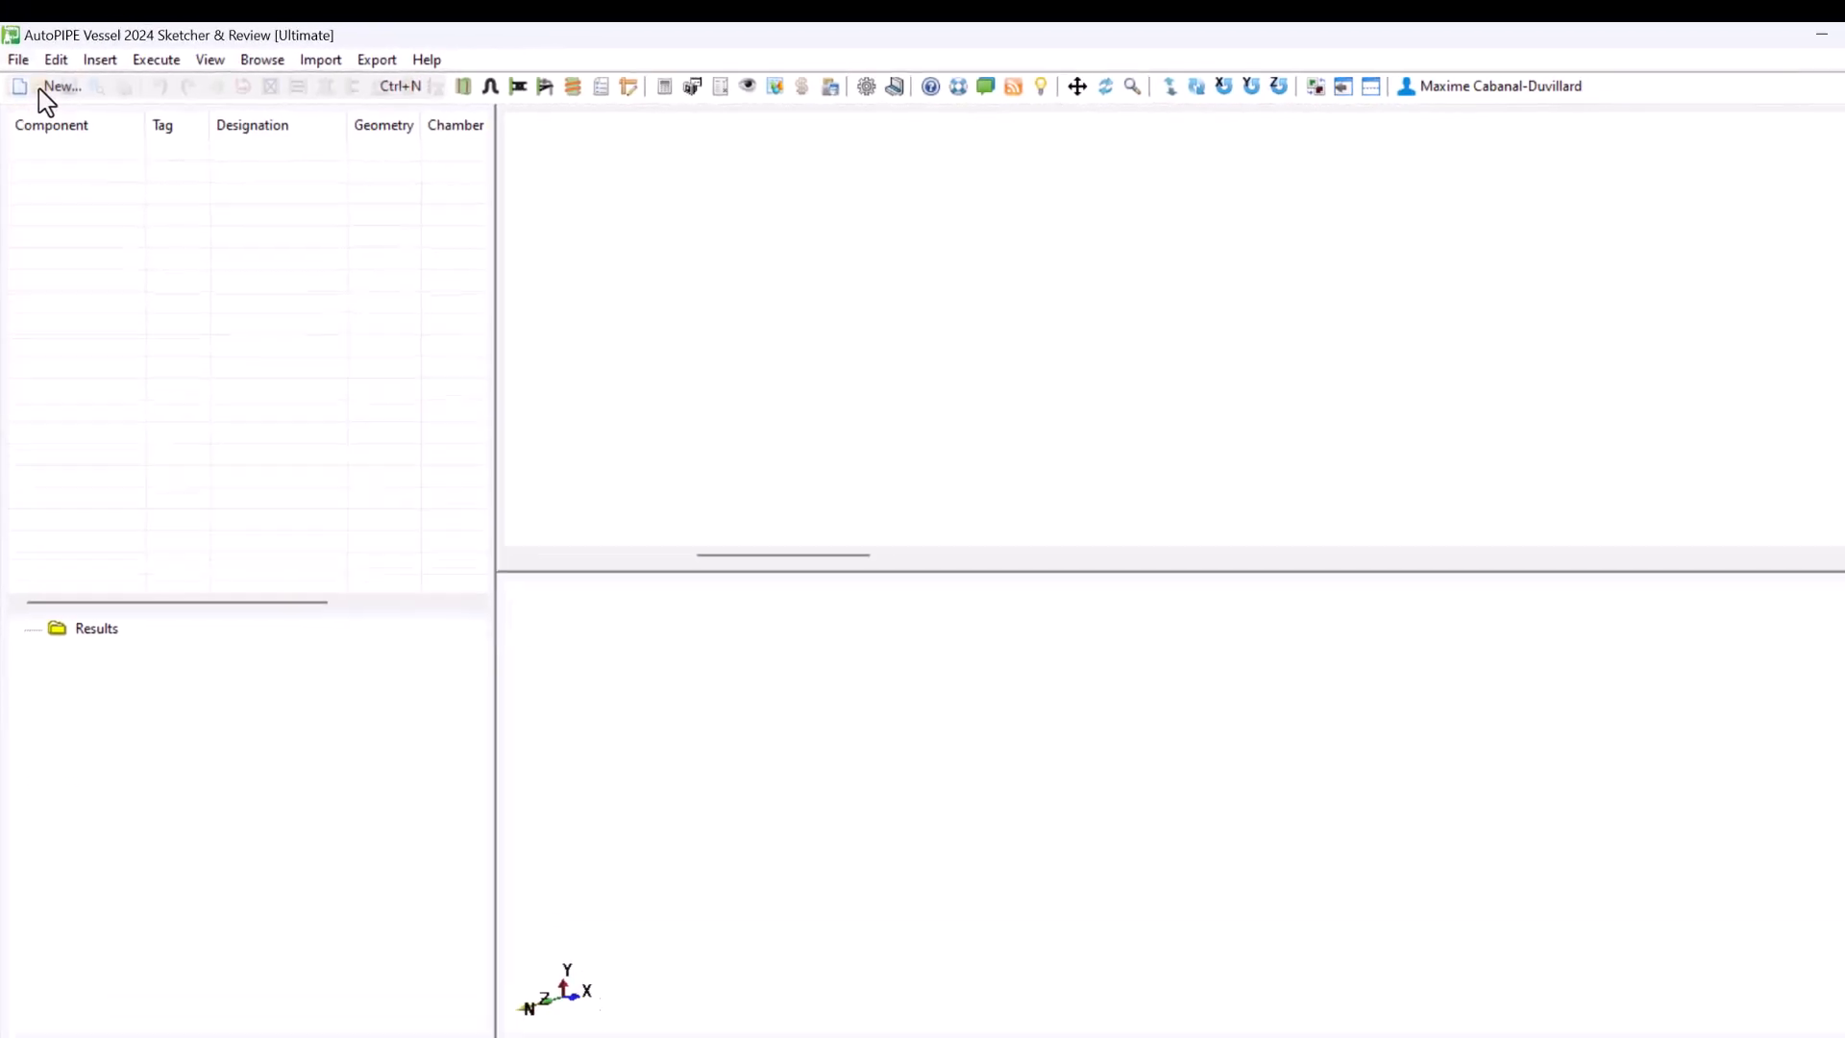
# Start a new project with the Pressure Vessel specification
pyautogui.click(58, 86)
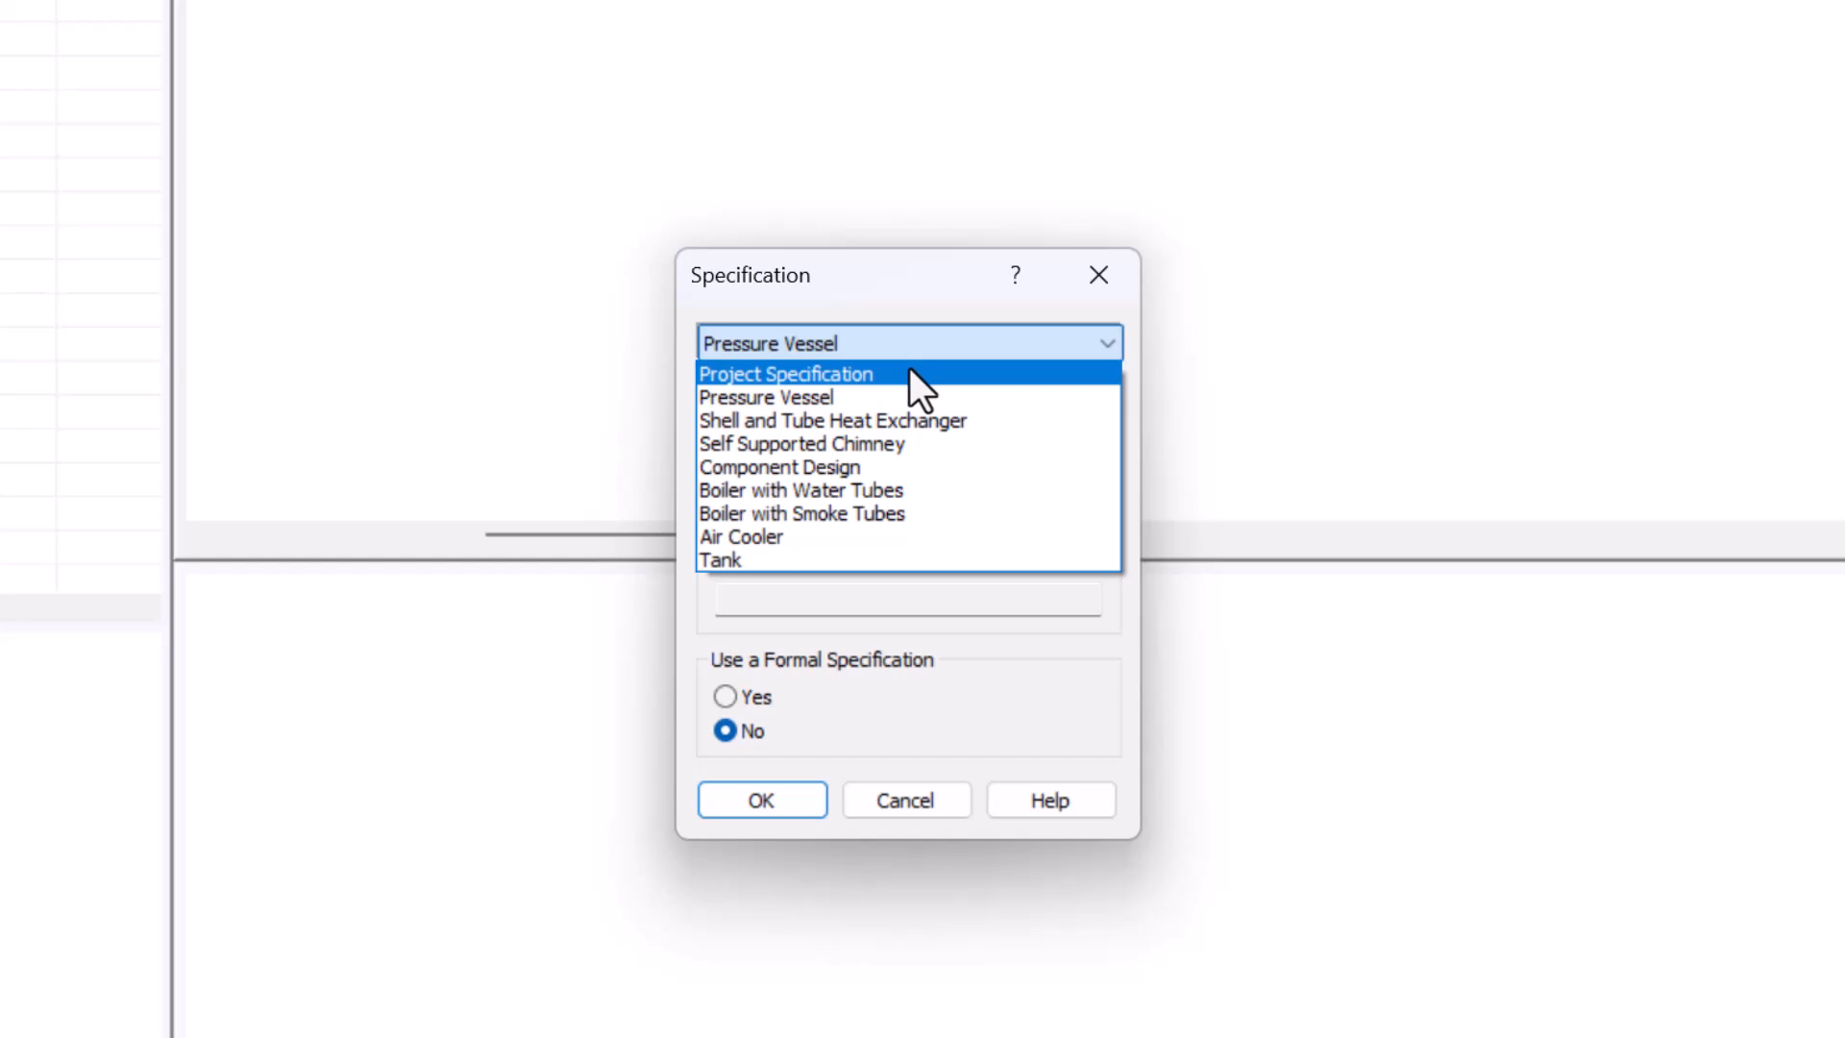
pyautogui.moveTo(932, 446)
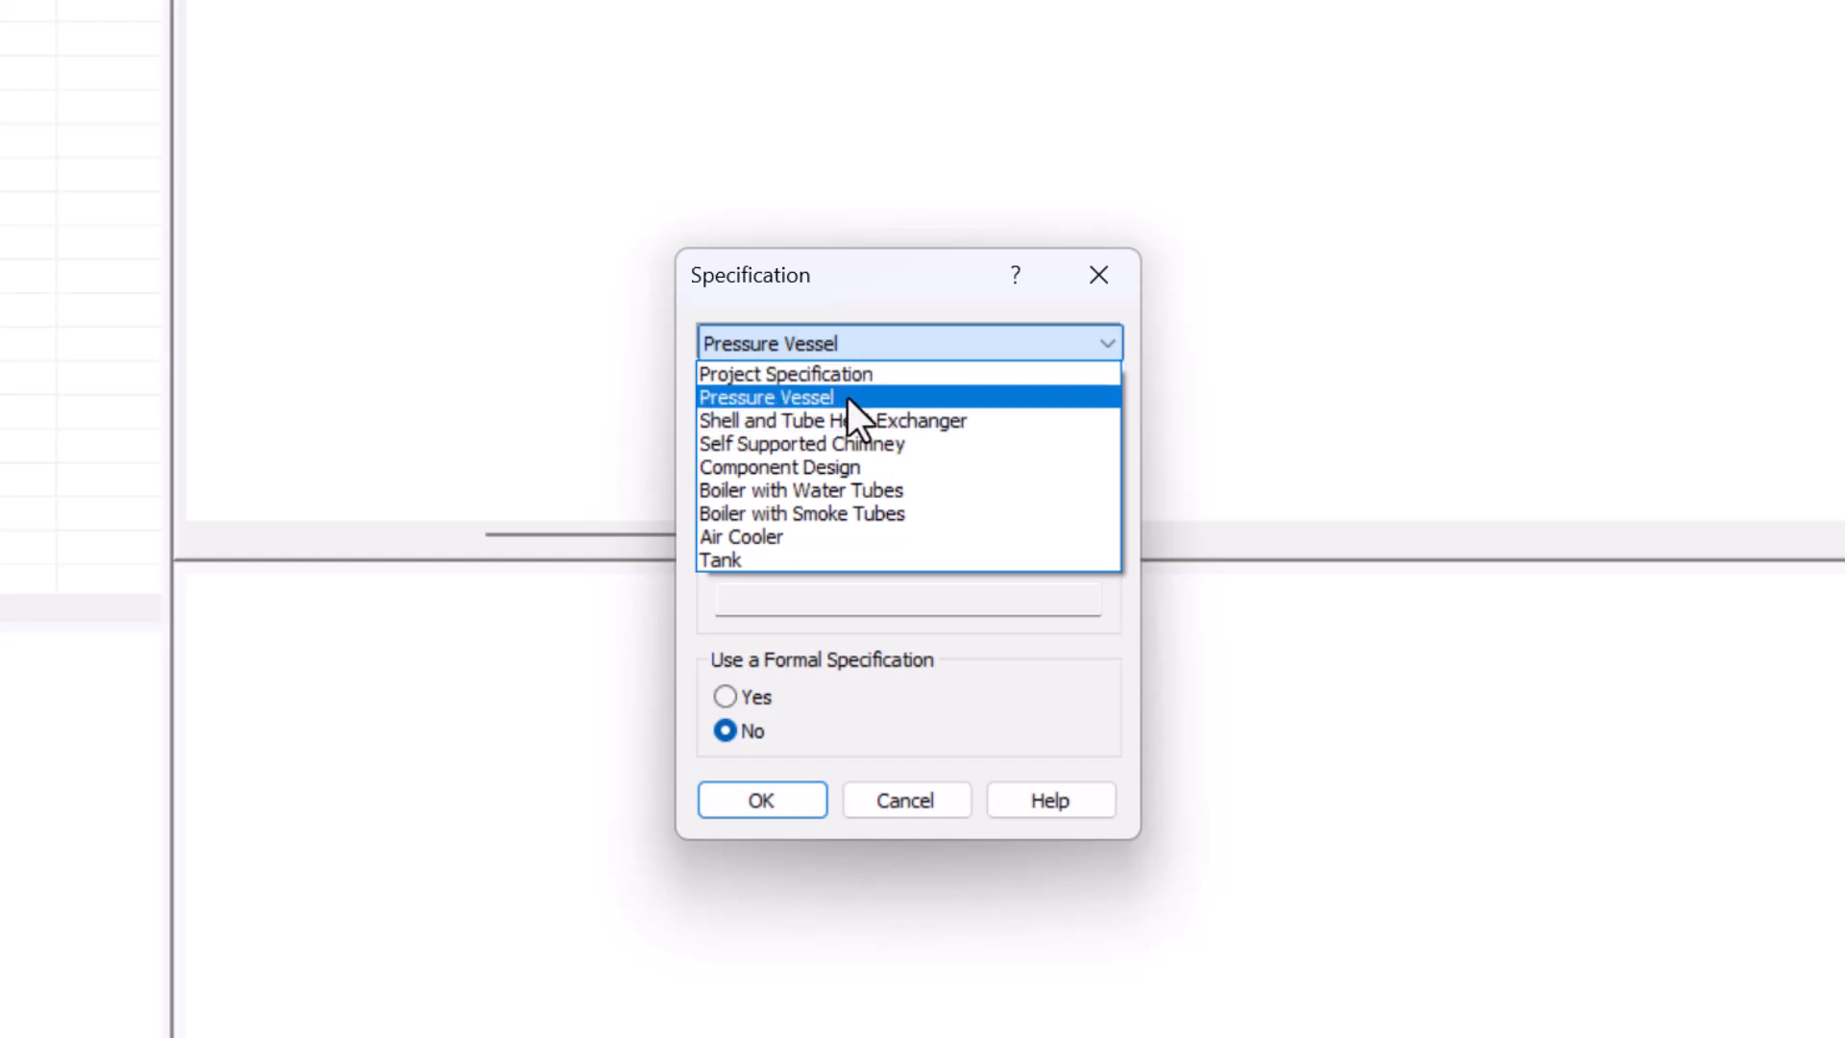
pyautogui.click(765, 396)
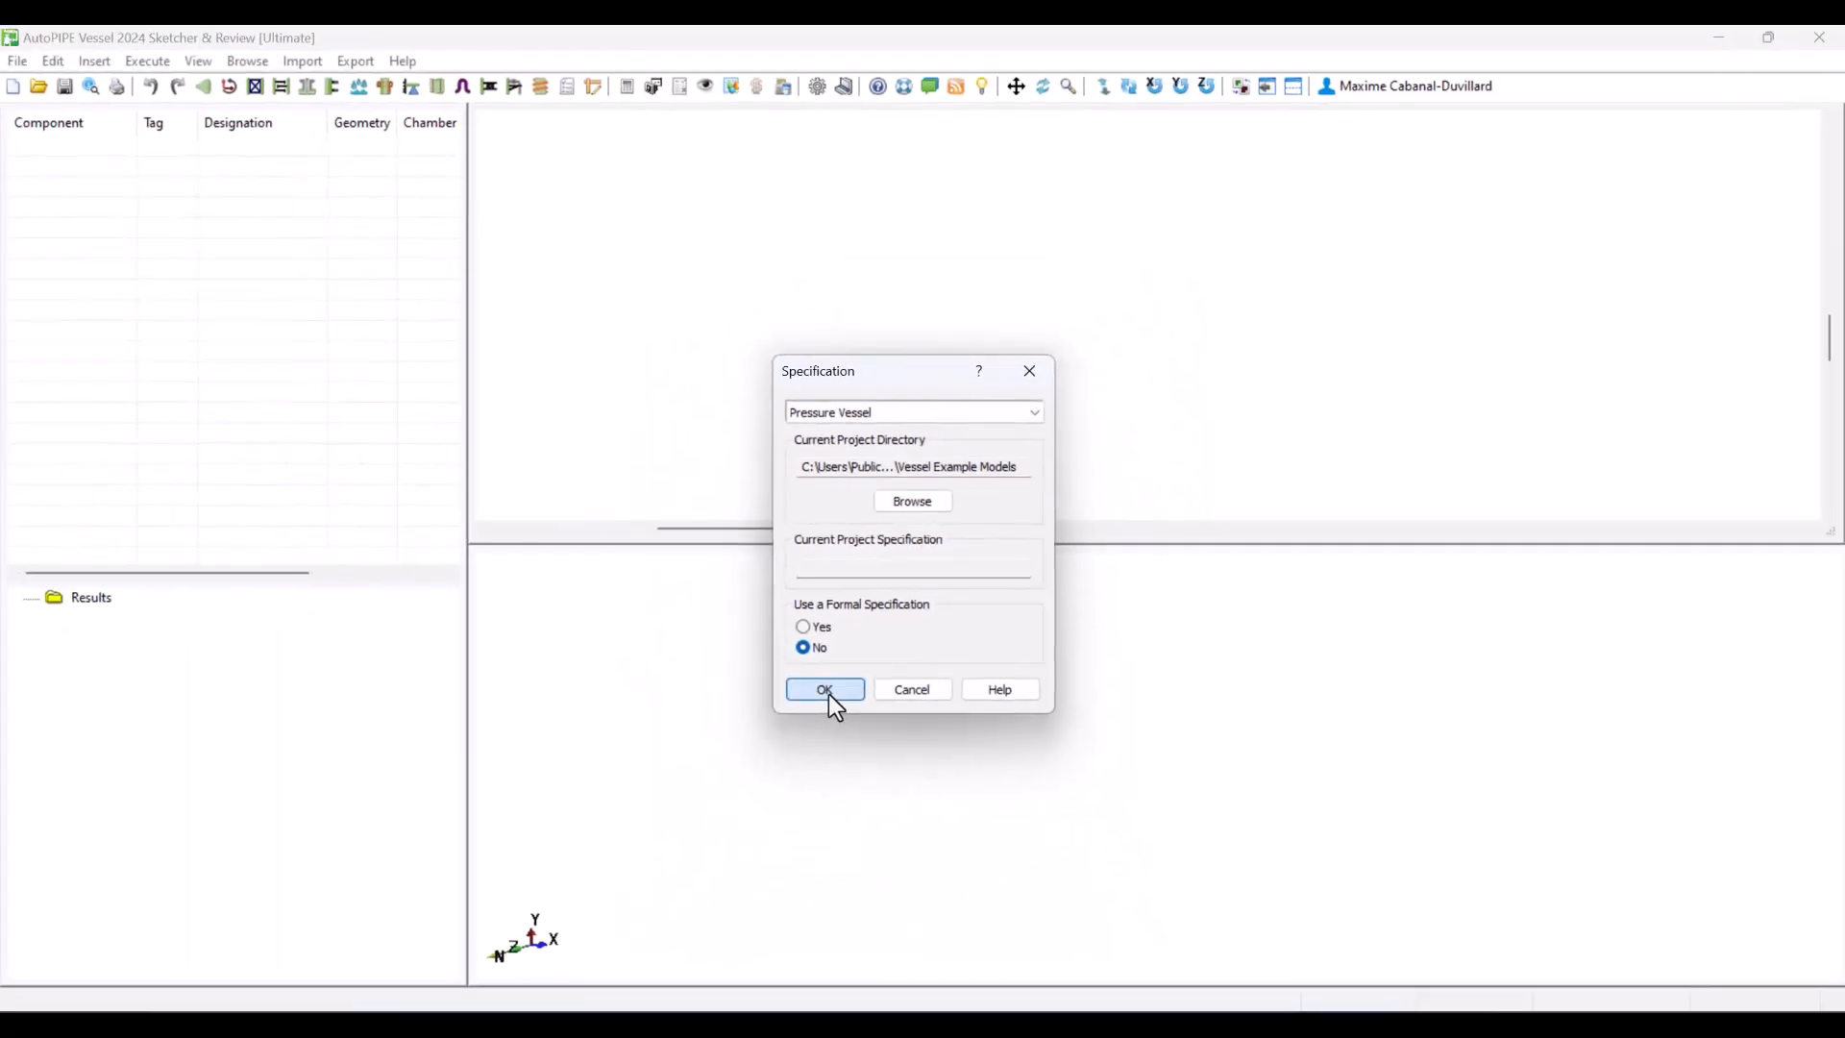
pyautogui.click(825, 688)
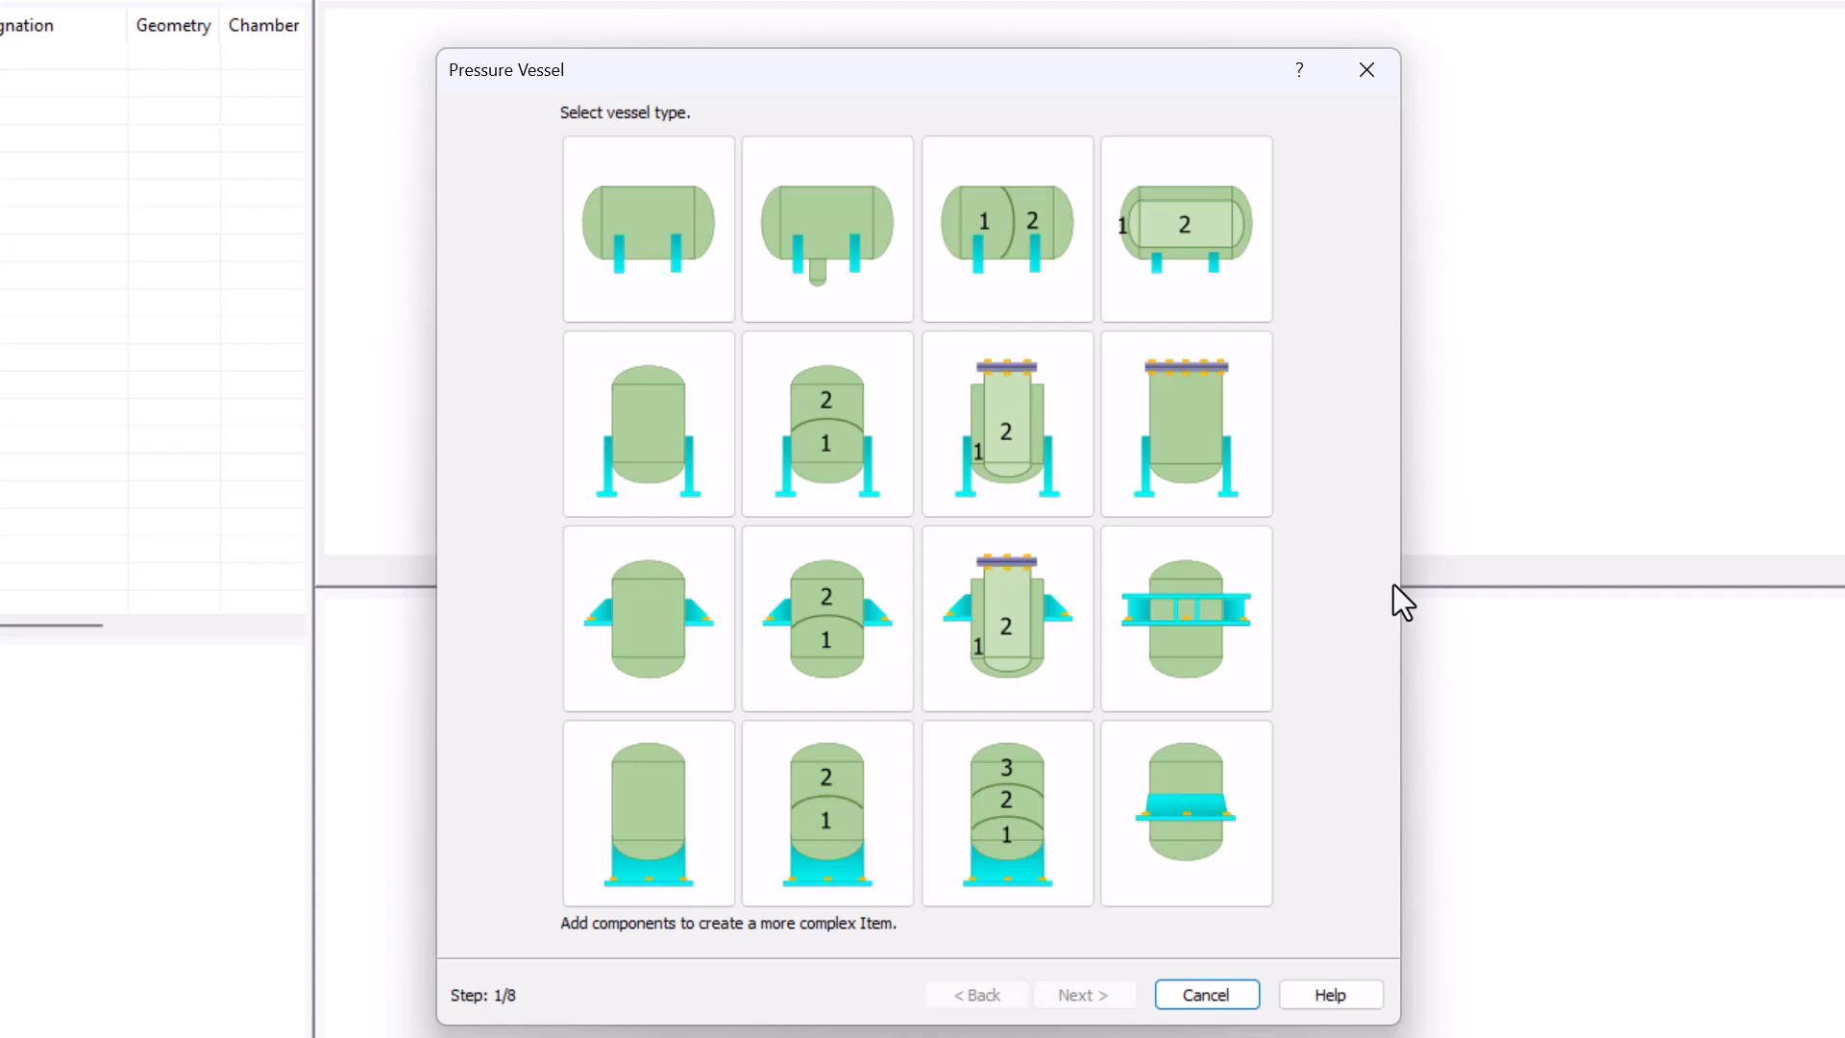
pyautogui.moveTo(423, 557)
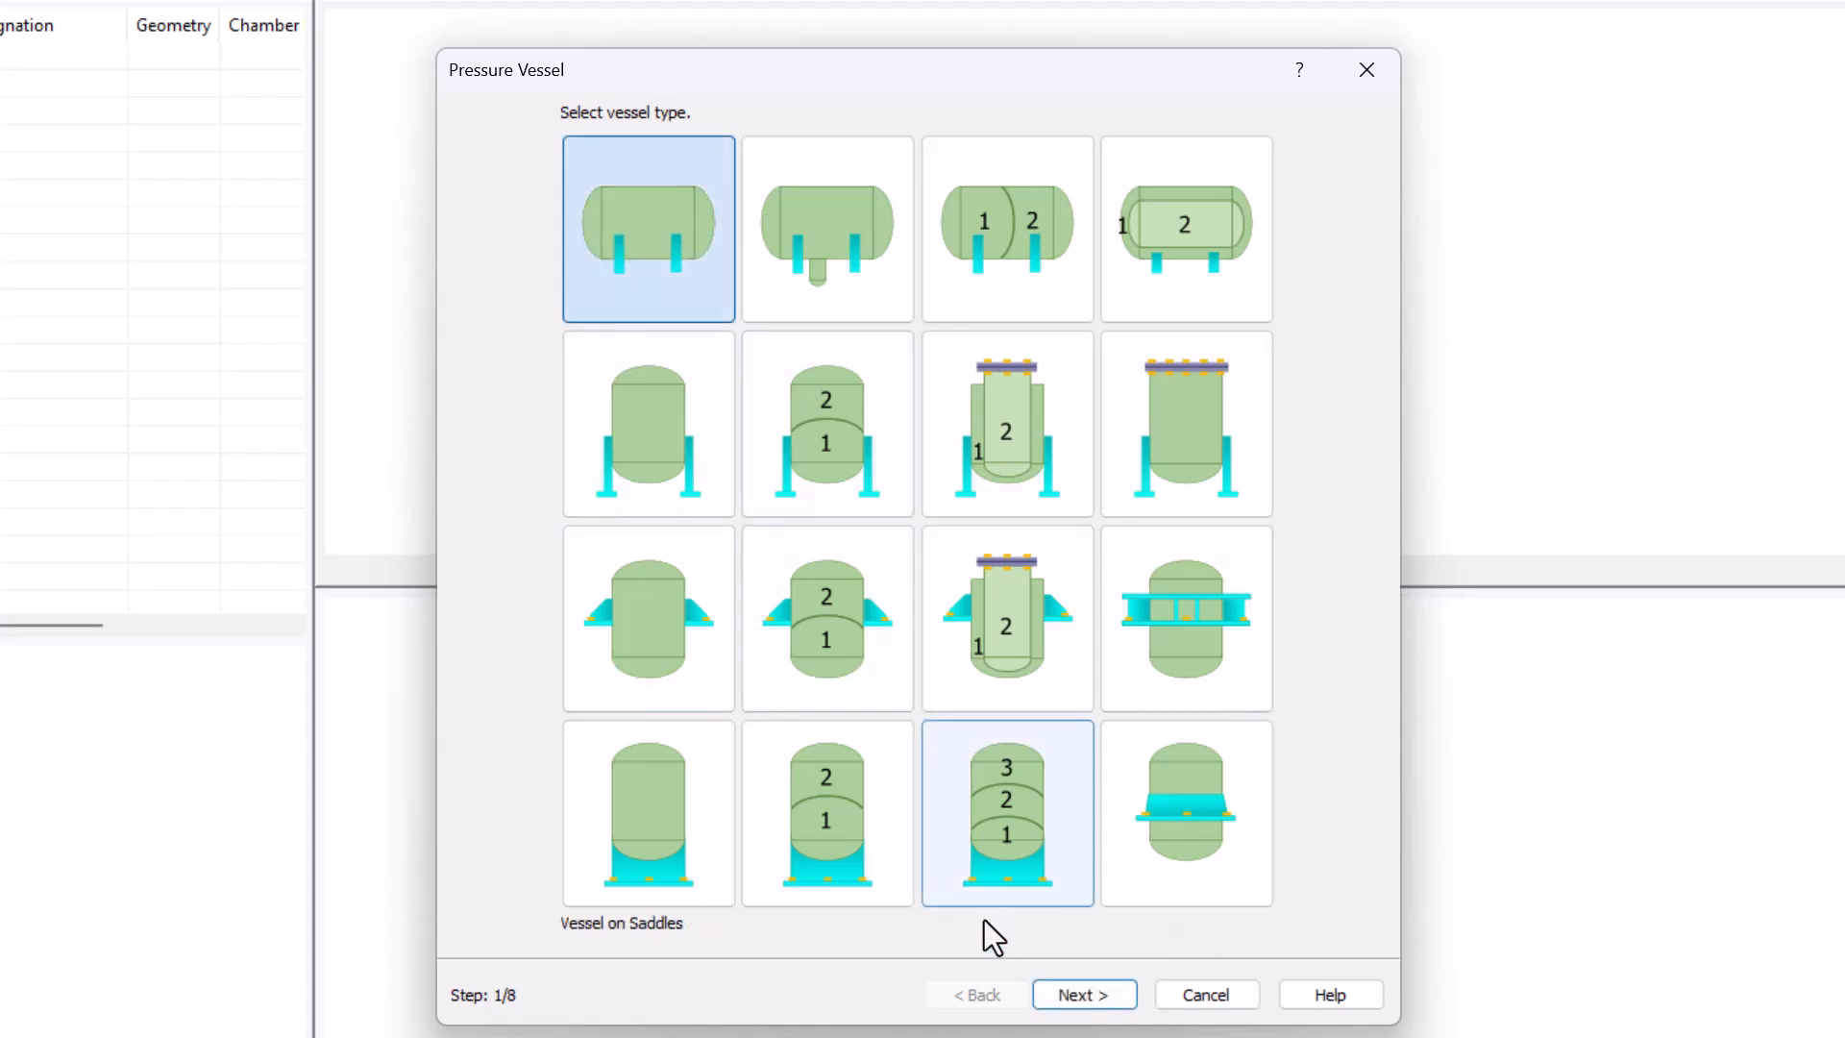
# Continue with the Vessel on Saddles type to the design parameters step
pyautogui.click(1083, 996)
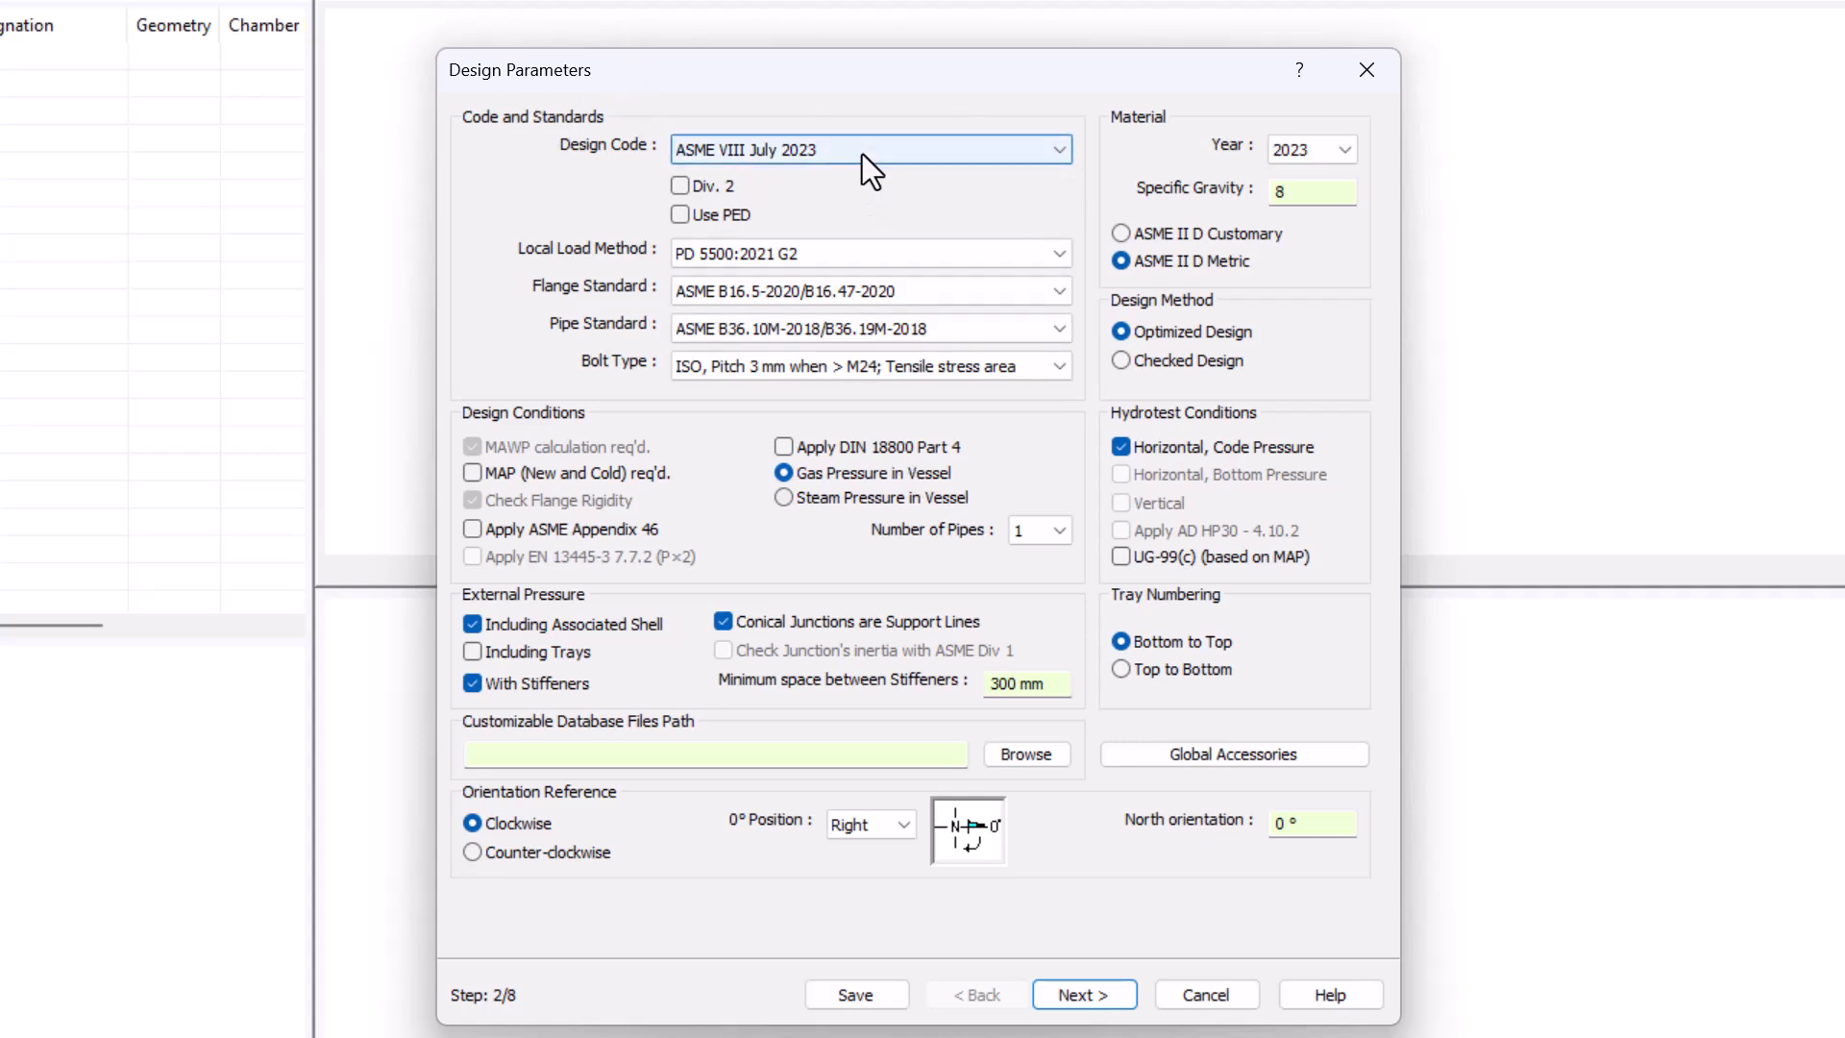
pyautogui.click(1057, 150)
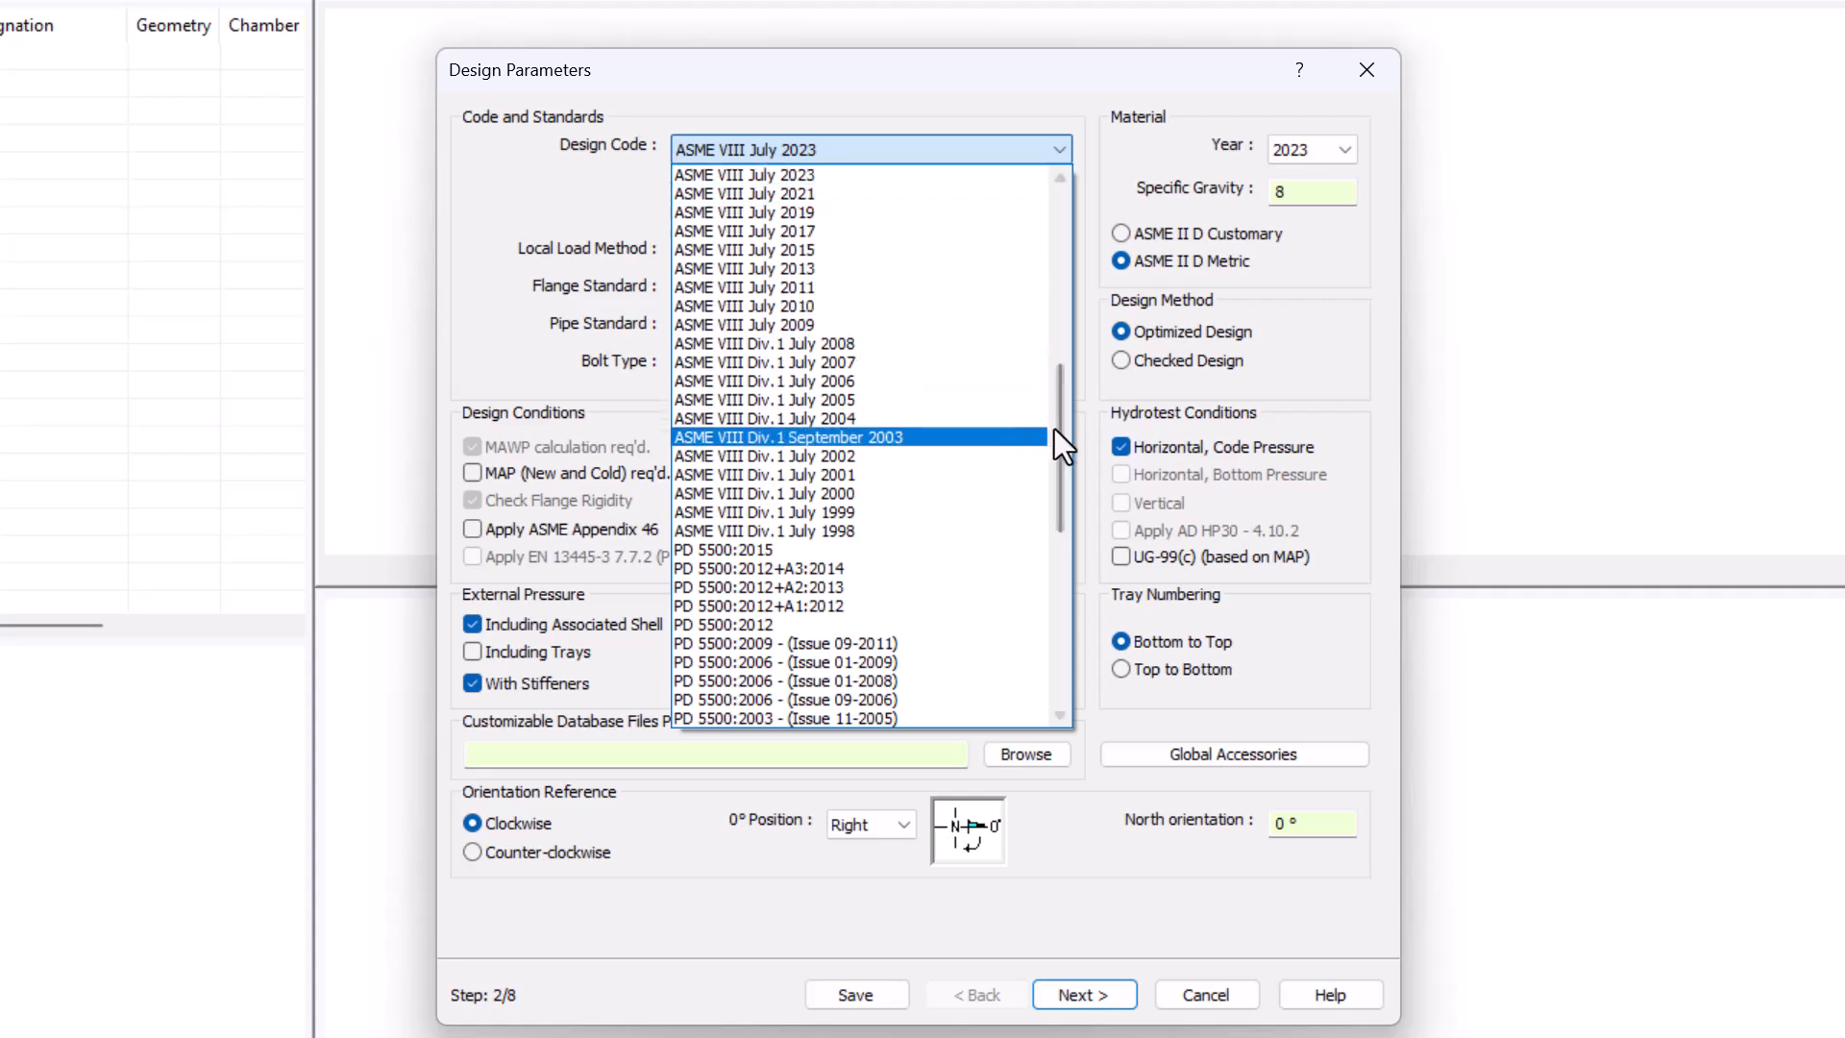
pyautogui.scroll(-3)
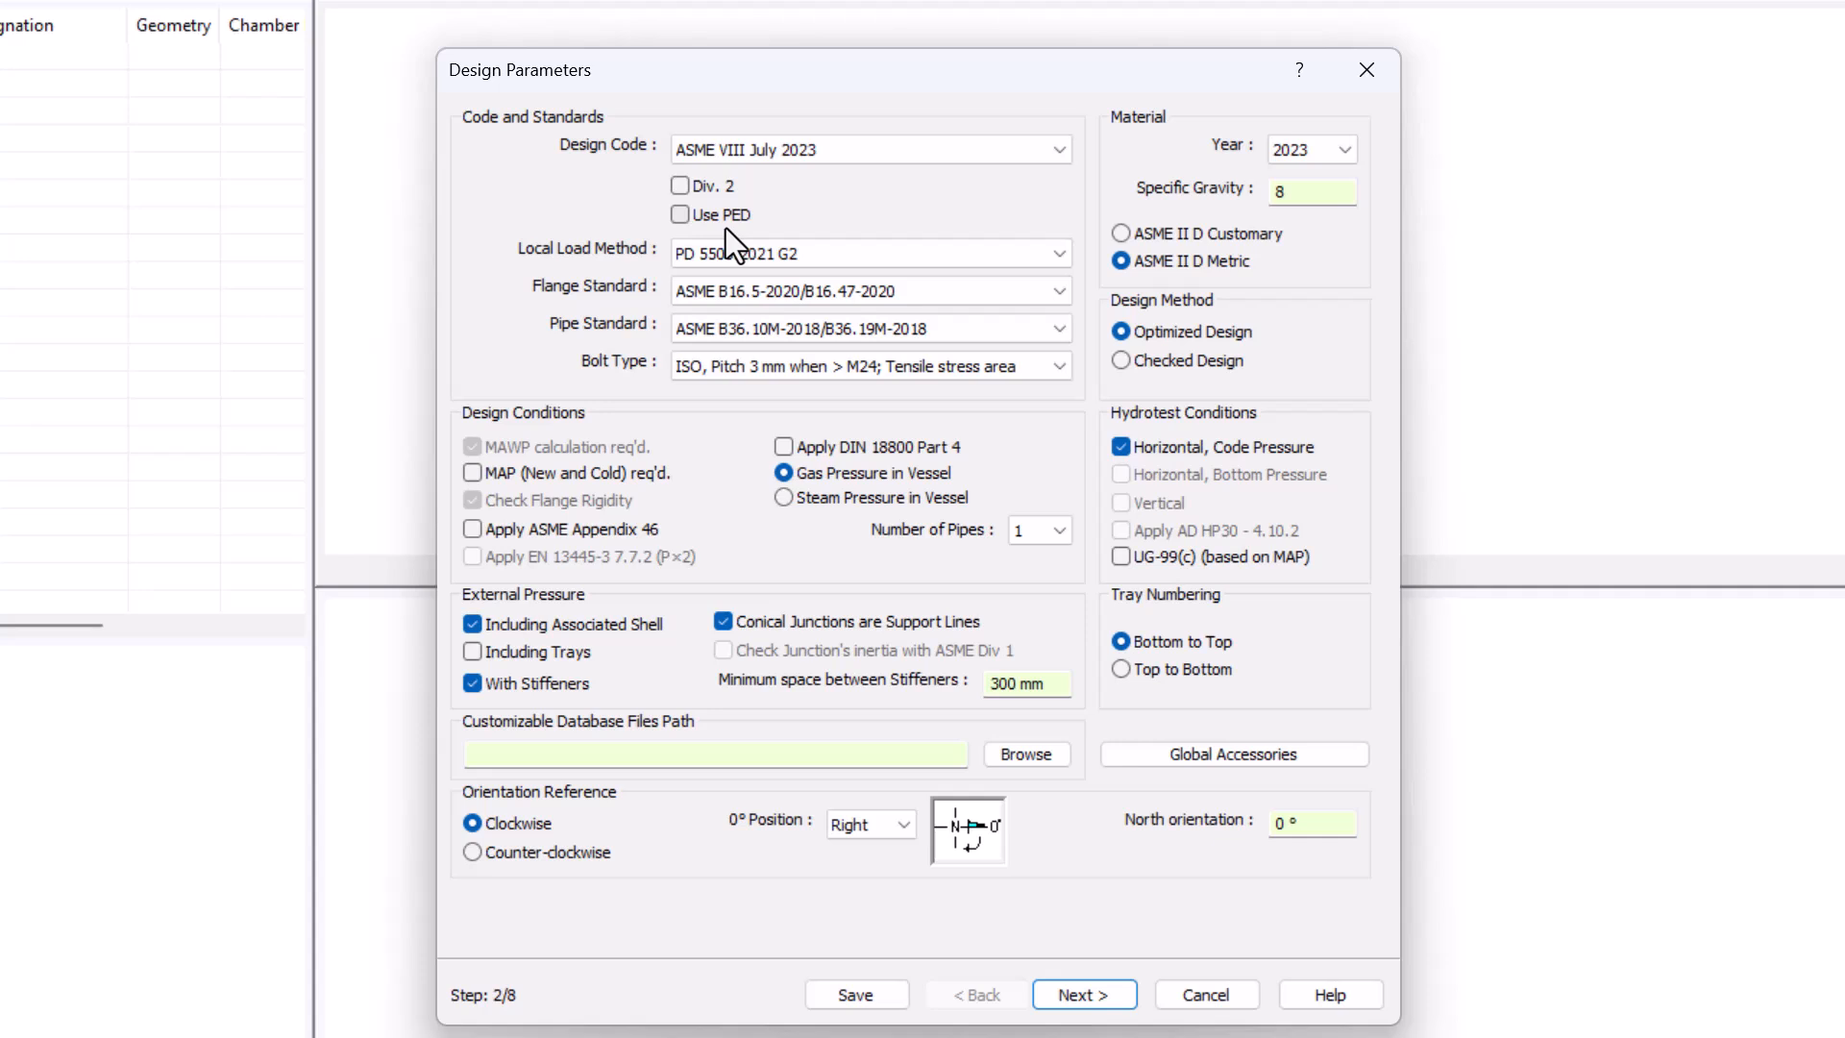
pyautogui.moveTo(745, 250)
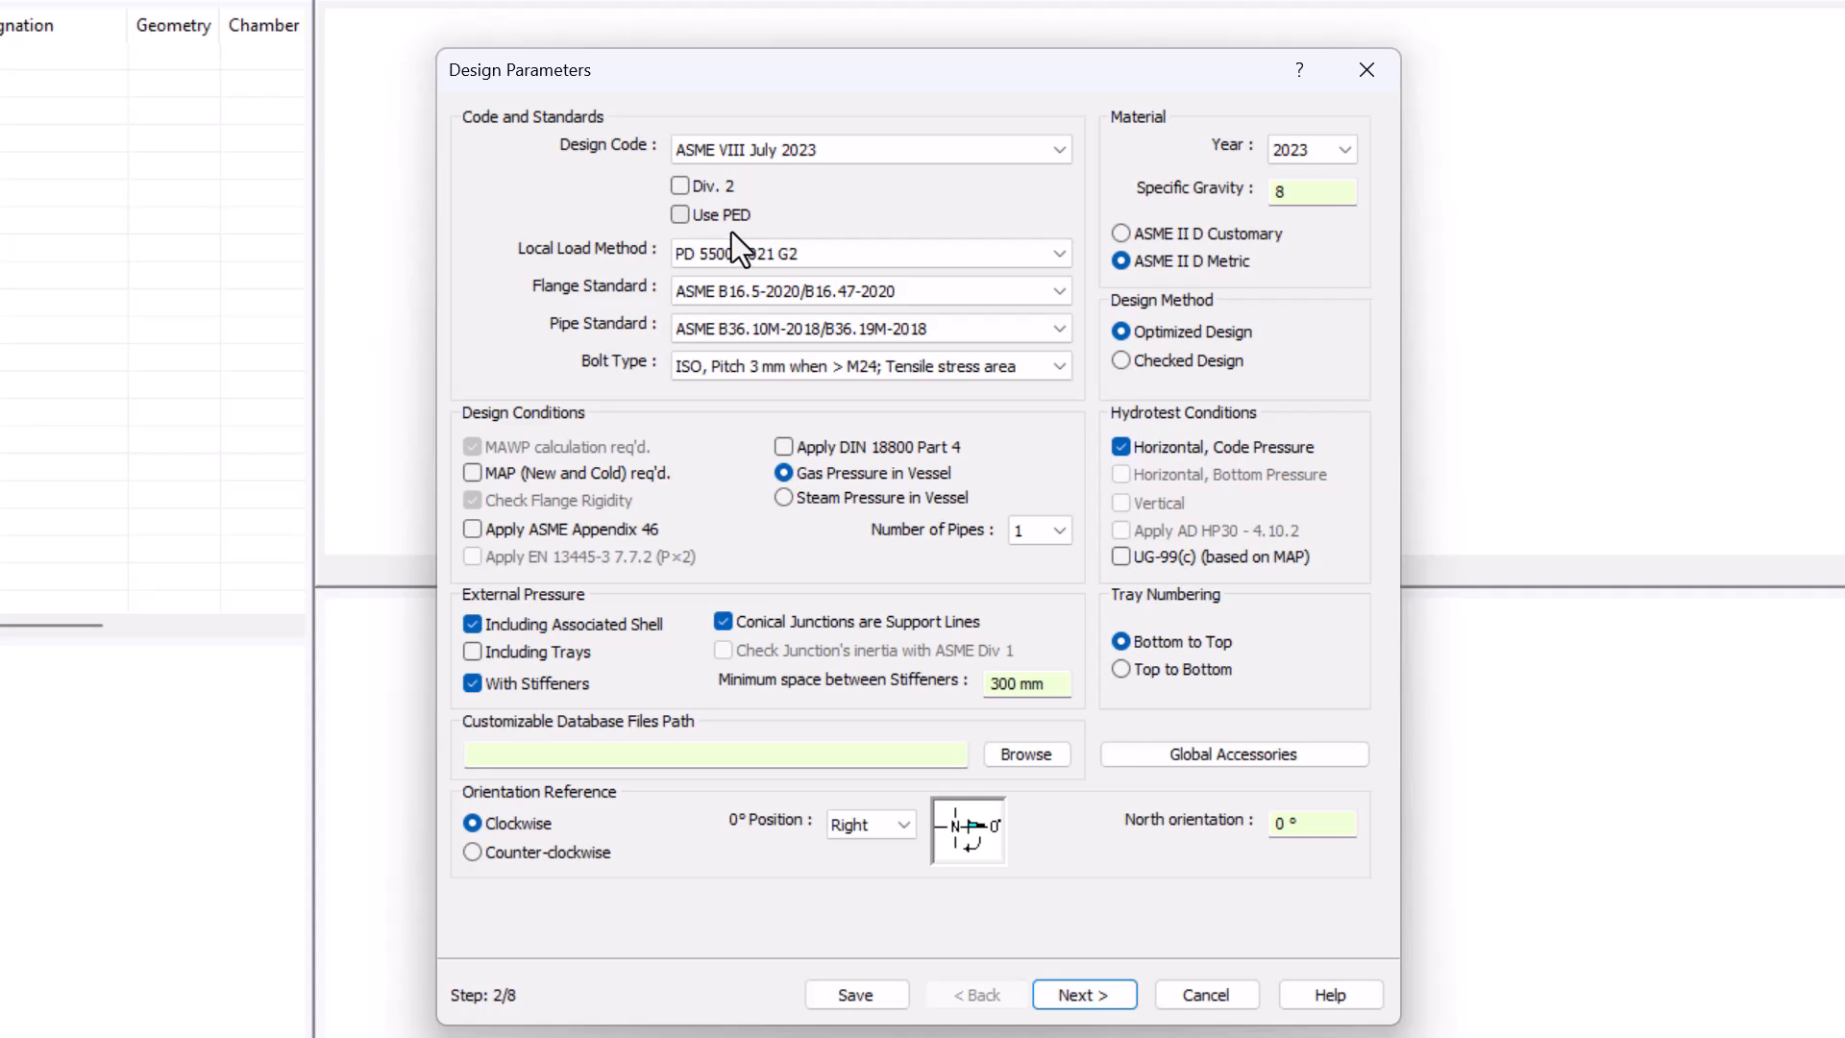
pyautogui.moveTo(665, 264)
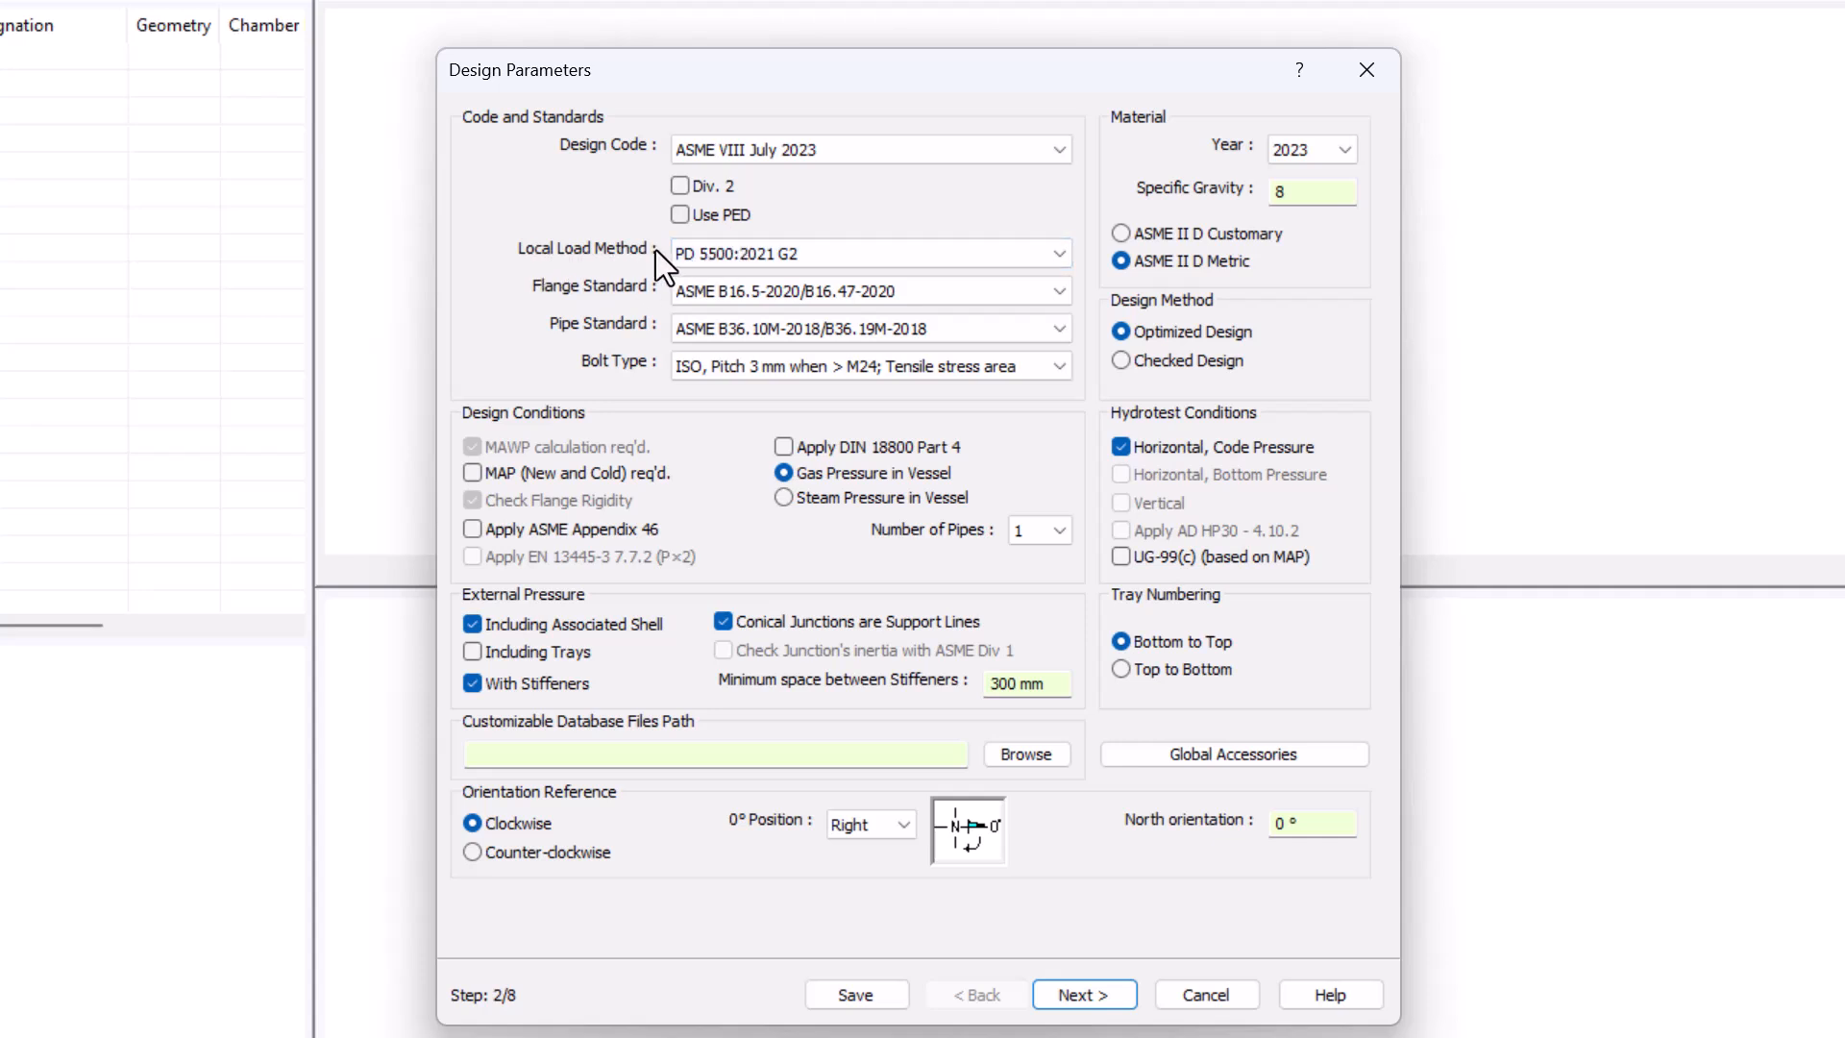
pyautogui.click(1057, 254)
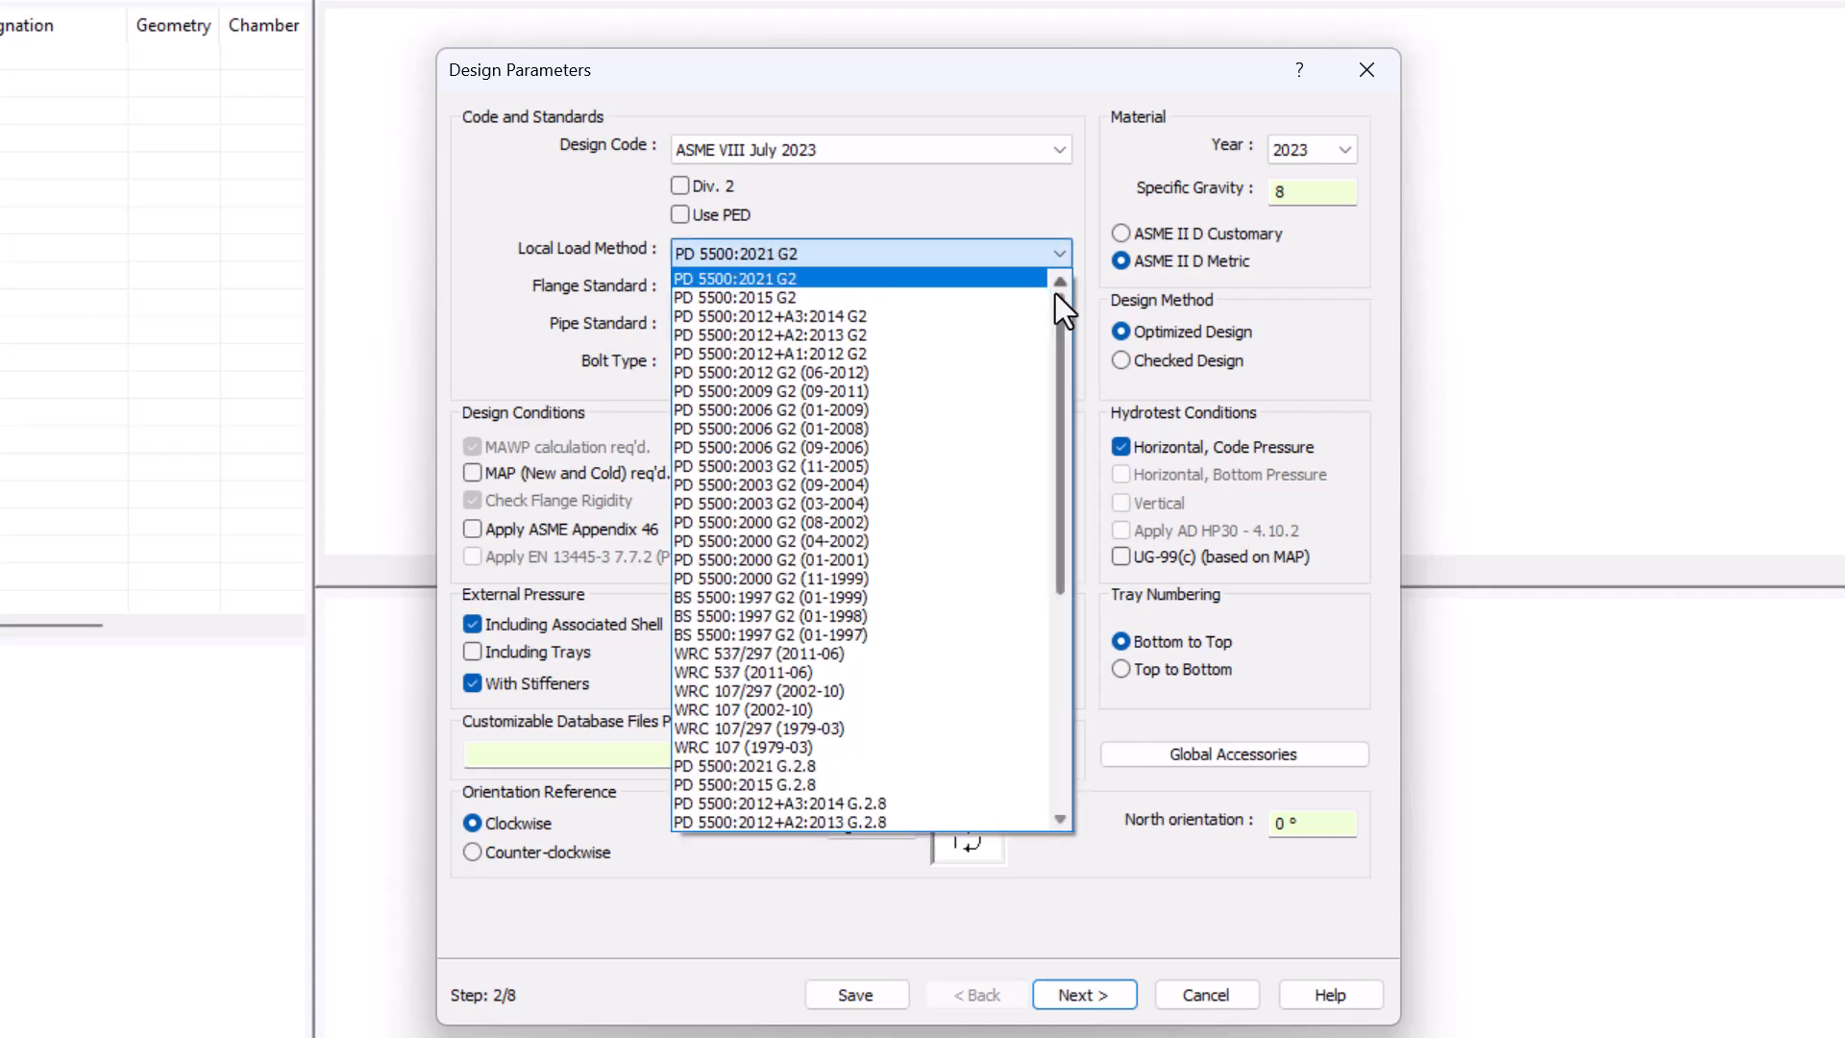
pyautogui.scroll(-3)
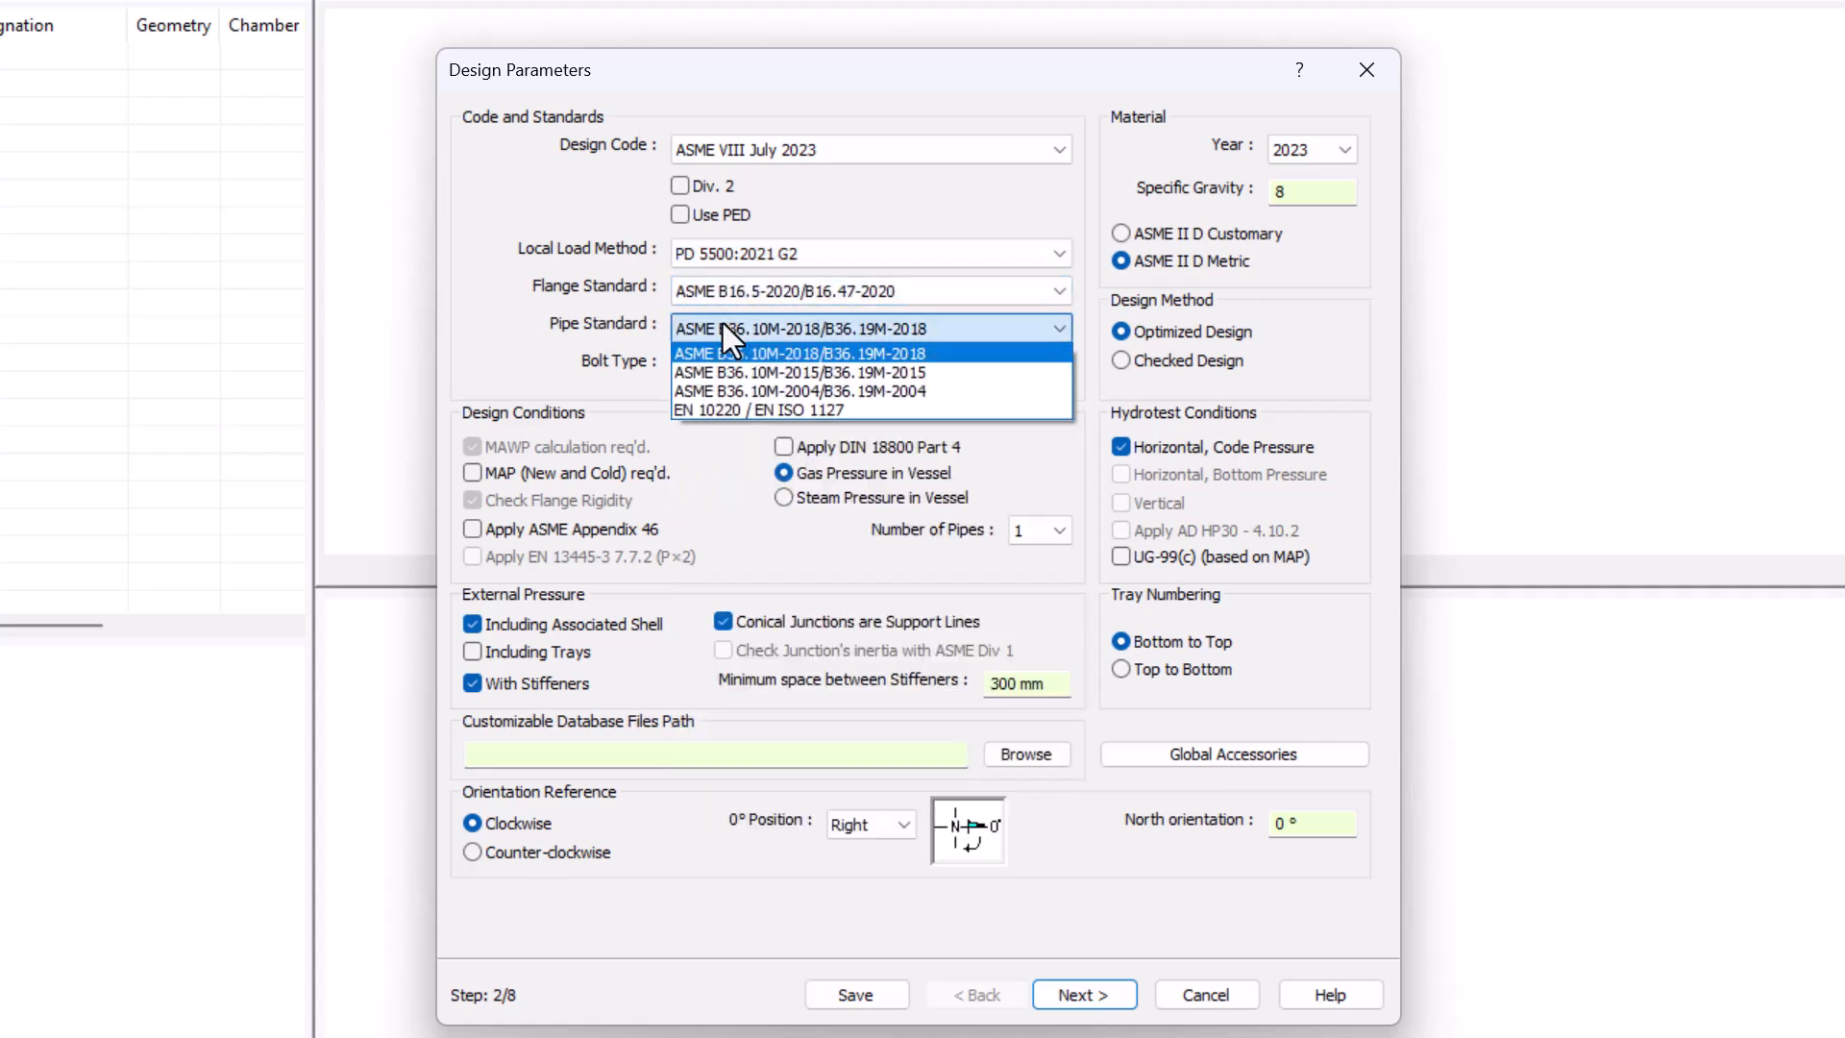
pyautogui.click(796, 353)
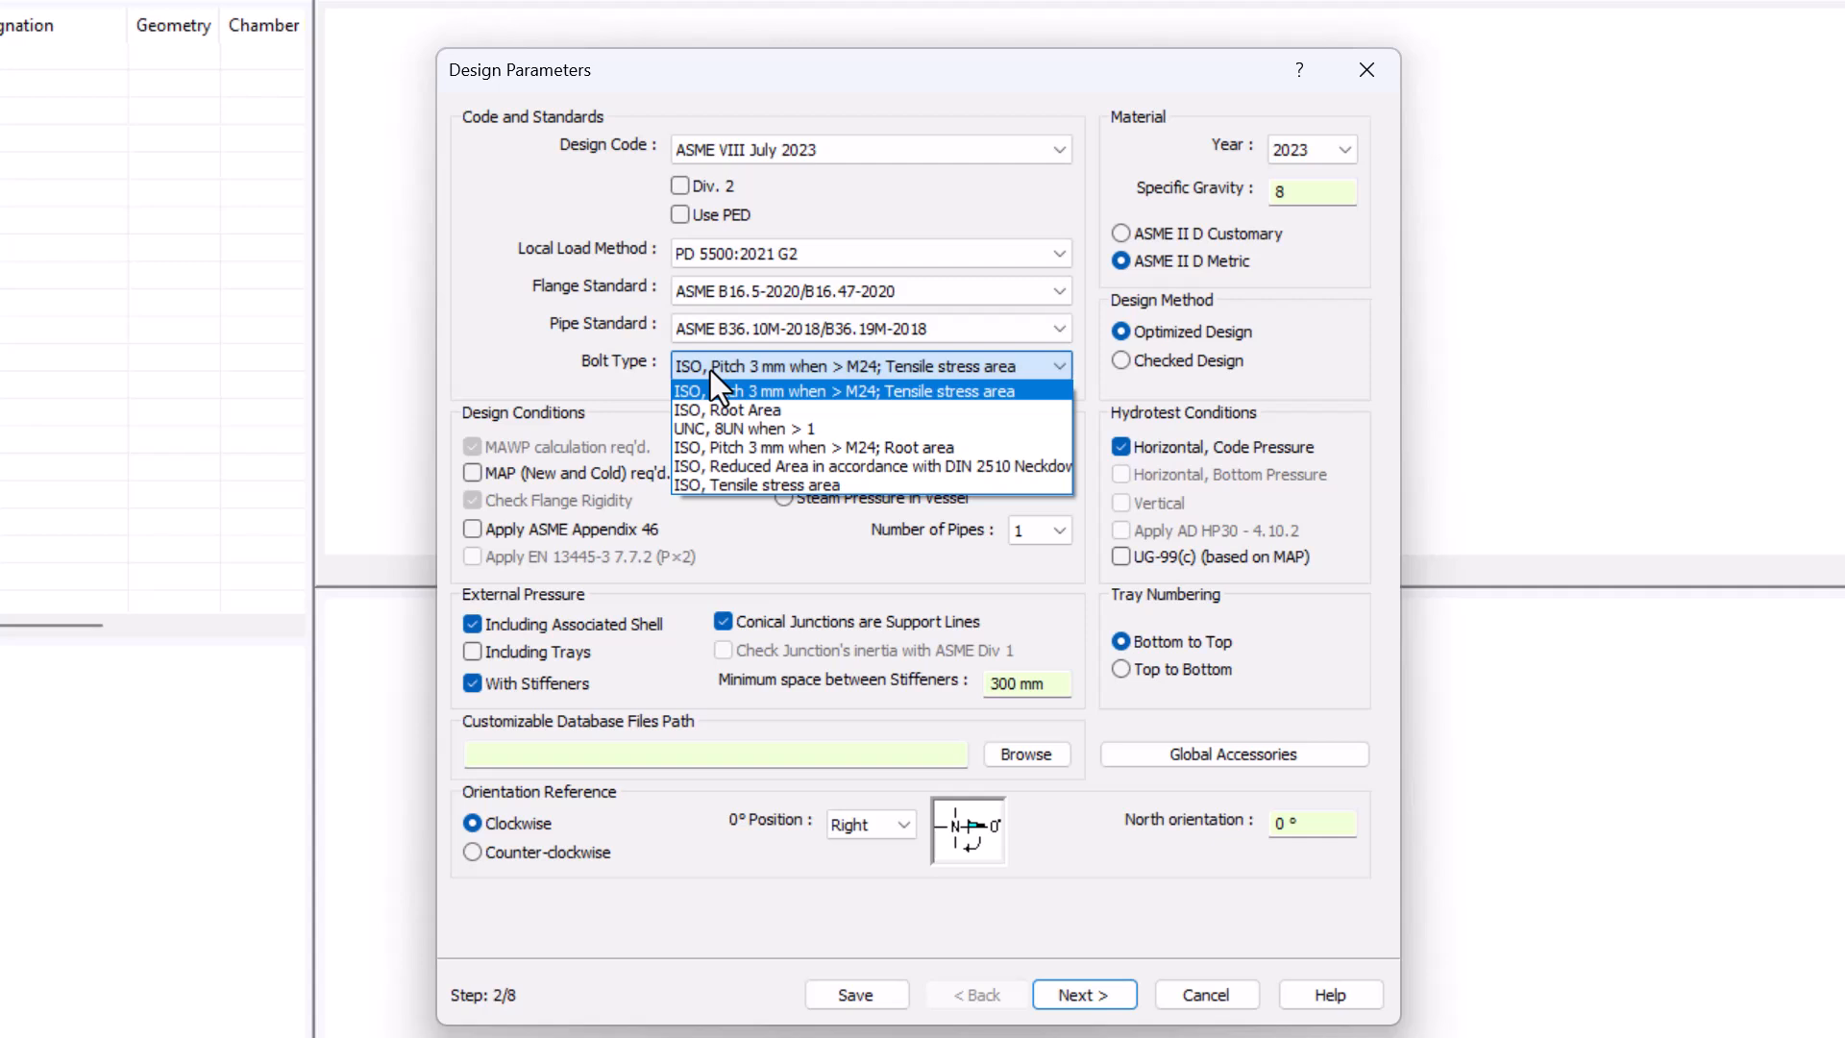
pyautogui.moveTo(559, 376)
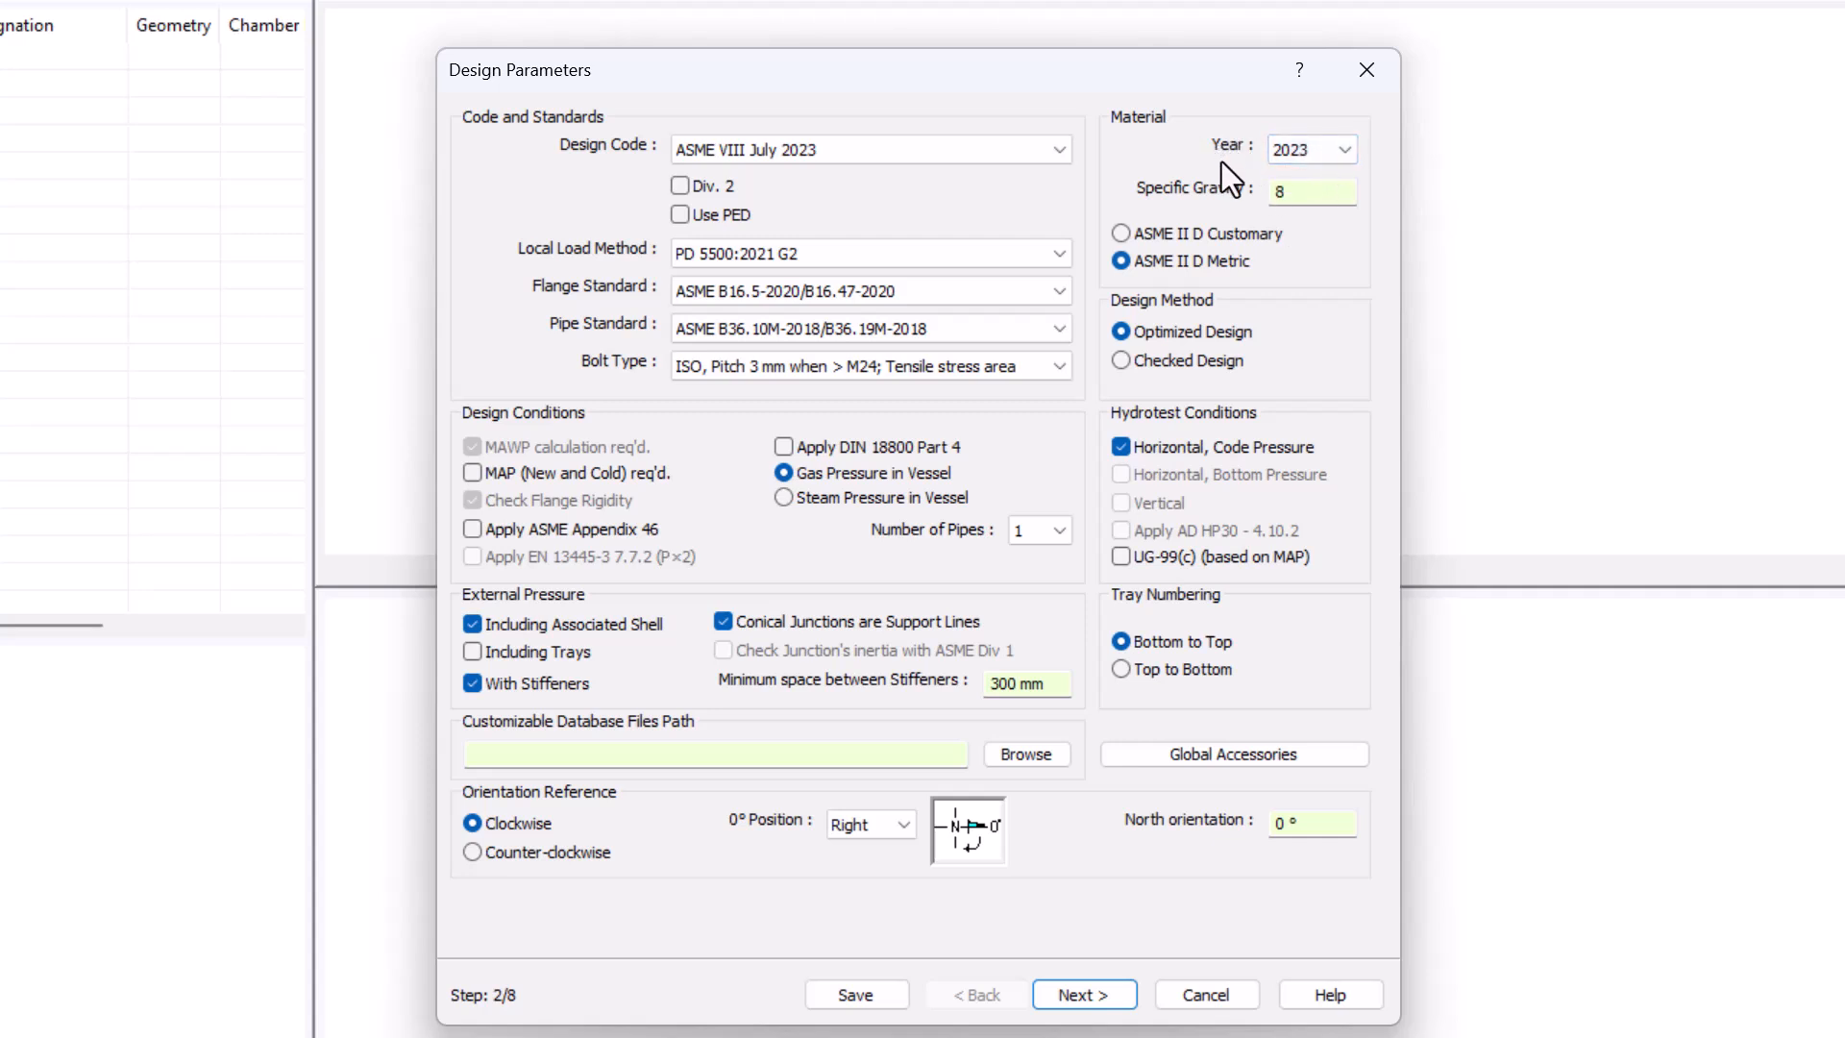
pyautogui.moveTo(1199, 158)
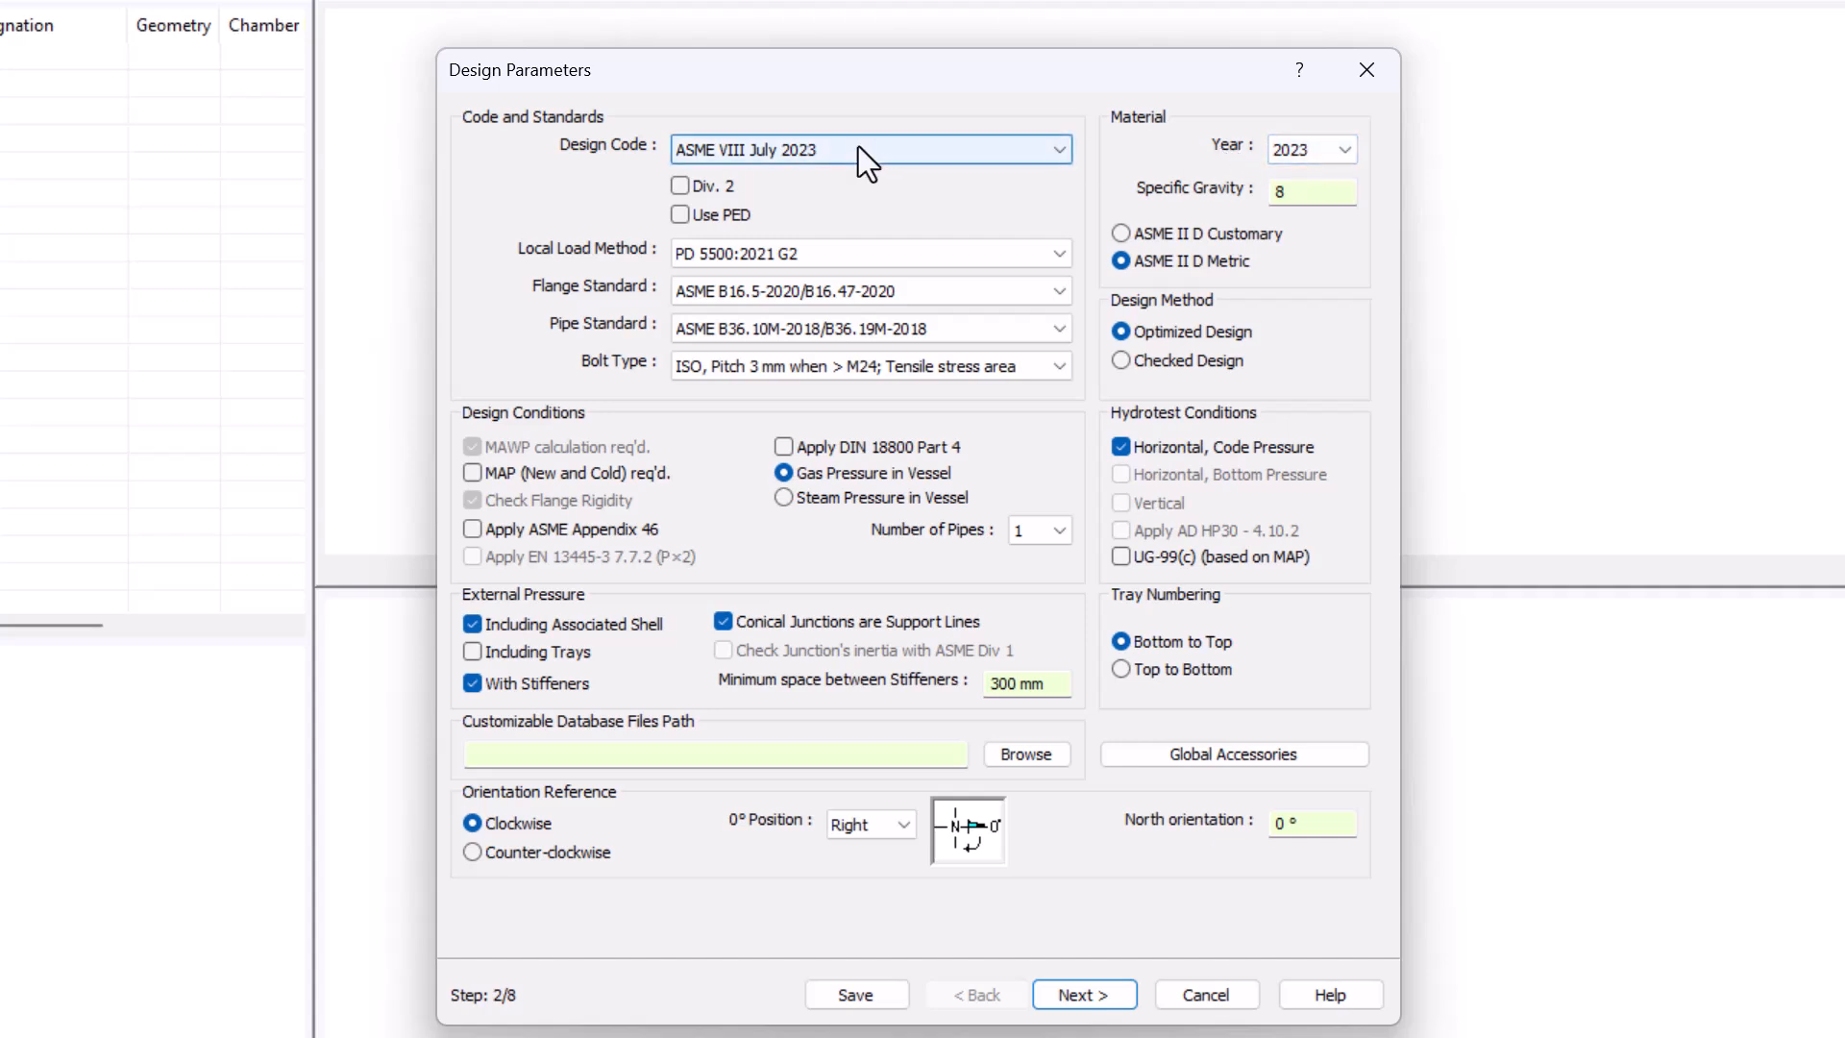
pyautogui.moveTo(1191, 208)
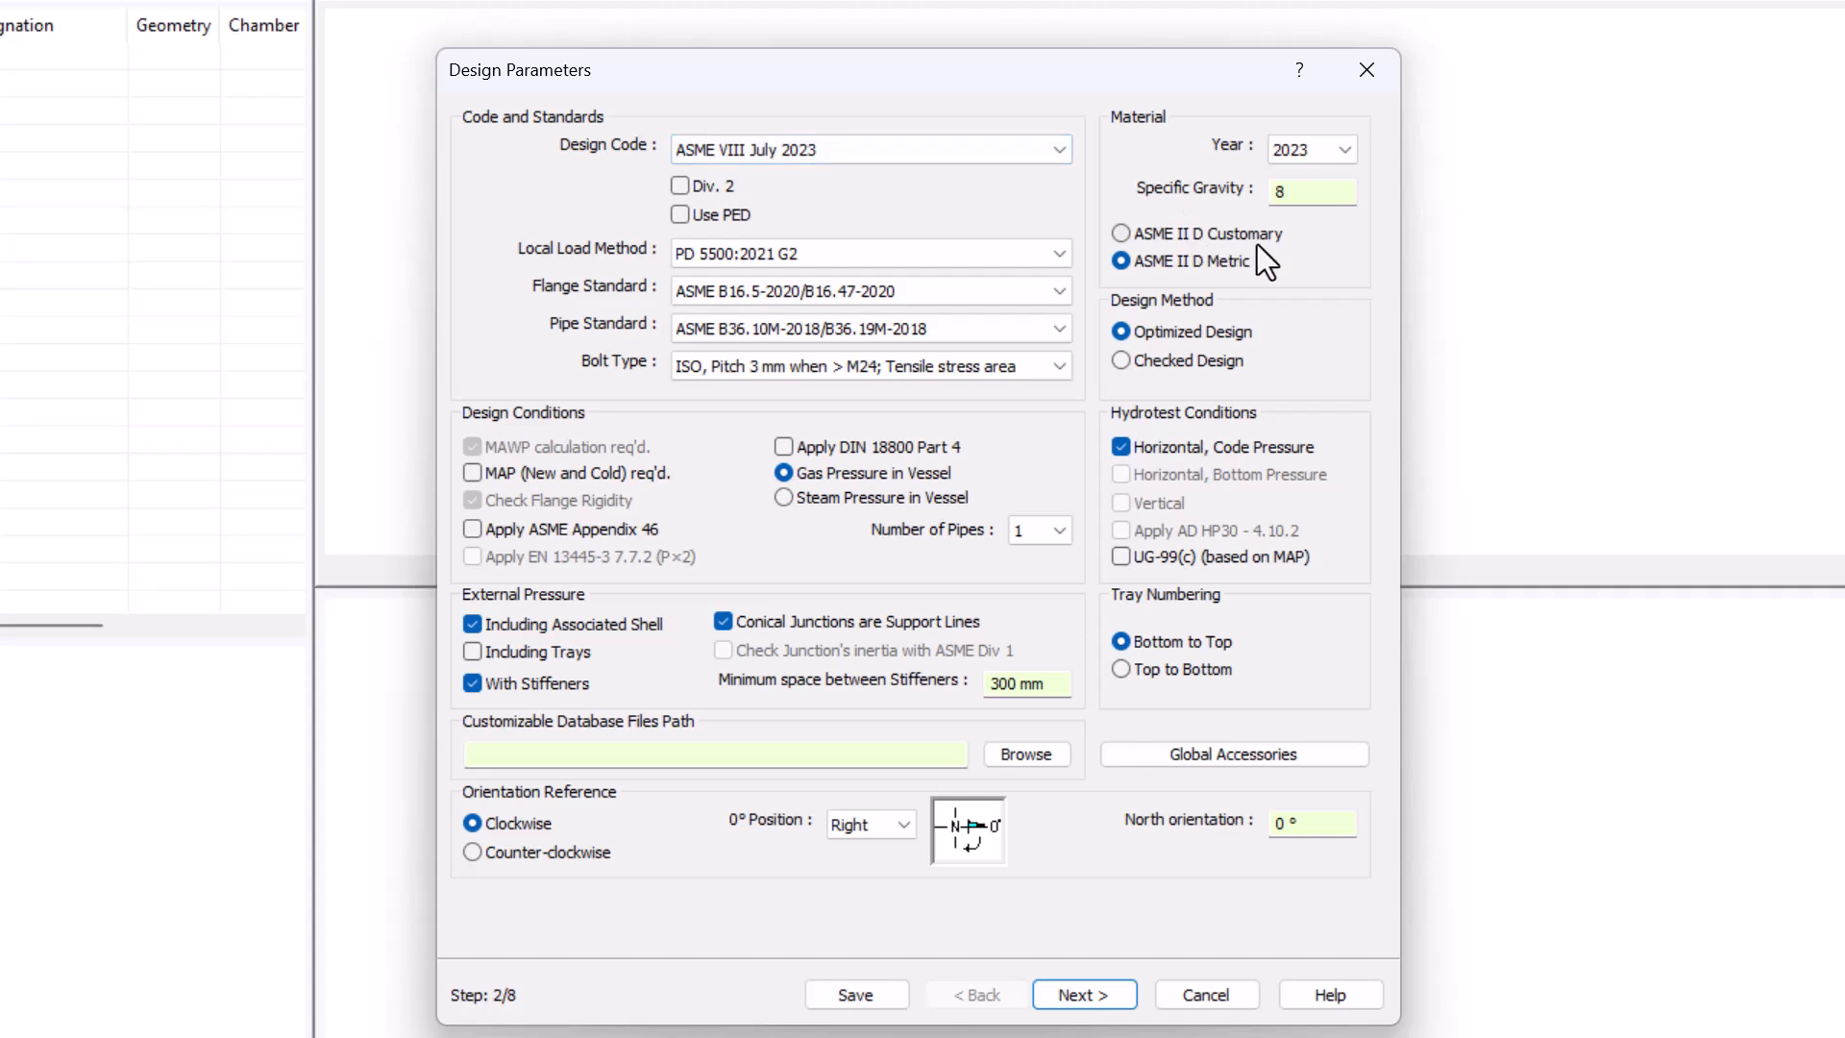
pyautogui.moveTo(1250, 278)
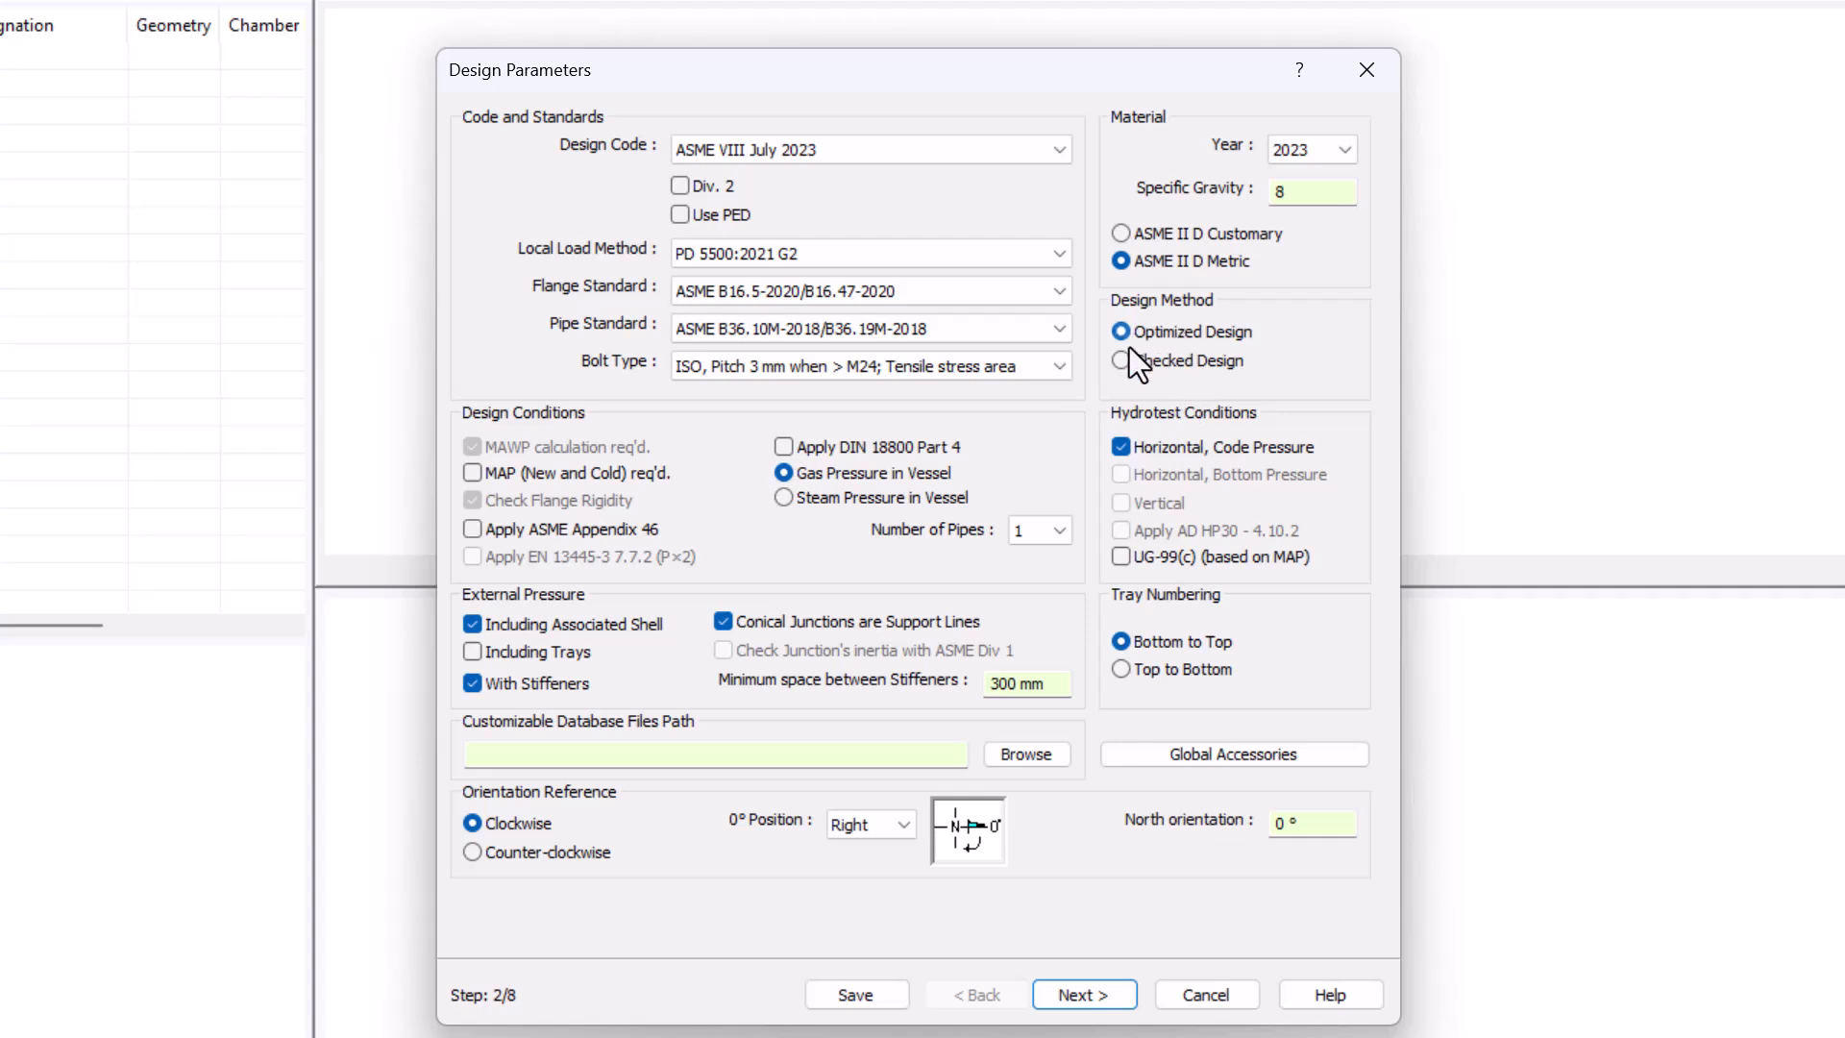
pyautogui.moveTo(1211, 392)
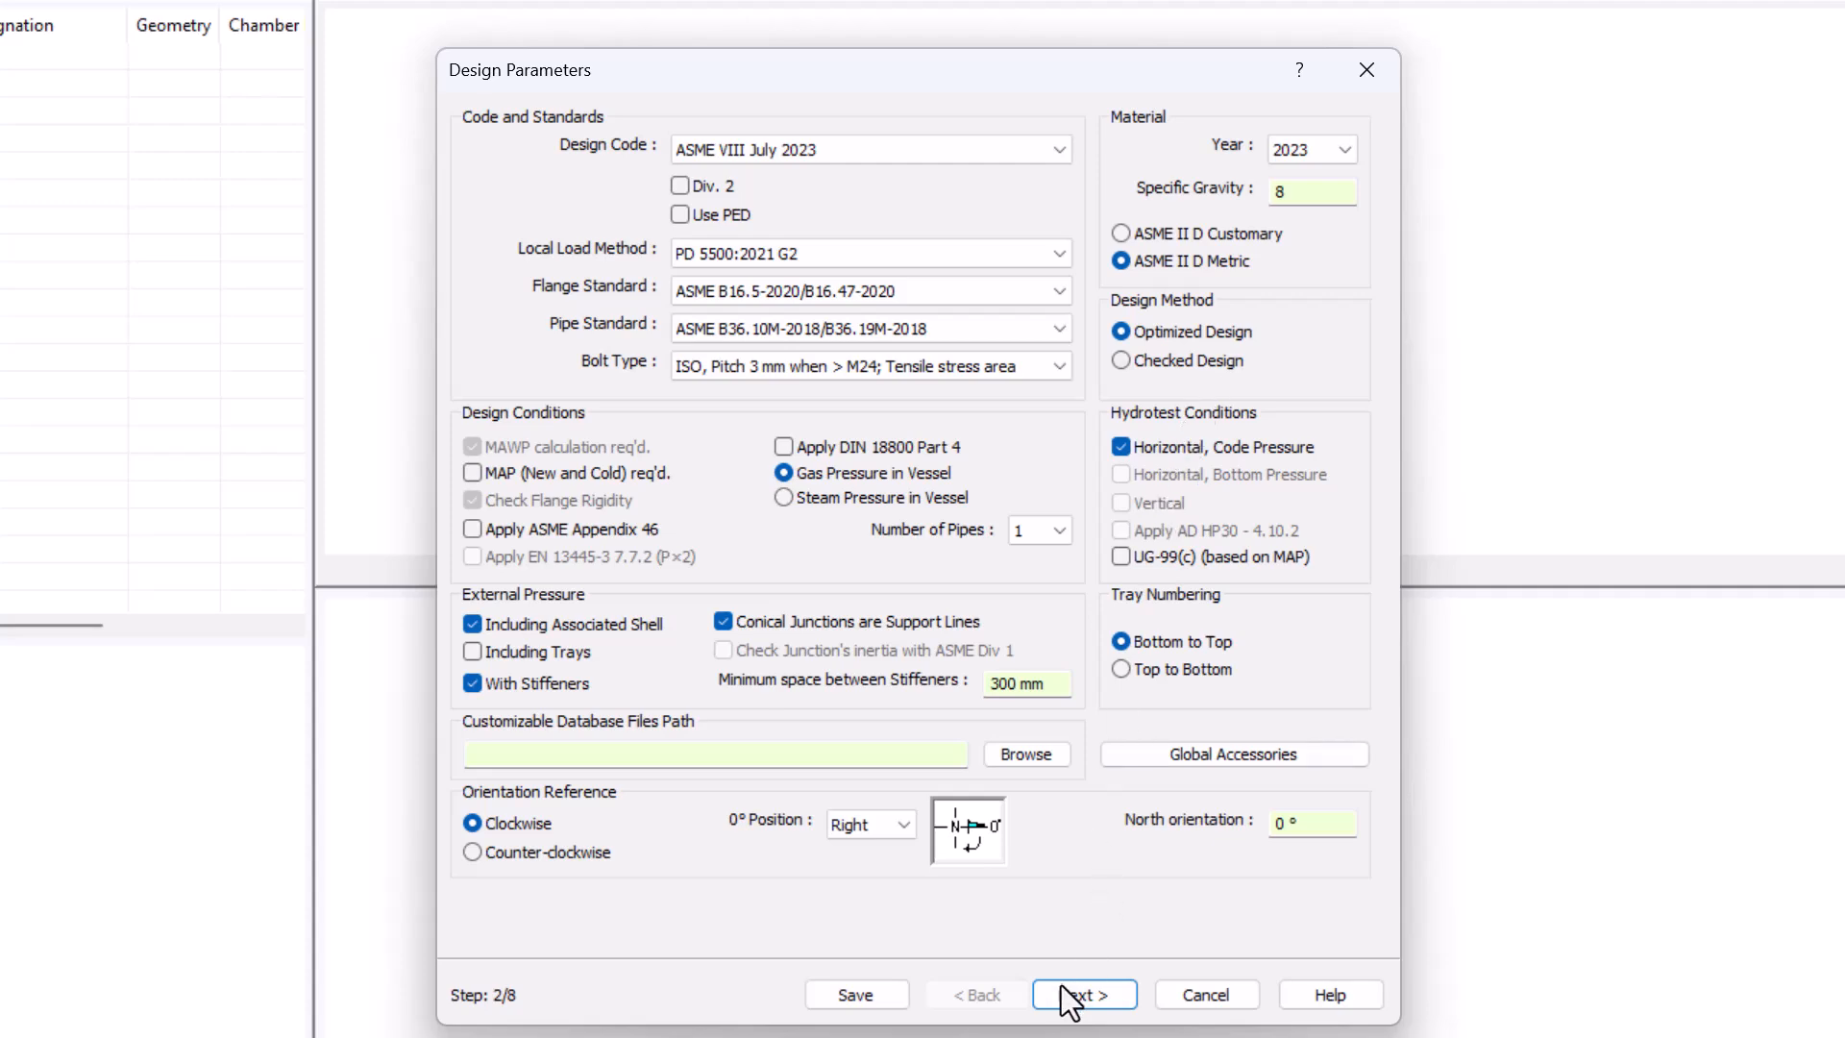
pyautogui.click(1084, 1023)
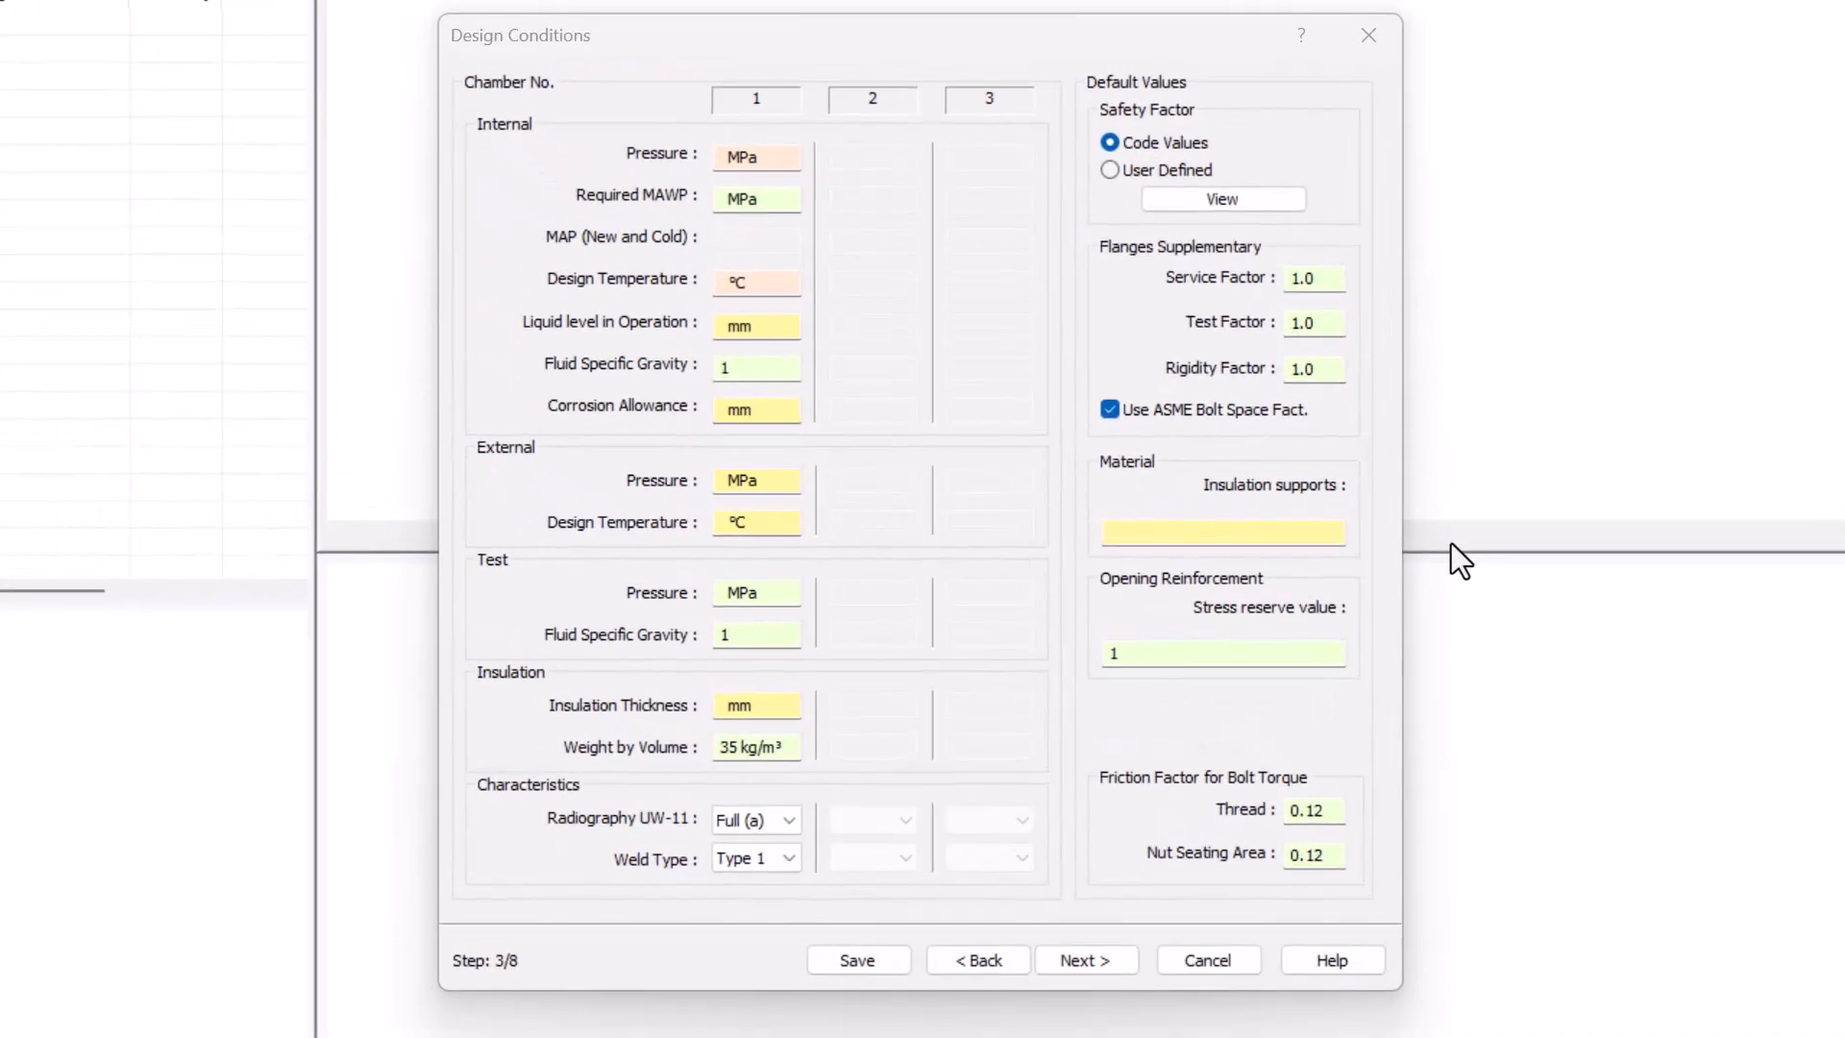
# Enter internal pressure 1 MPa, temperature 200 °C and liquid level 500 for chamber 1
pyautogui.click(735, 153)
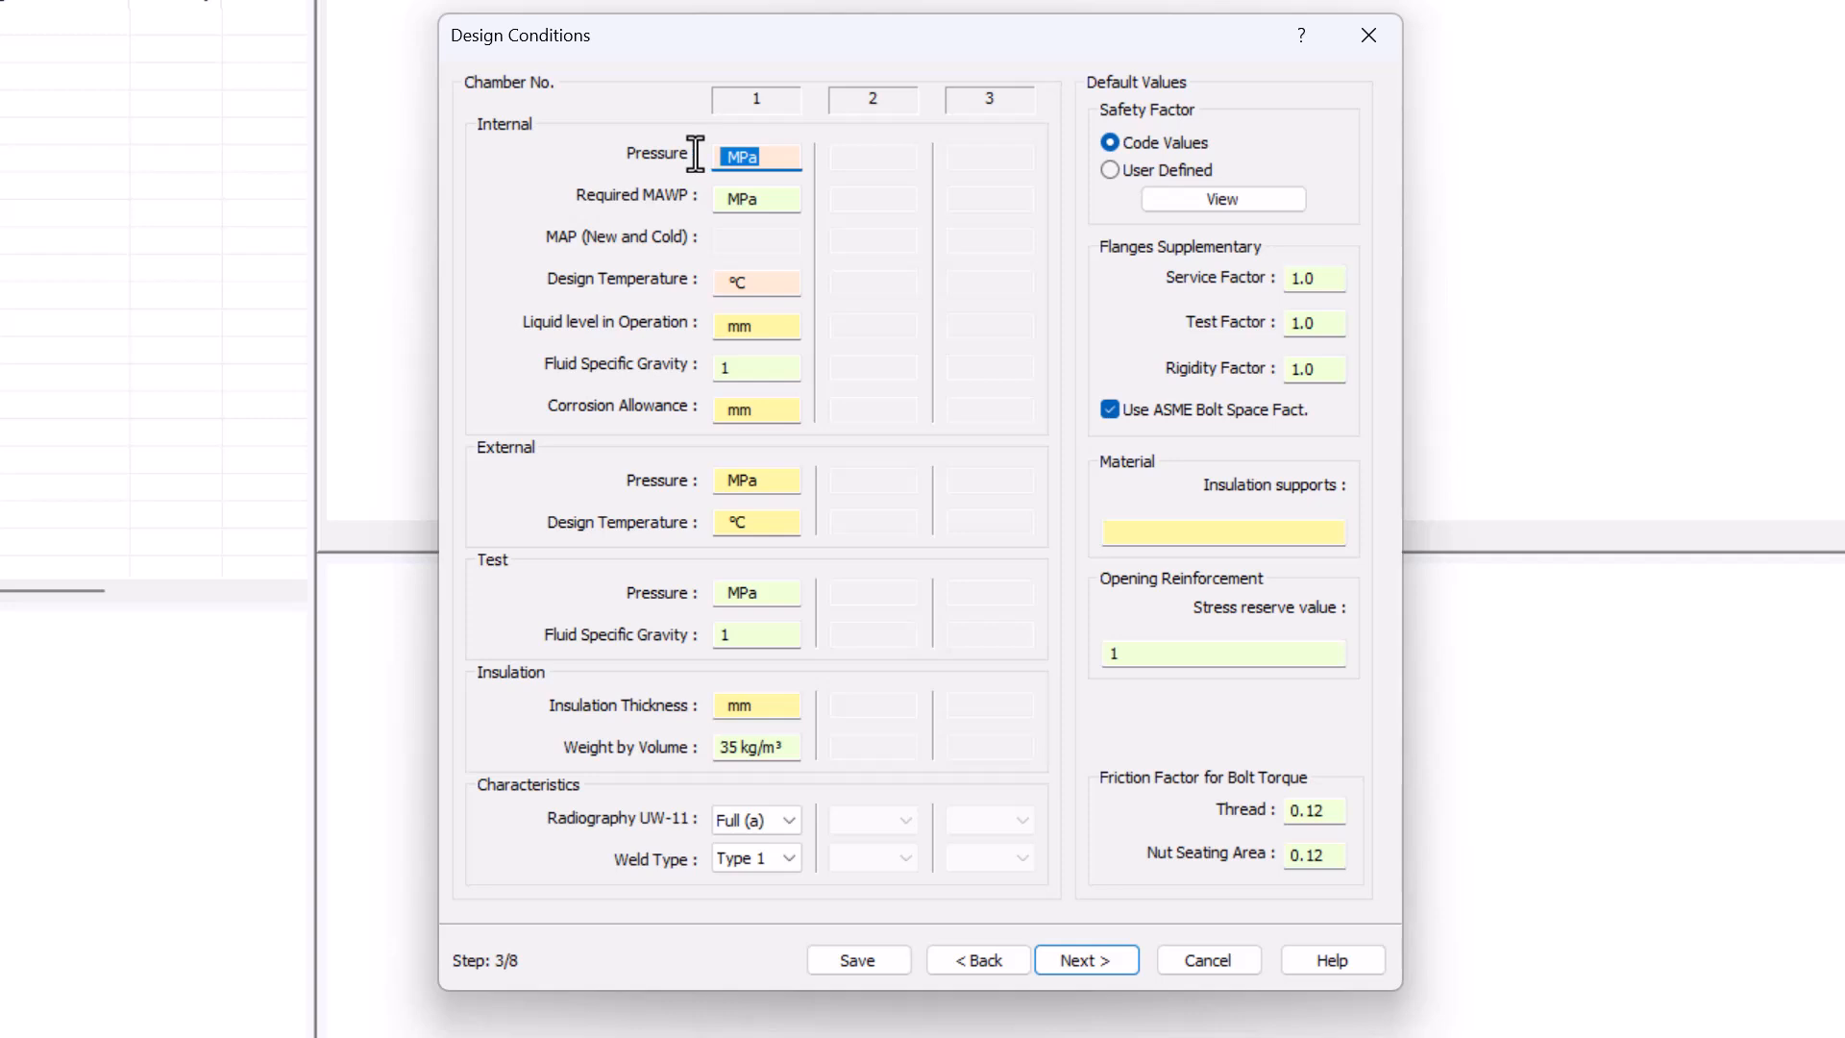
pyautogui.write('1')
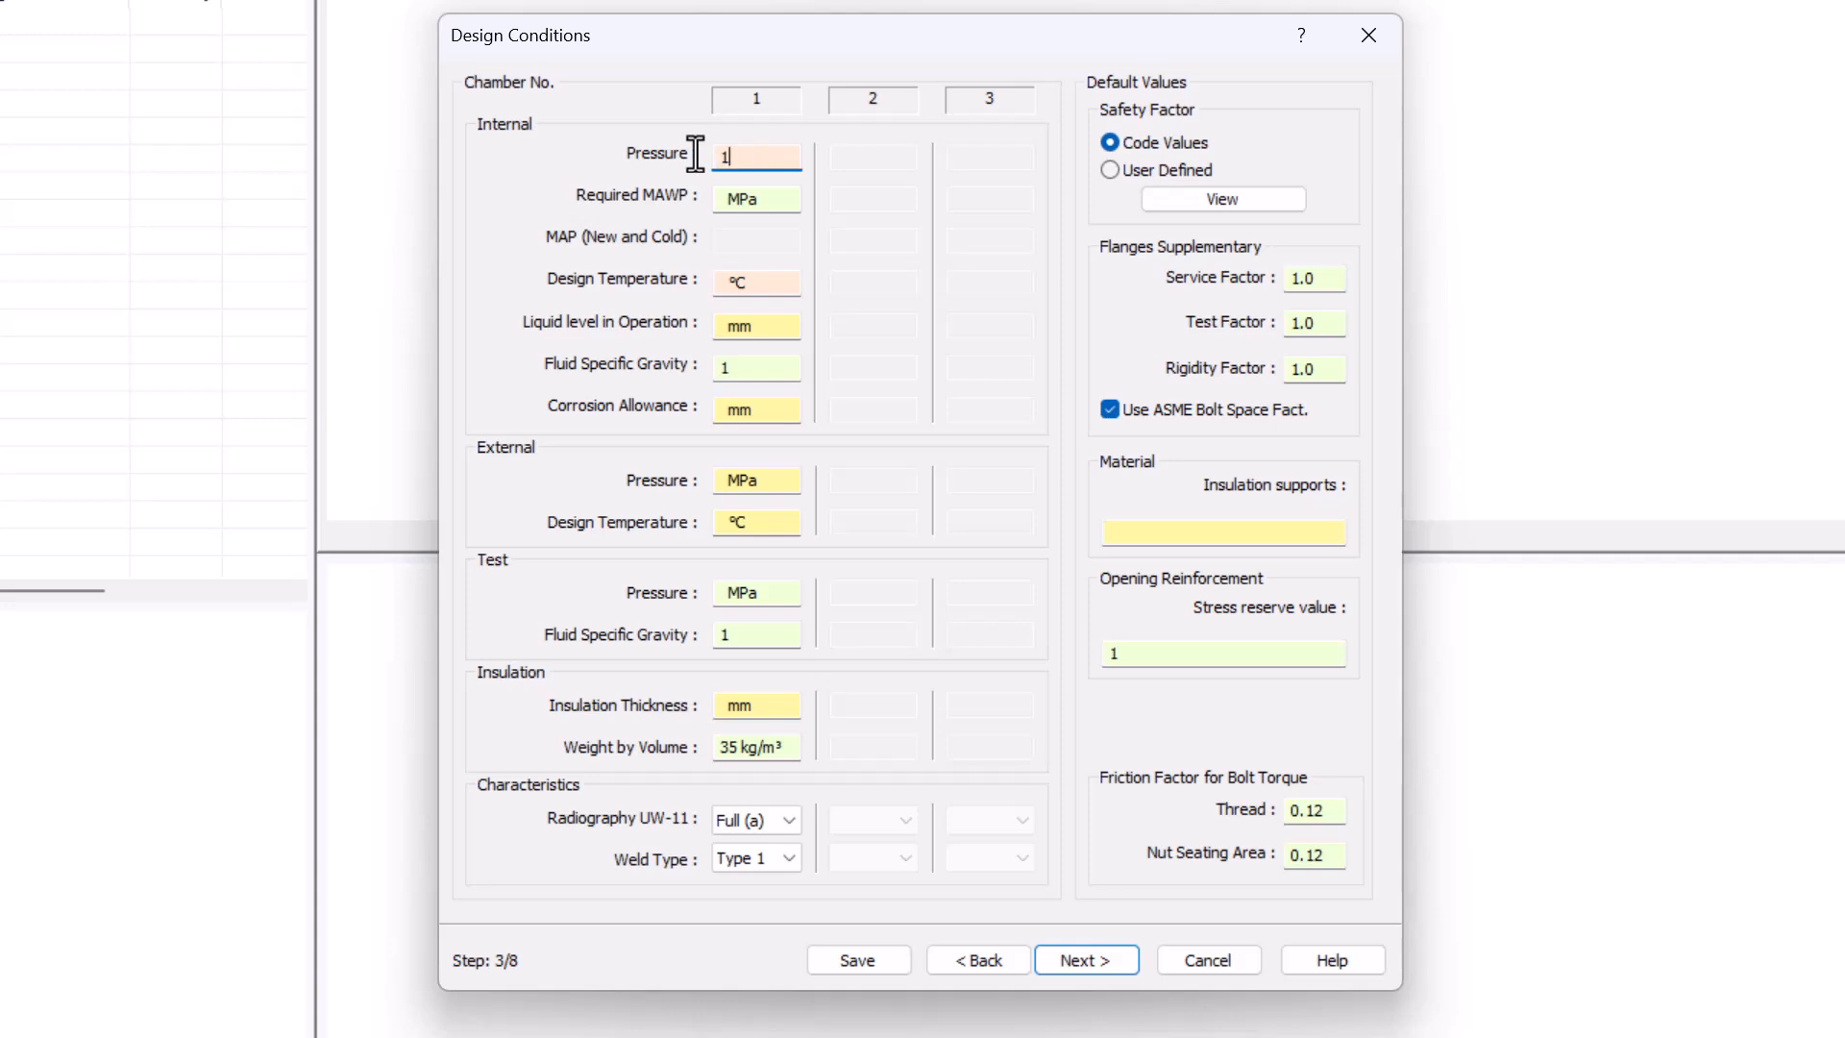
pyautogui.moveTo(722, 311)
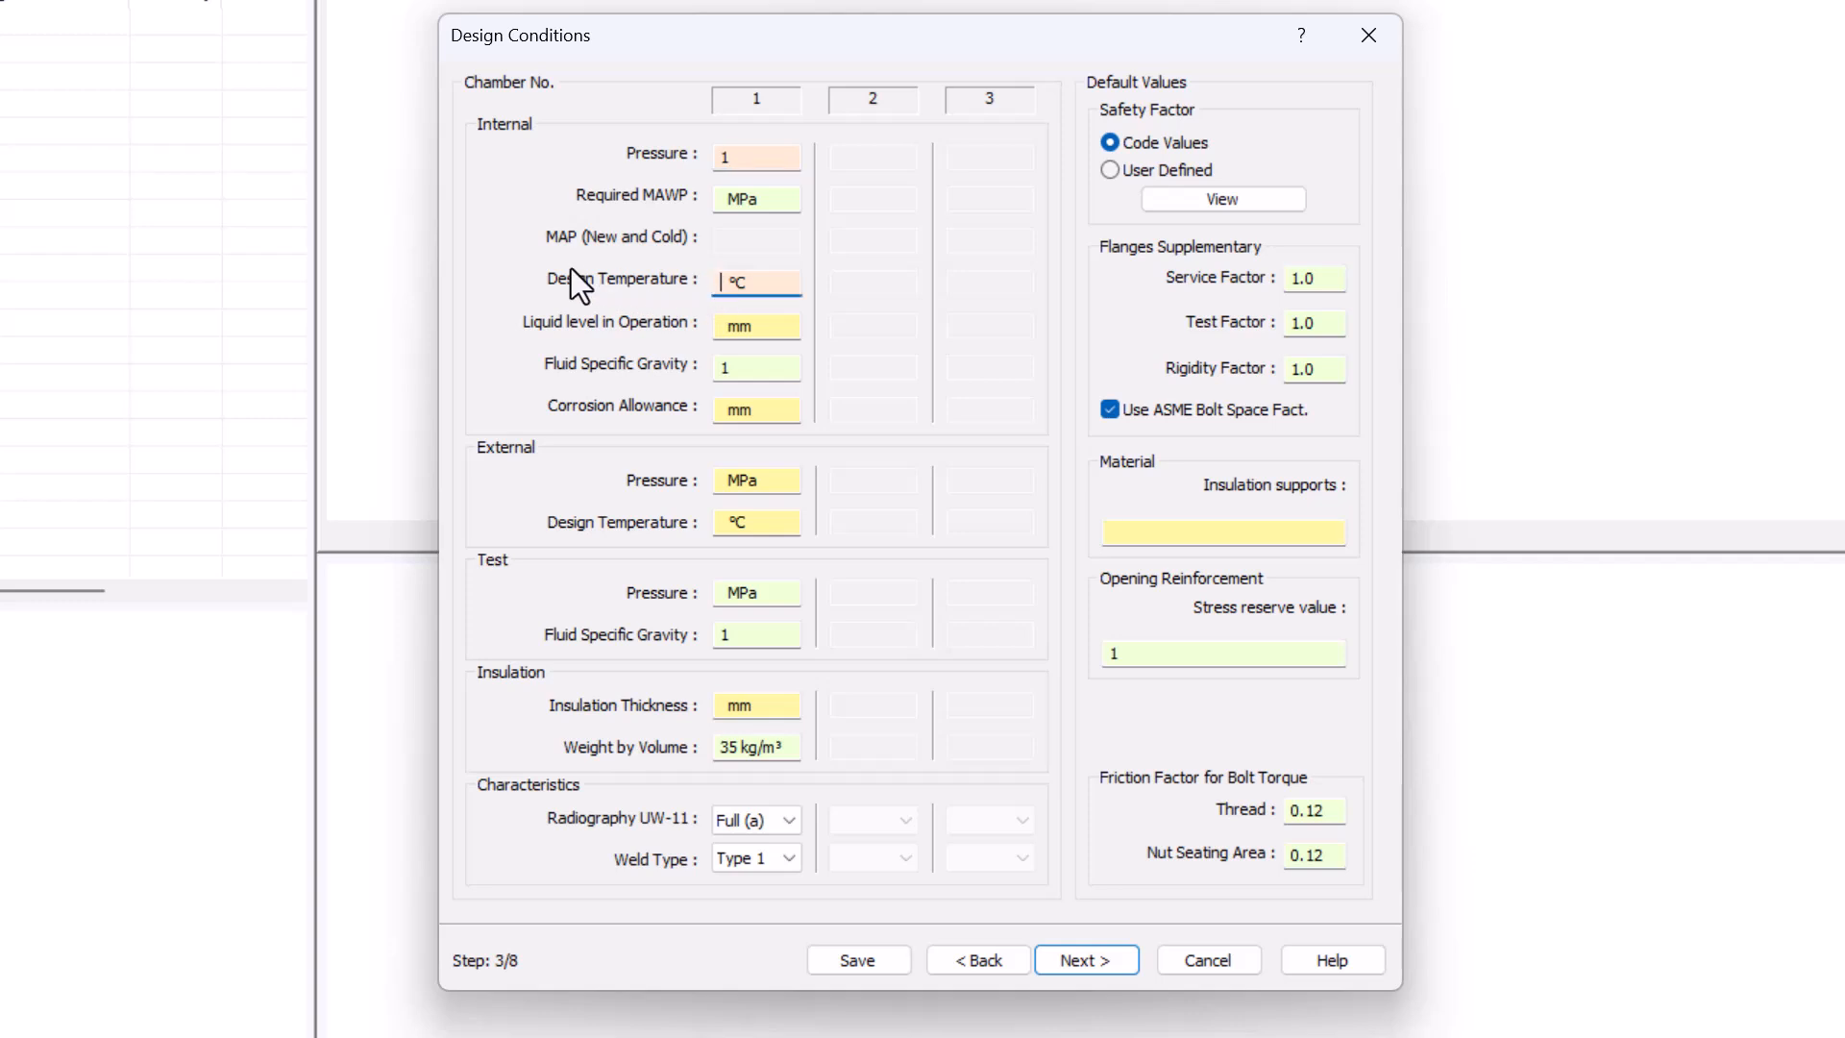
pyautogui.moveTo(696, 315)
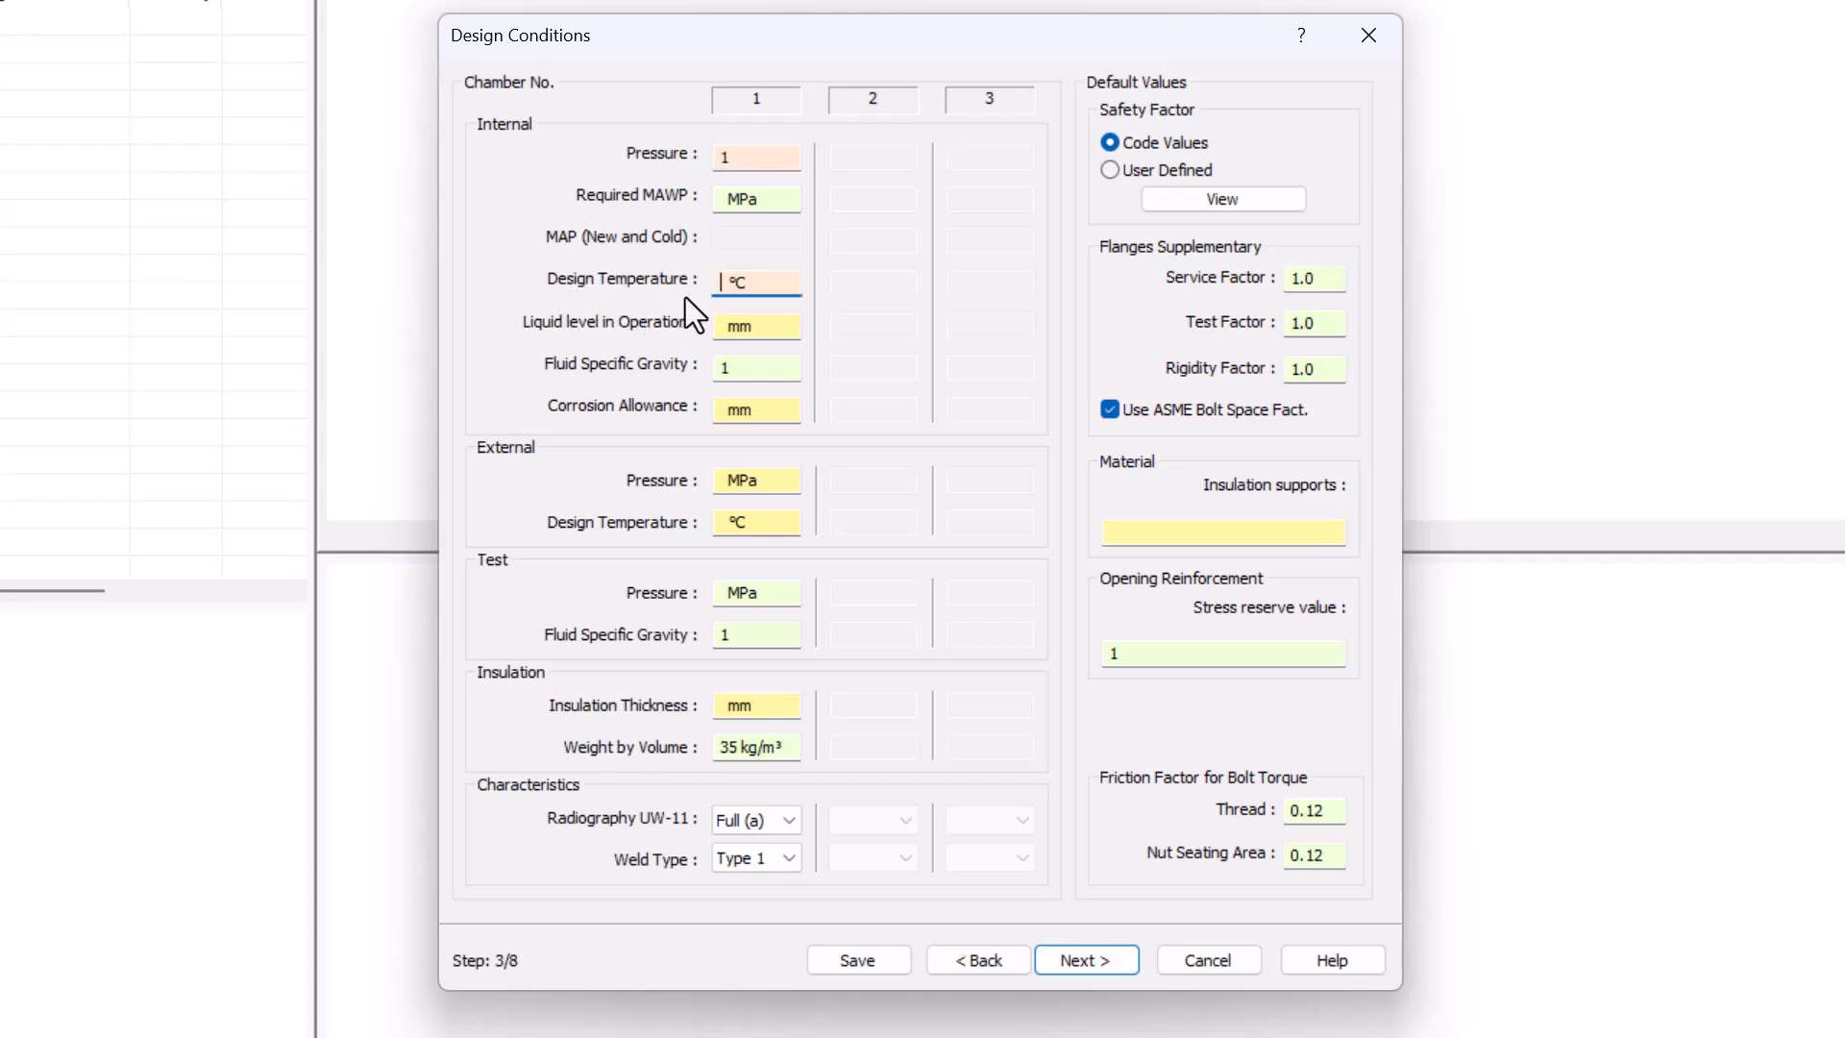
pyautogui.write('200')
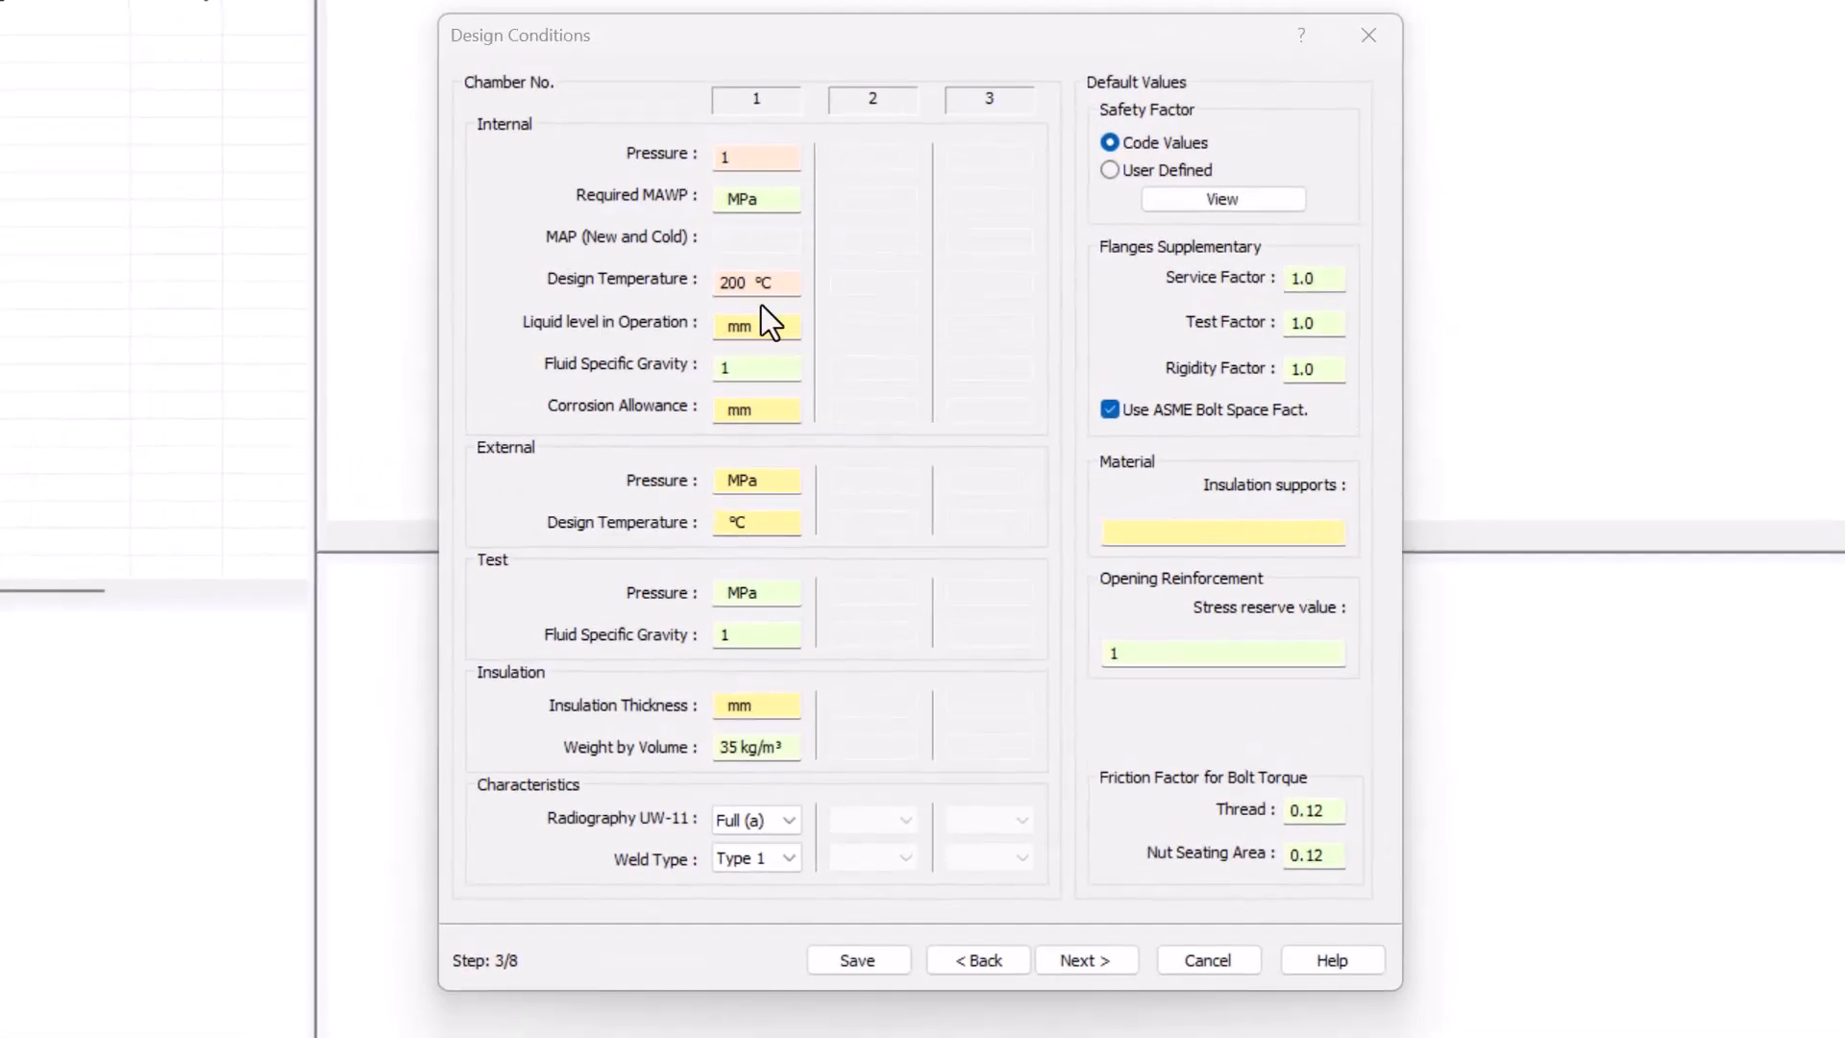
pyautogui.write('5')
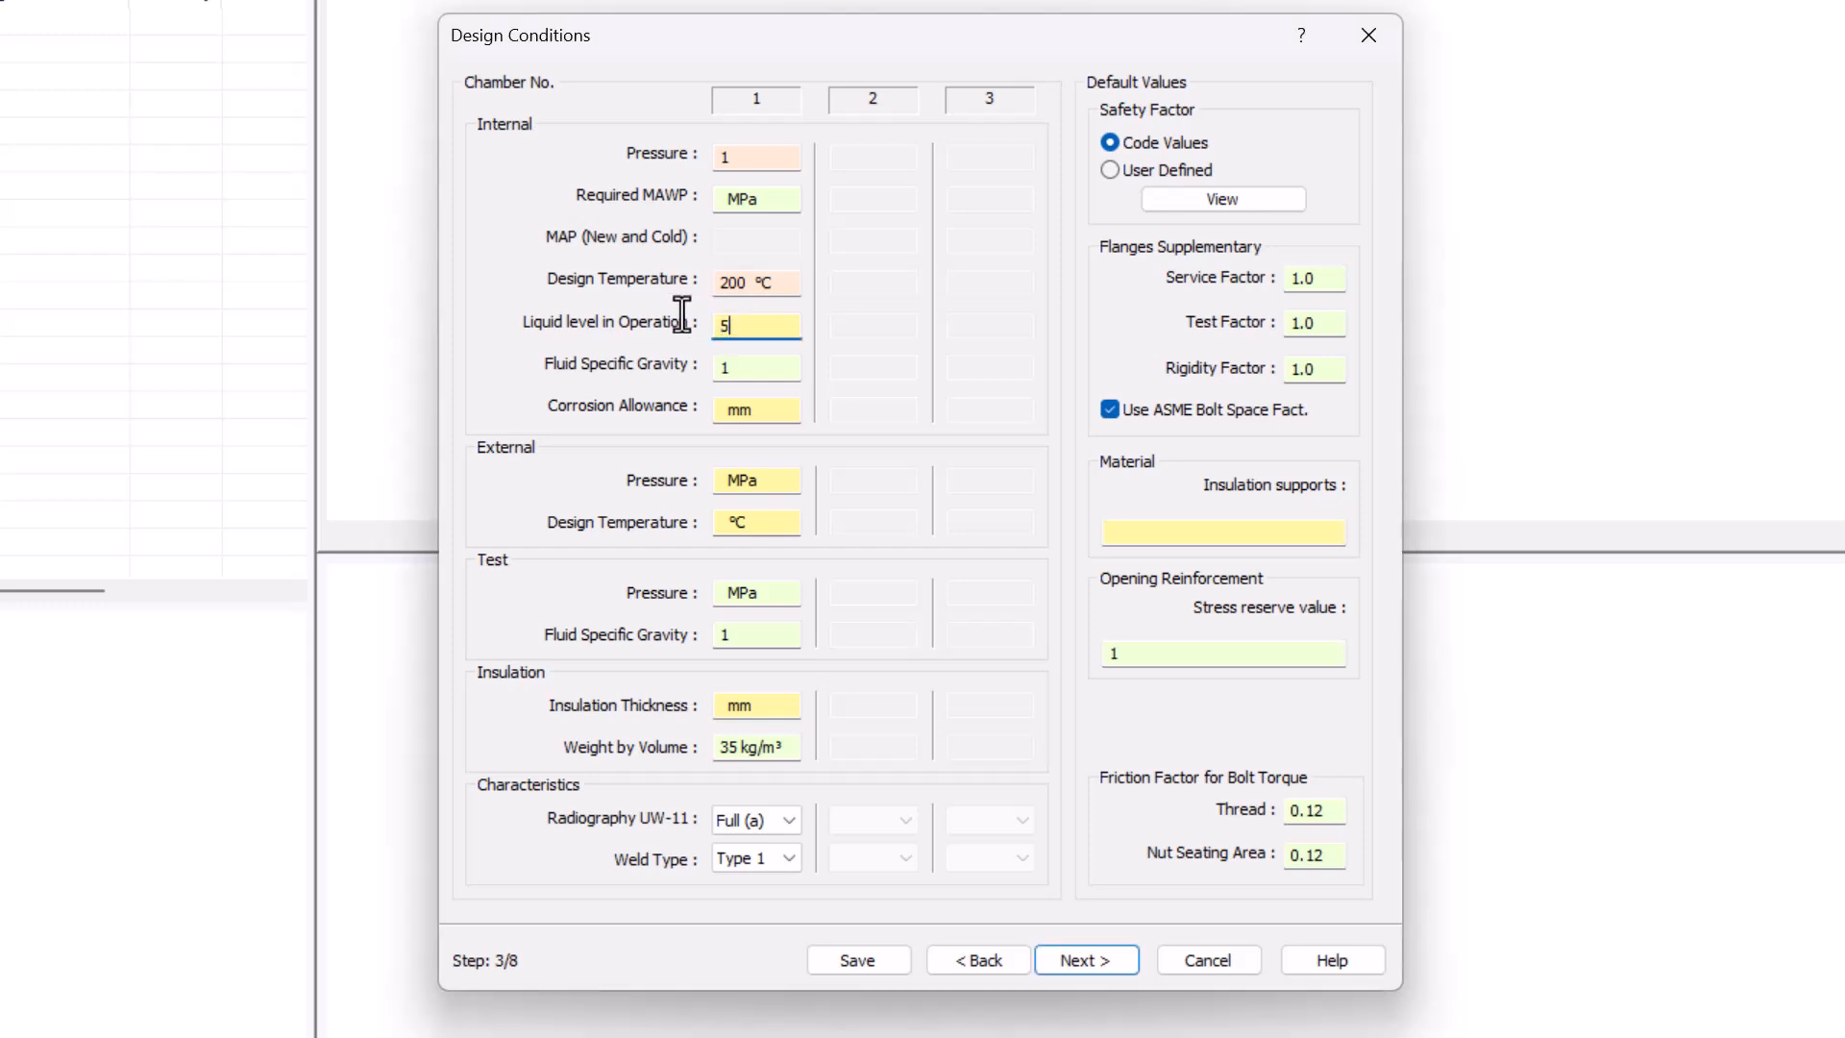
pyautogui.write('00')
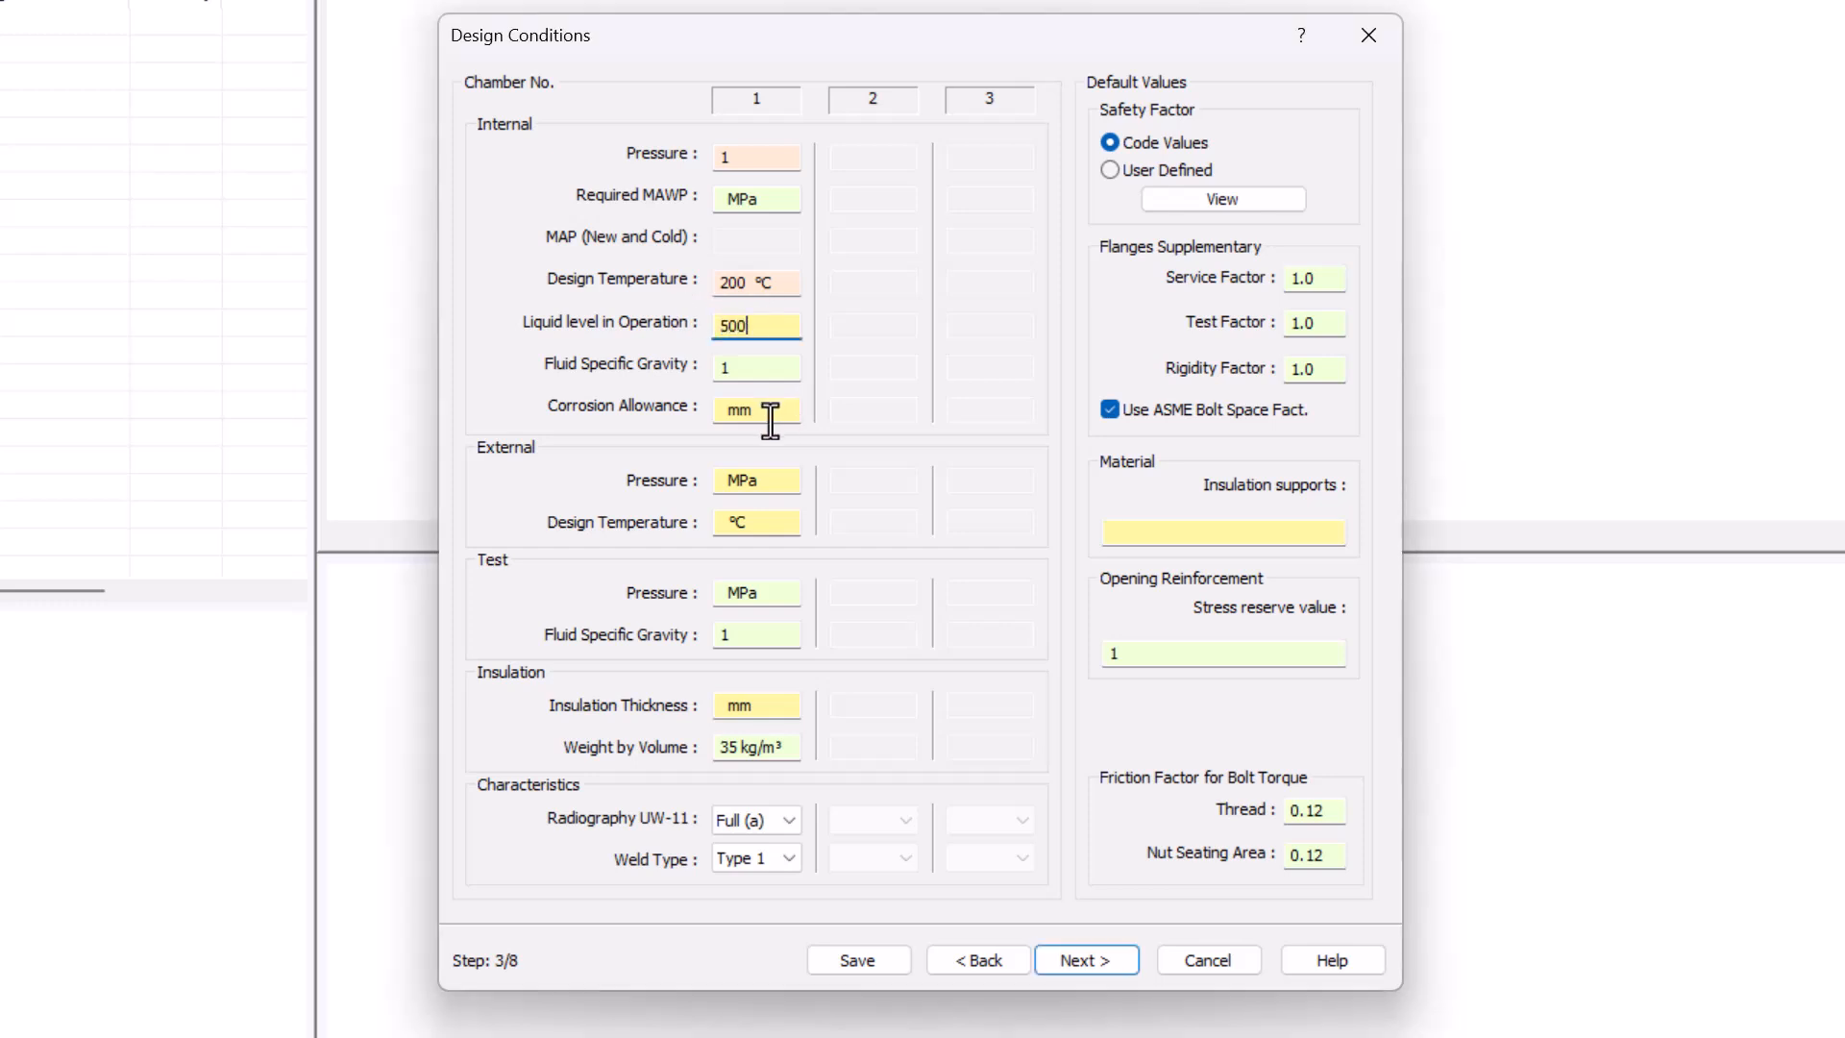
# Enter corrosion allowance 3 and move to the external conditions (0.2 MPa at 150)
pyautogui.click(755, 410)
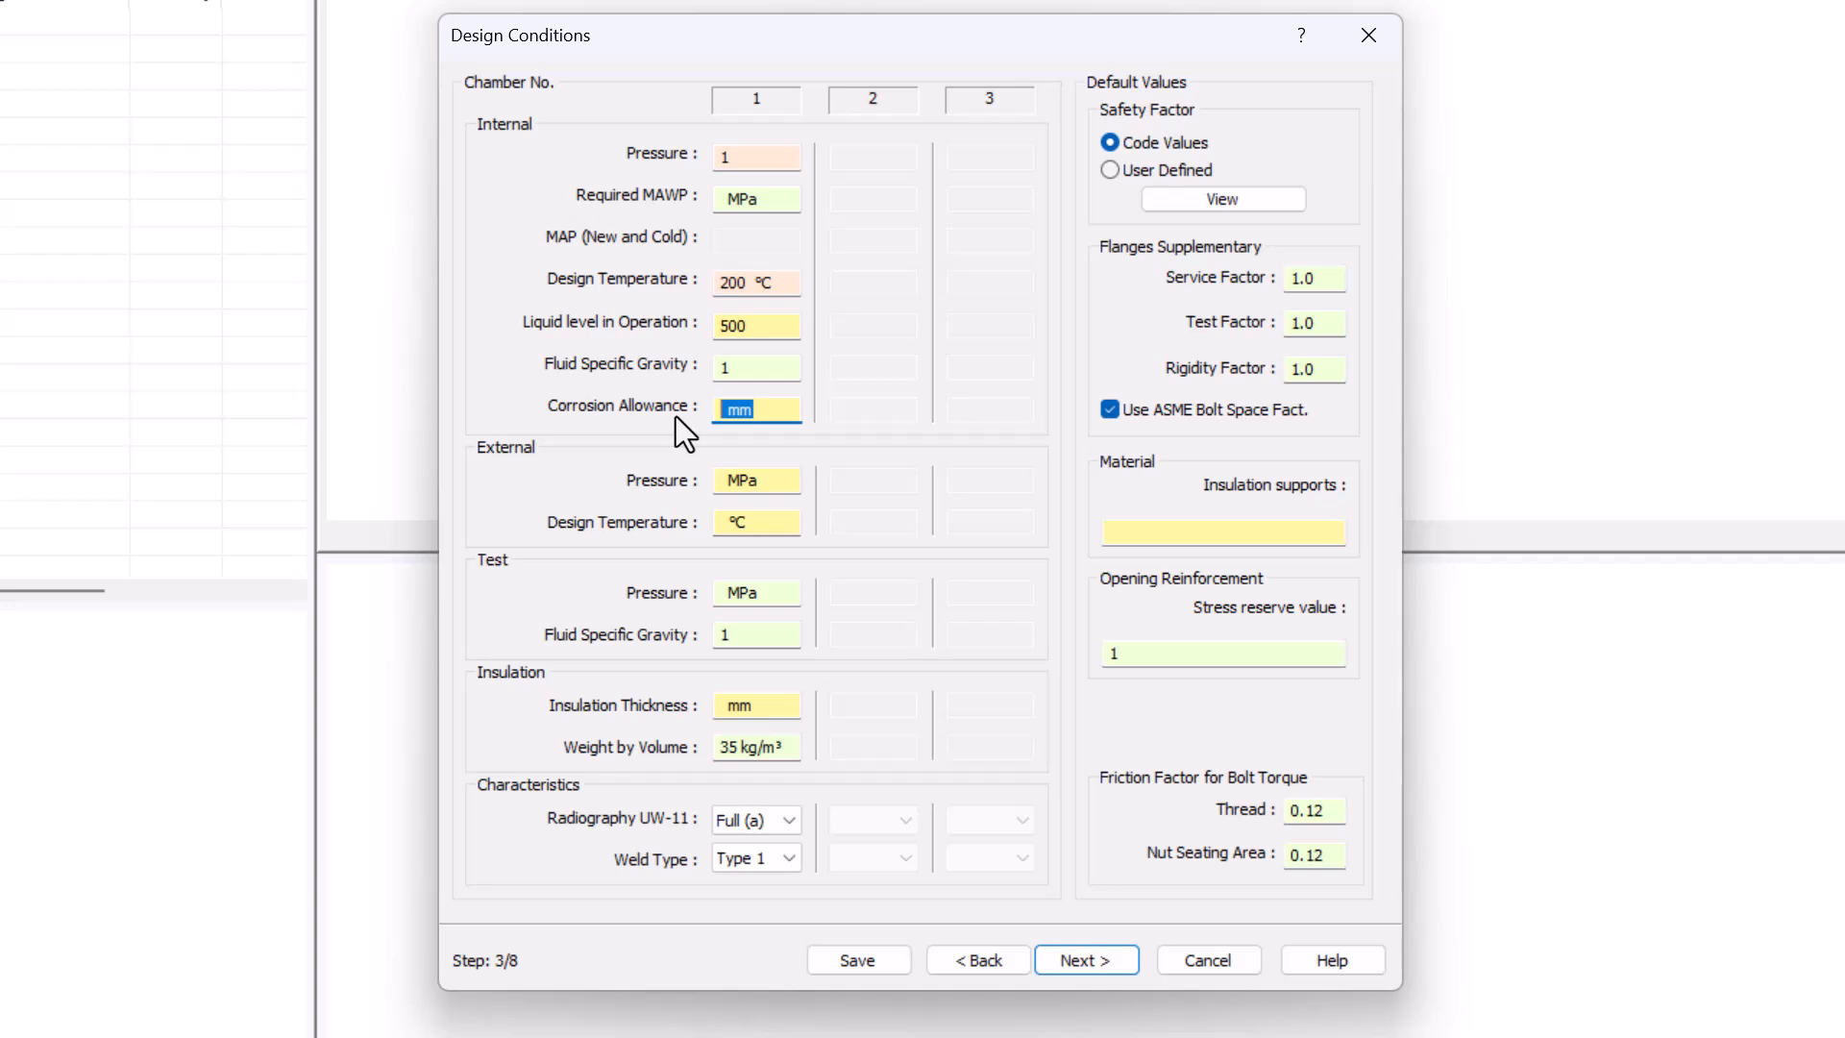
pyautogui.write('3')
pyautogui.click(755, 522)
pyautogui.write('150')
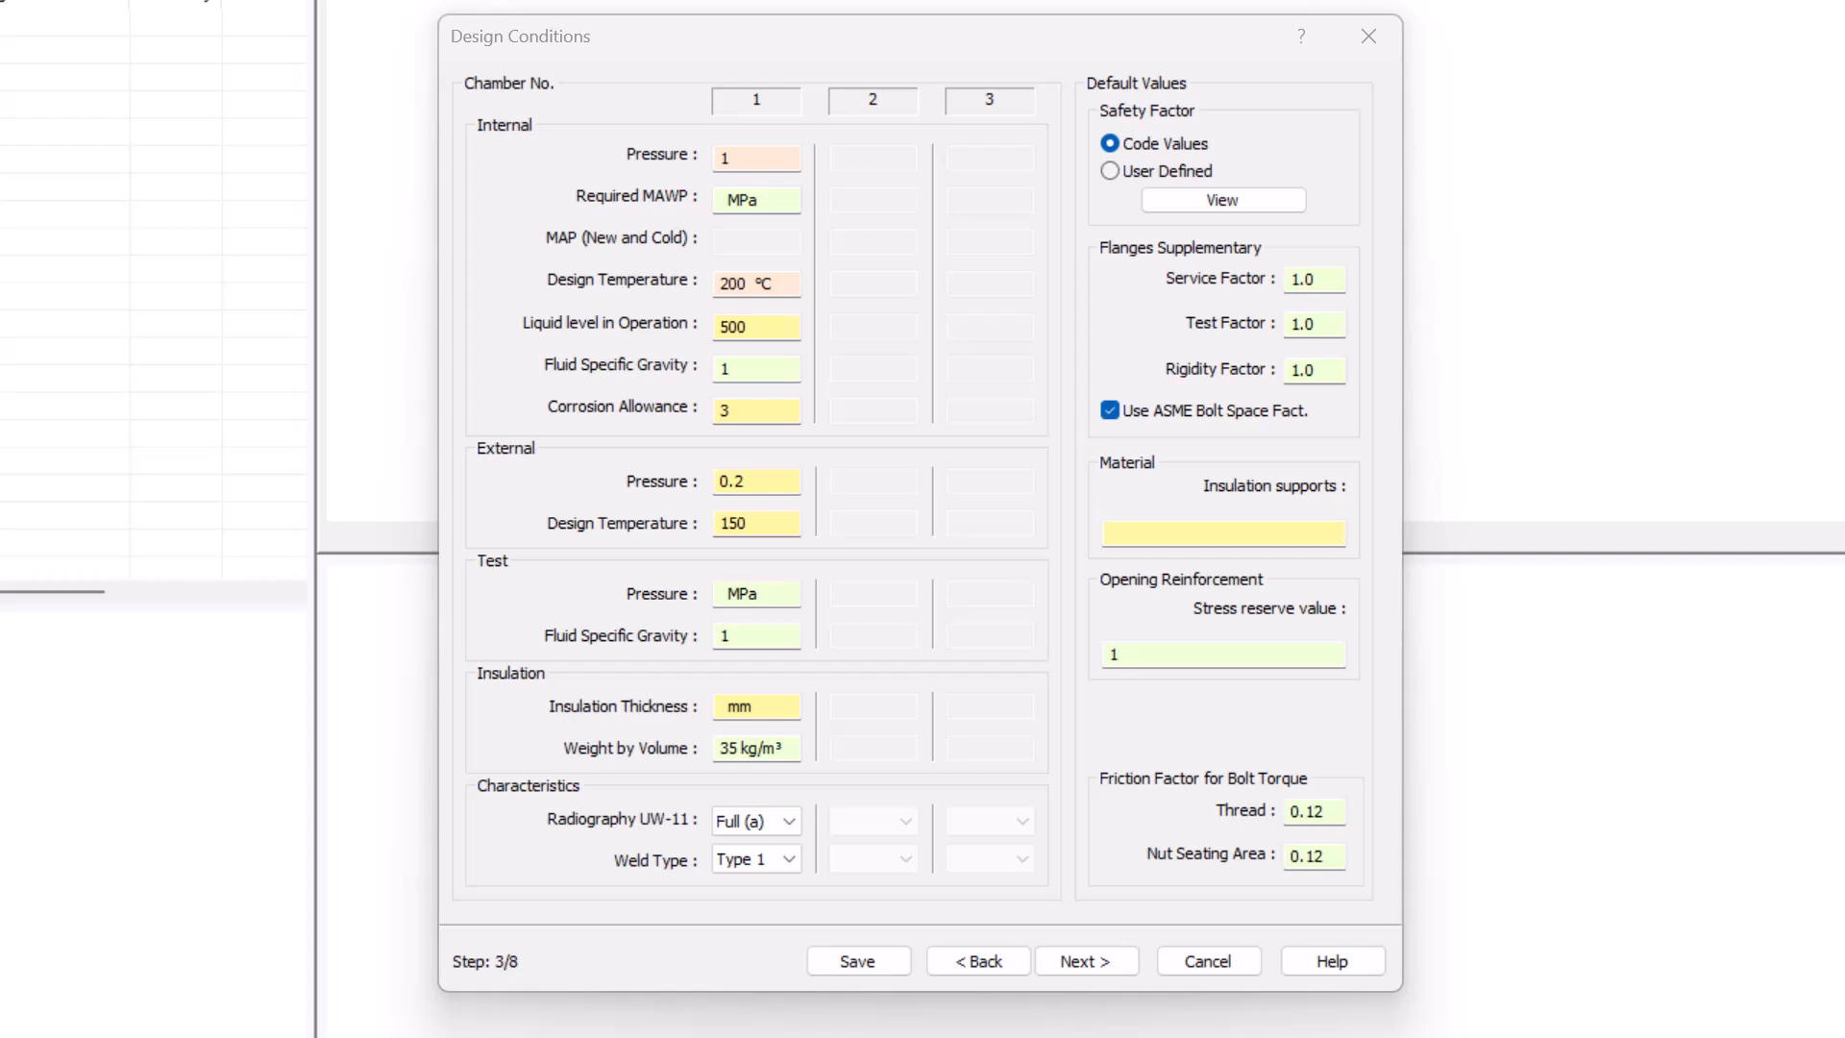
pyautogui.moveTo(1069, 830)
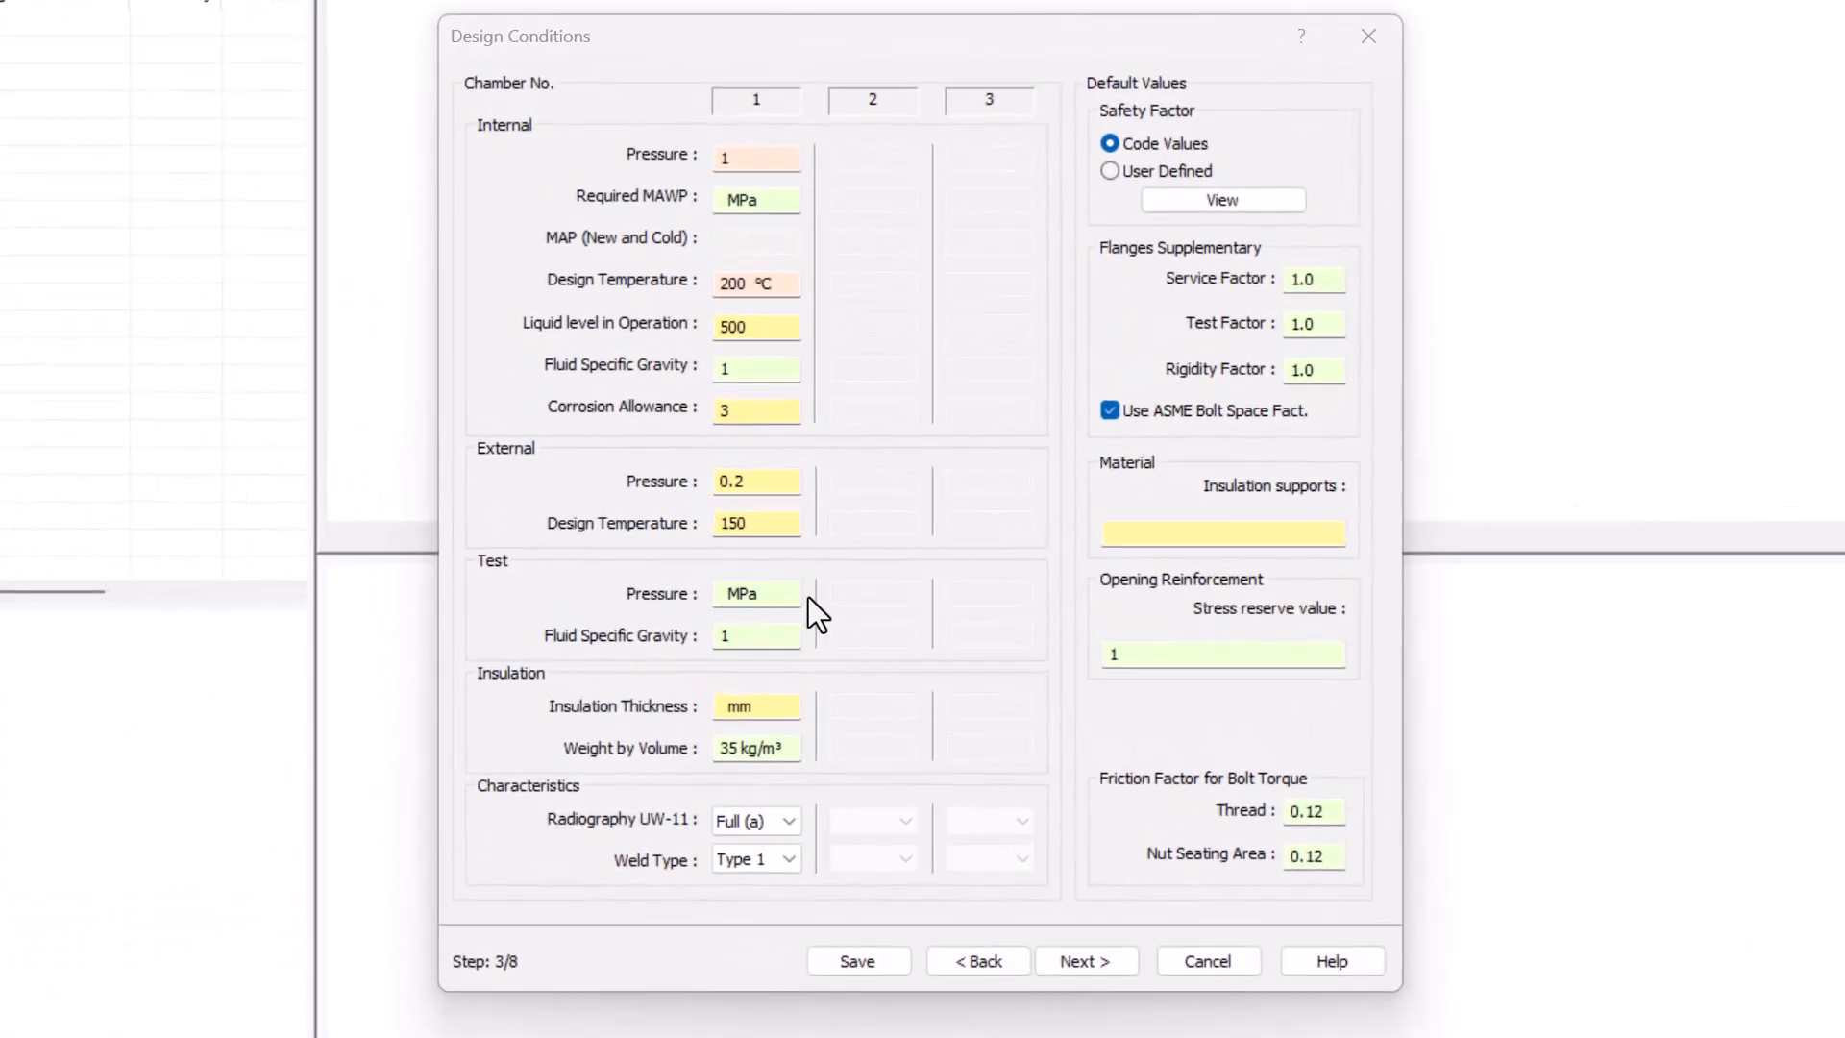
pyautogui.click(757, 594)
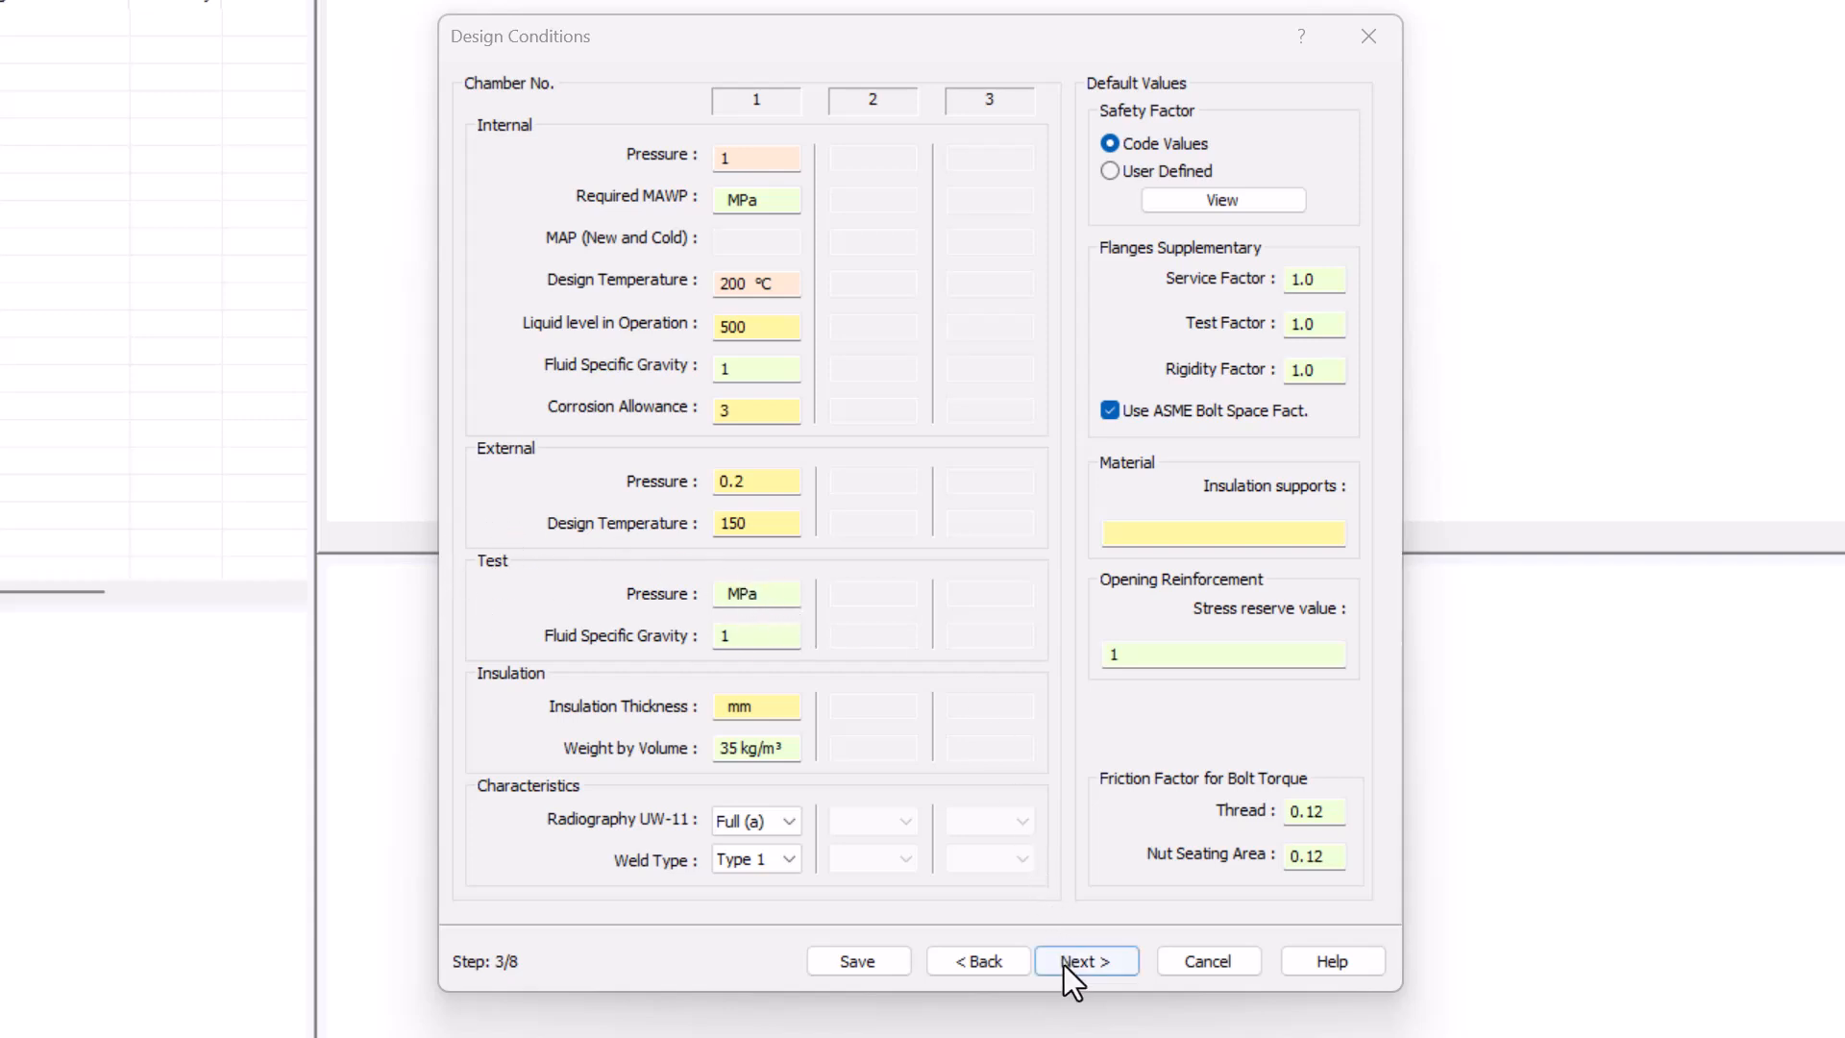
# Review the generated load combinations and switch the load case to Shutdown
pyautogui.click(1086, 961)
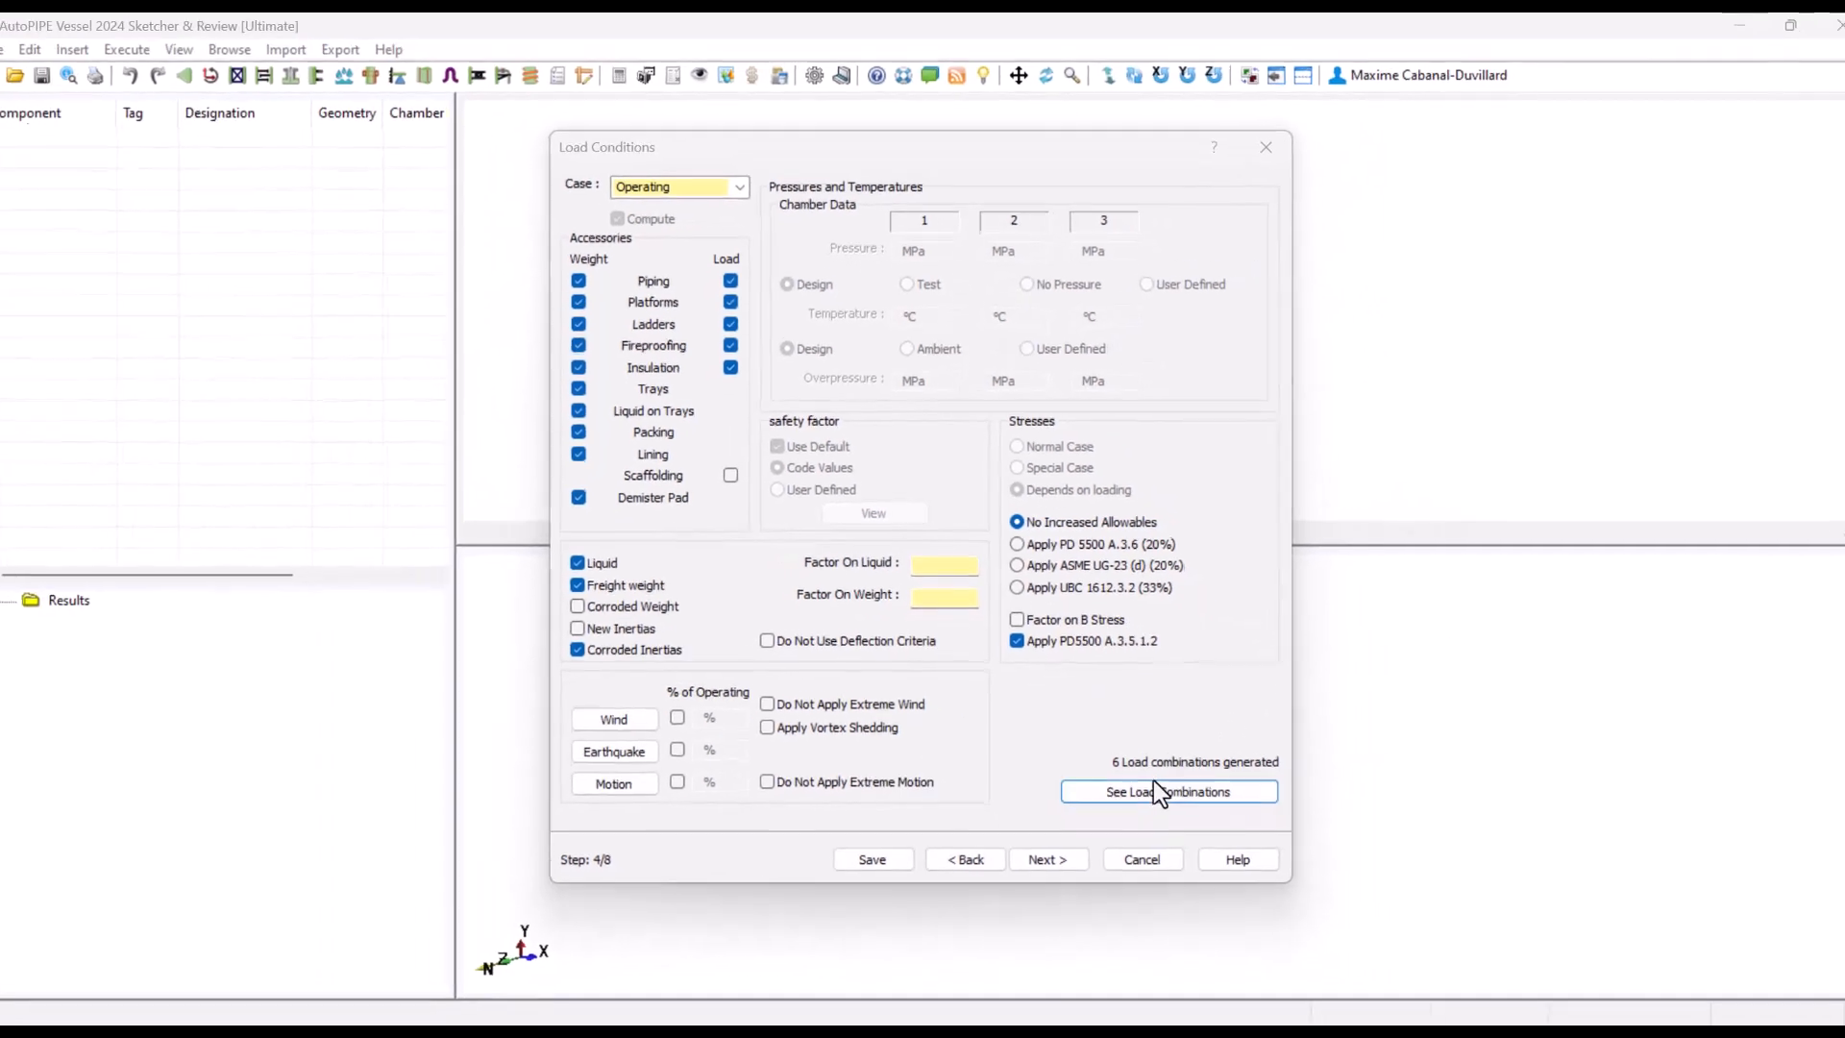
pyautogui.click(1169, 792)
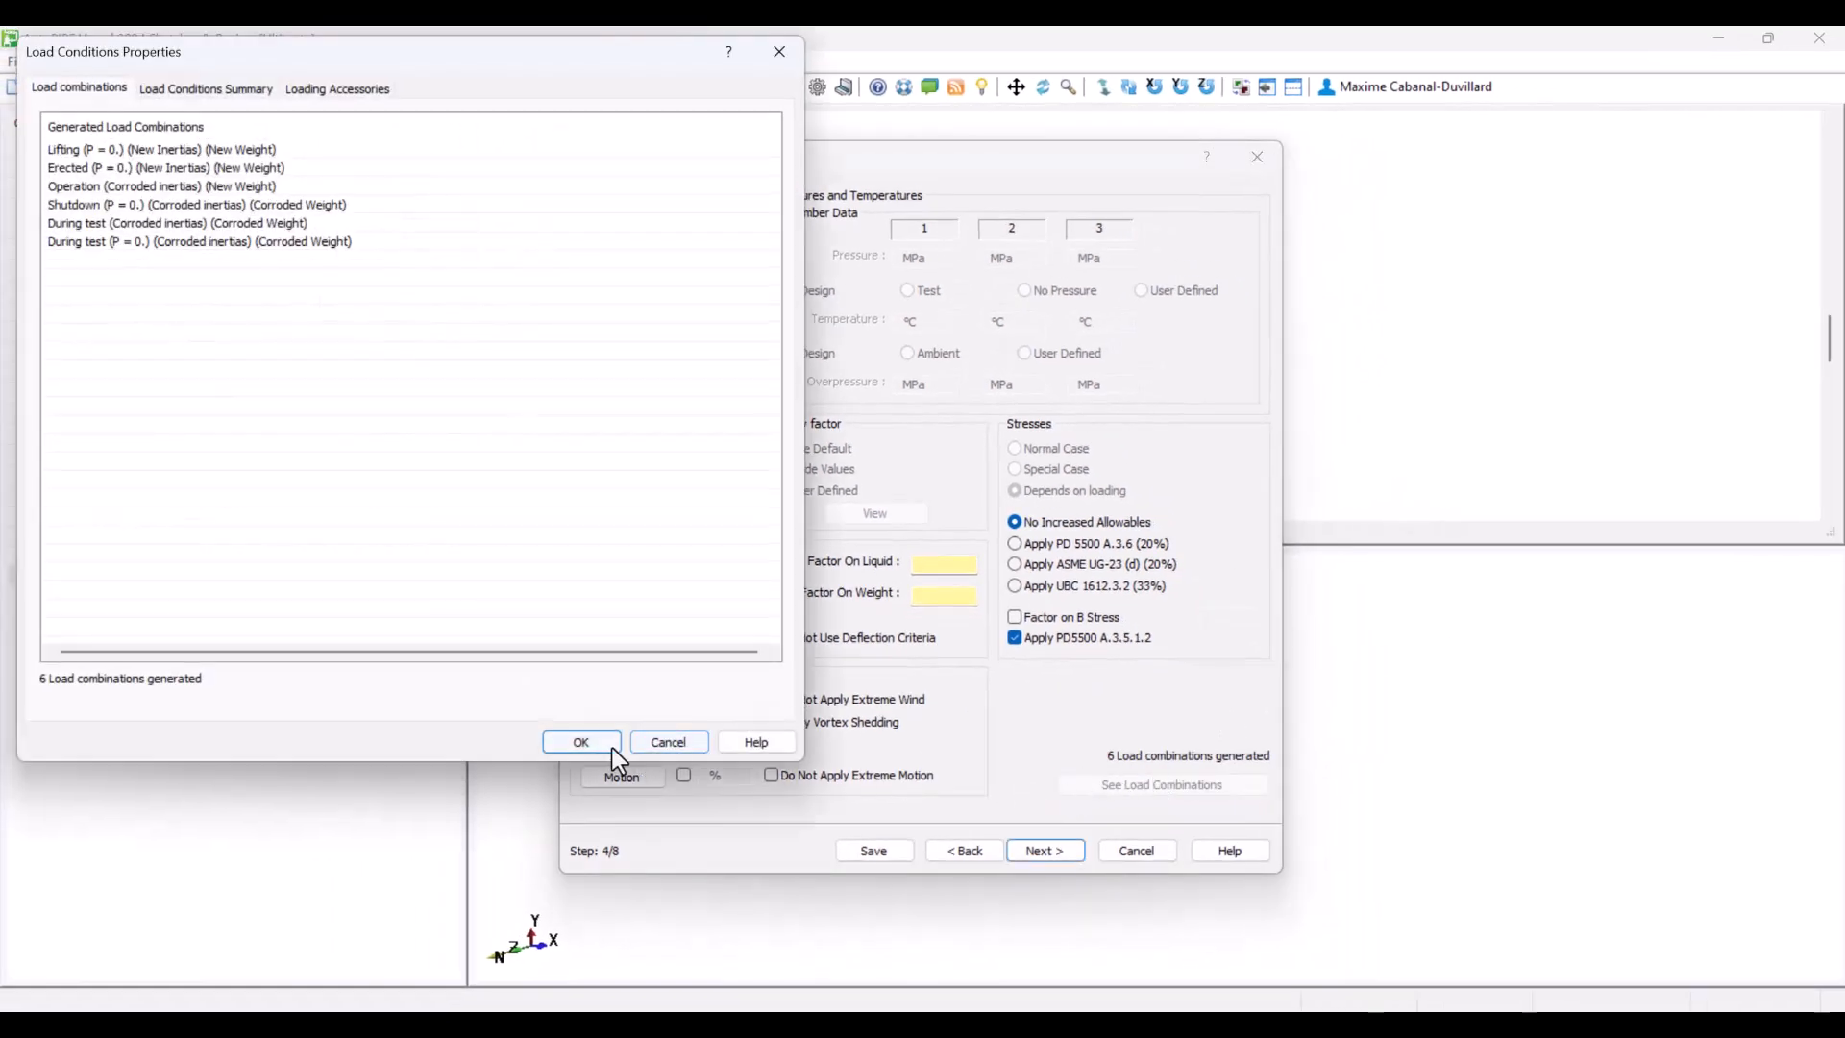
pyautogui.click(581, 742)
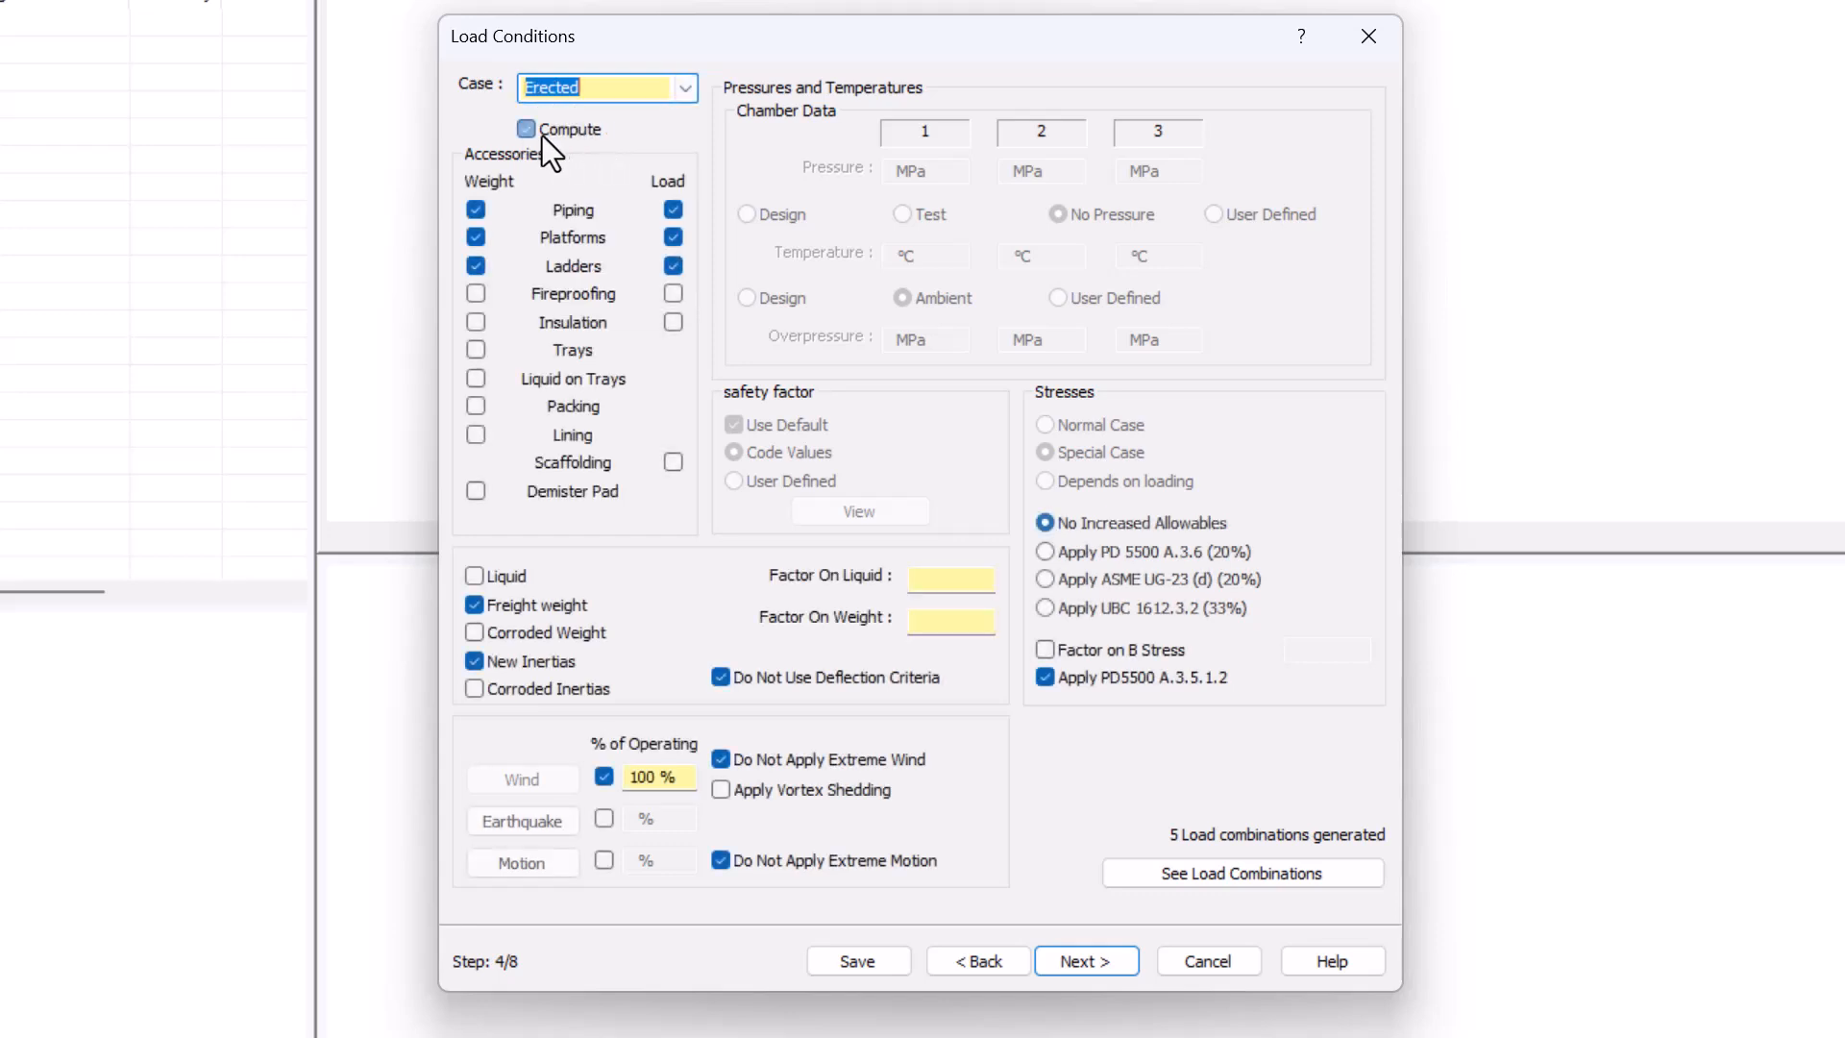
pyautogui.click(682, 88)
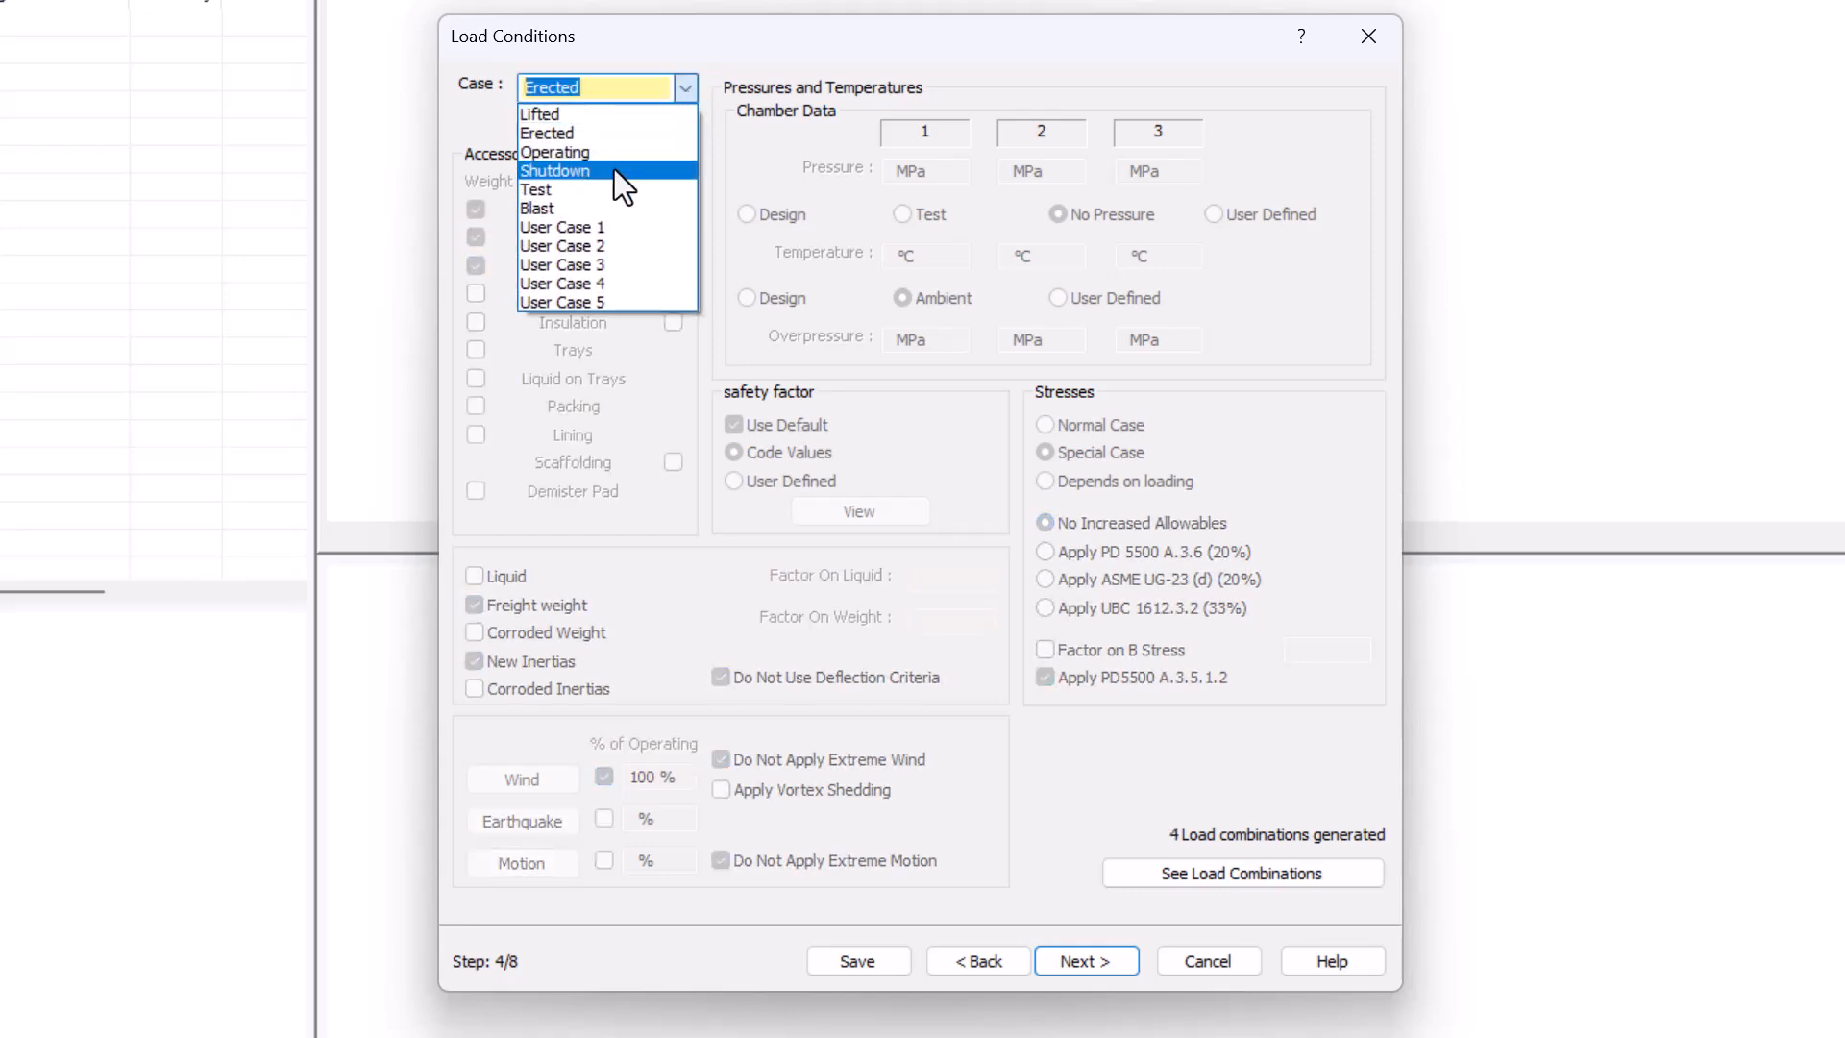
pyautogui.click(554, 169)
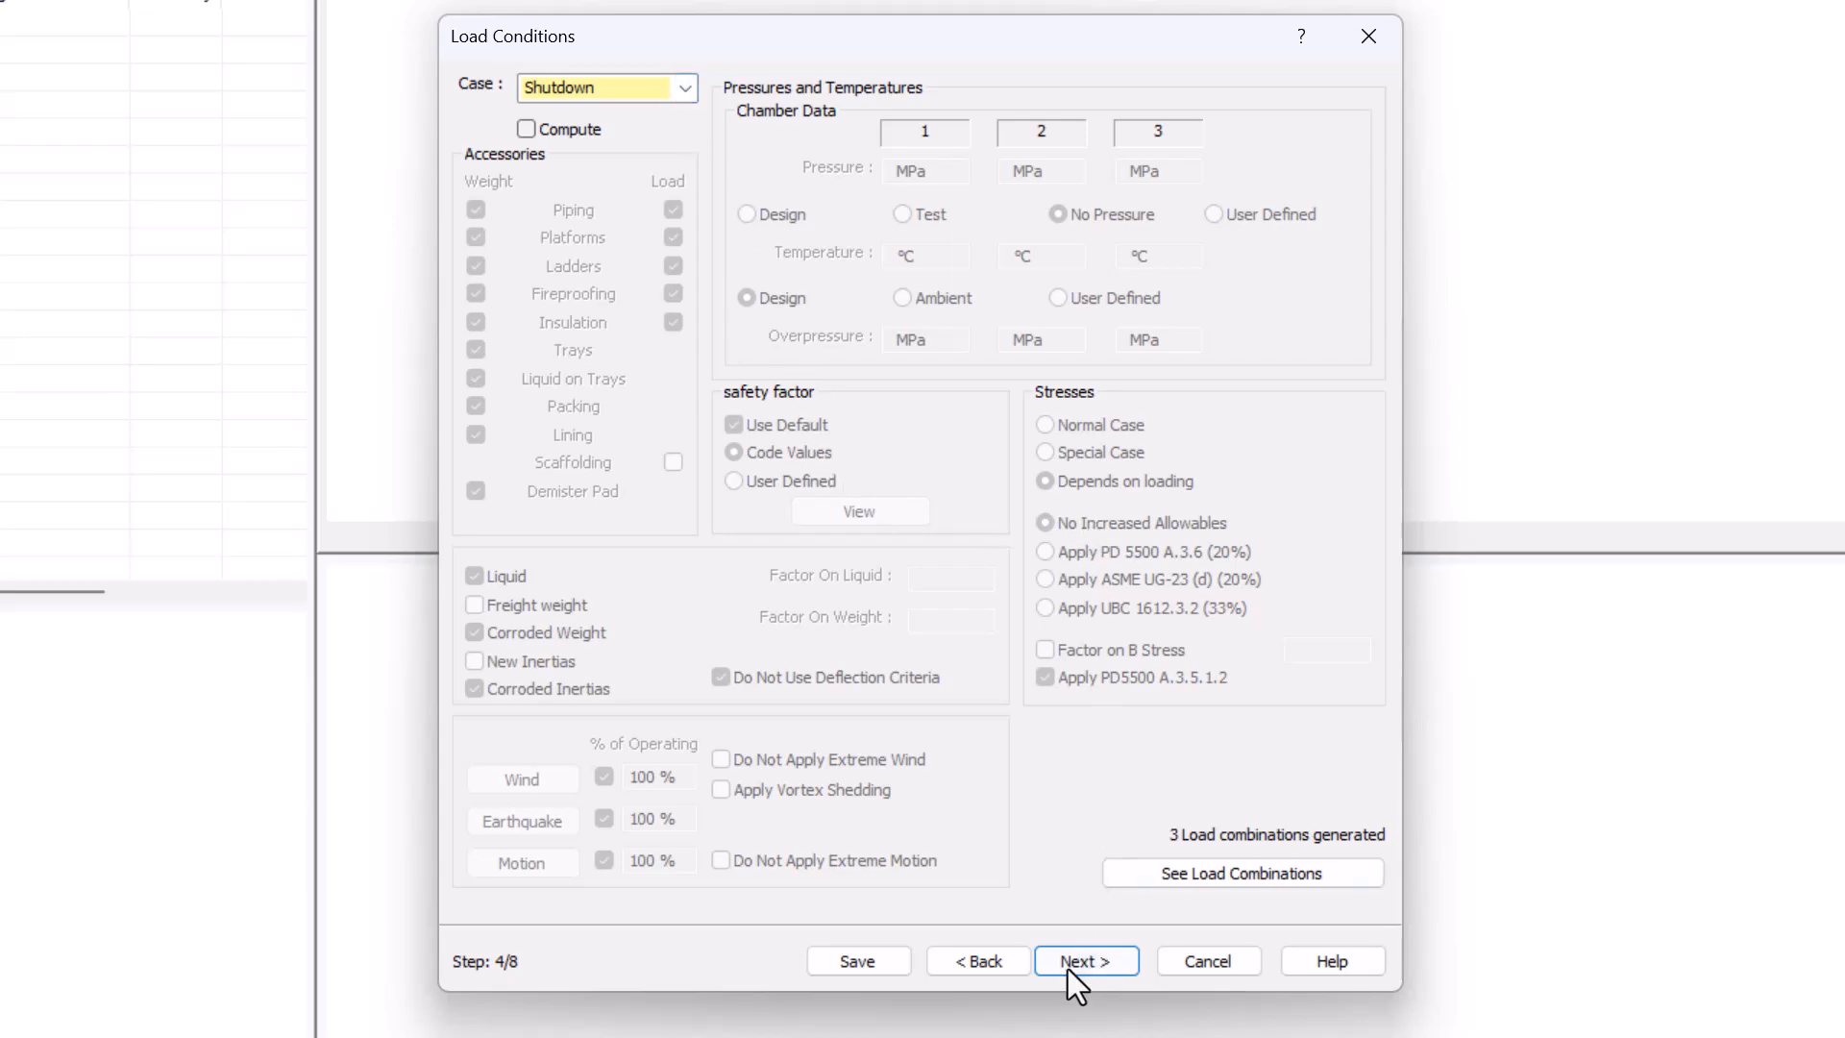
# Reach the operating conditions step and close the design-temperature help window
pyautogui.click(1086, 961)
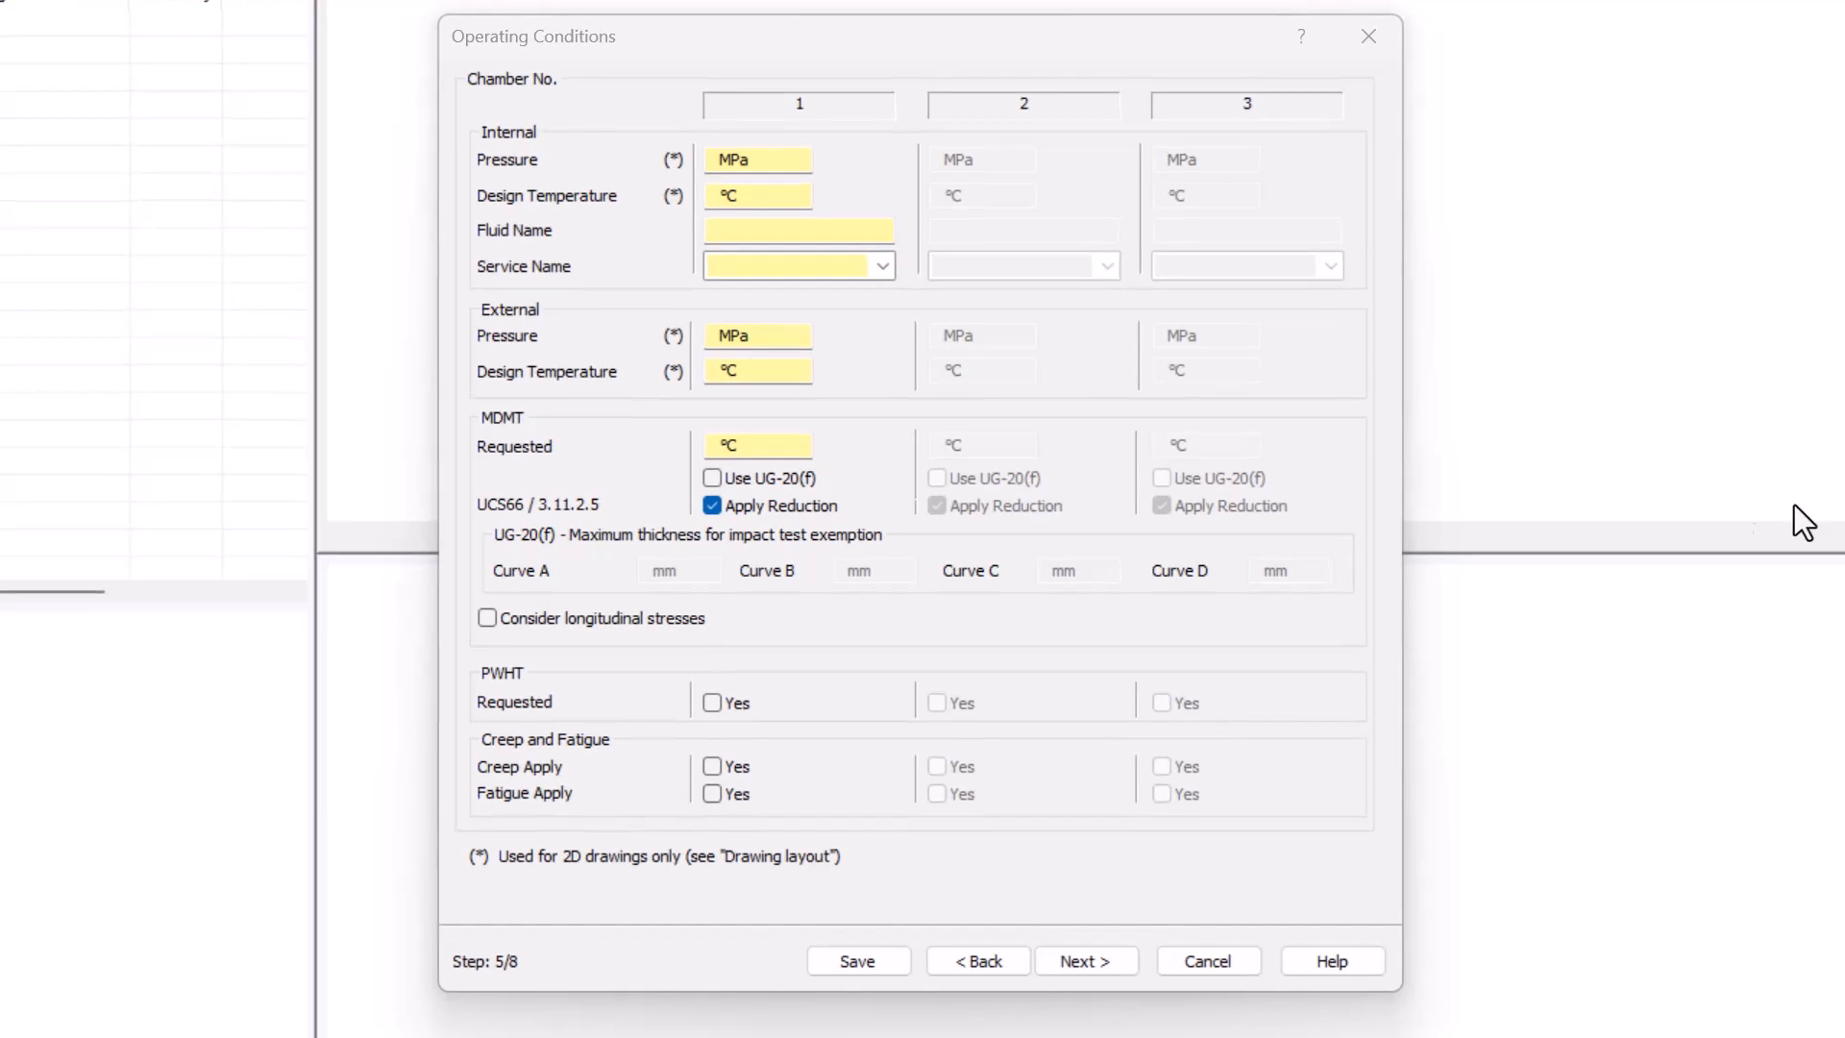
pyautogui.moveTo(1460, 481)
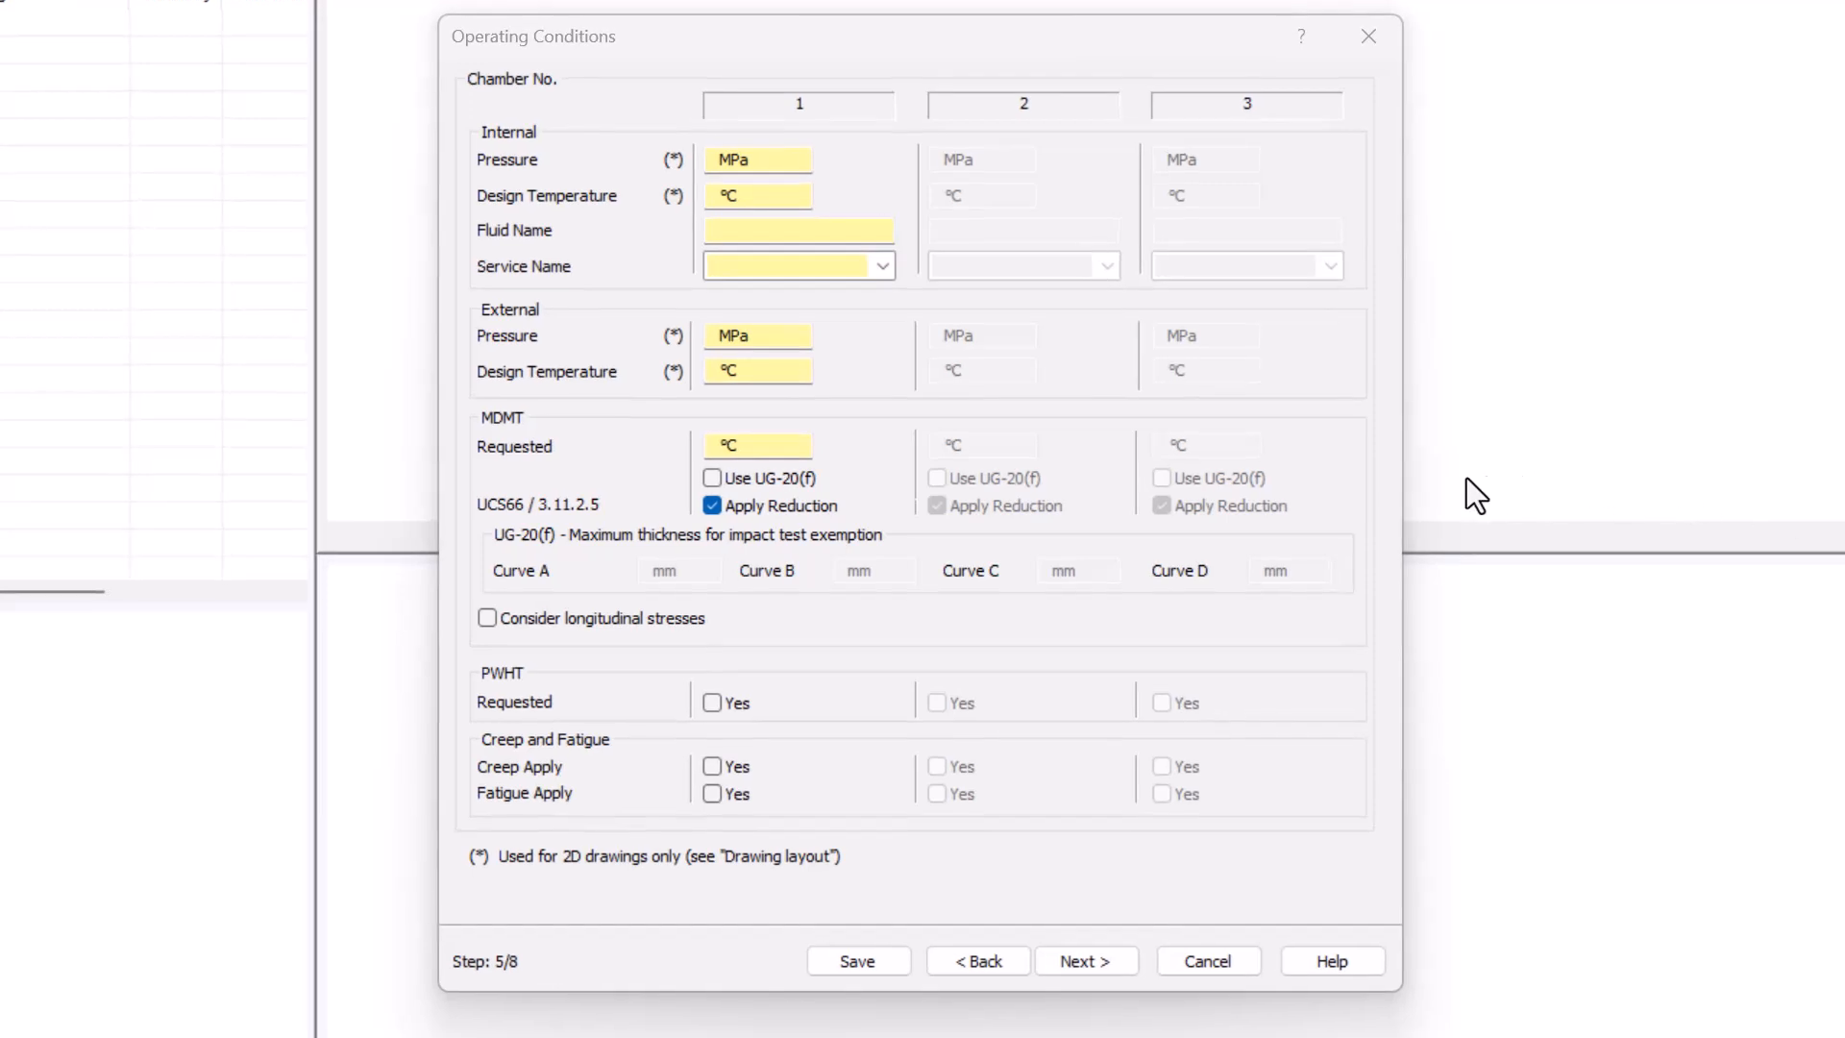
pyautogui.moveTo(475, 473)
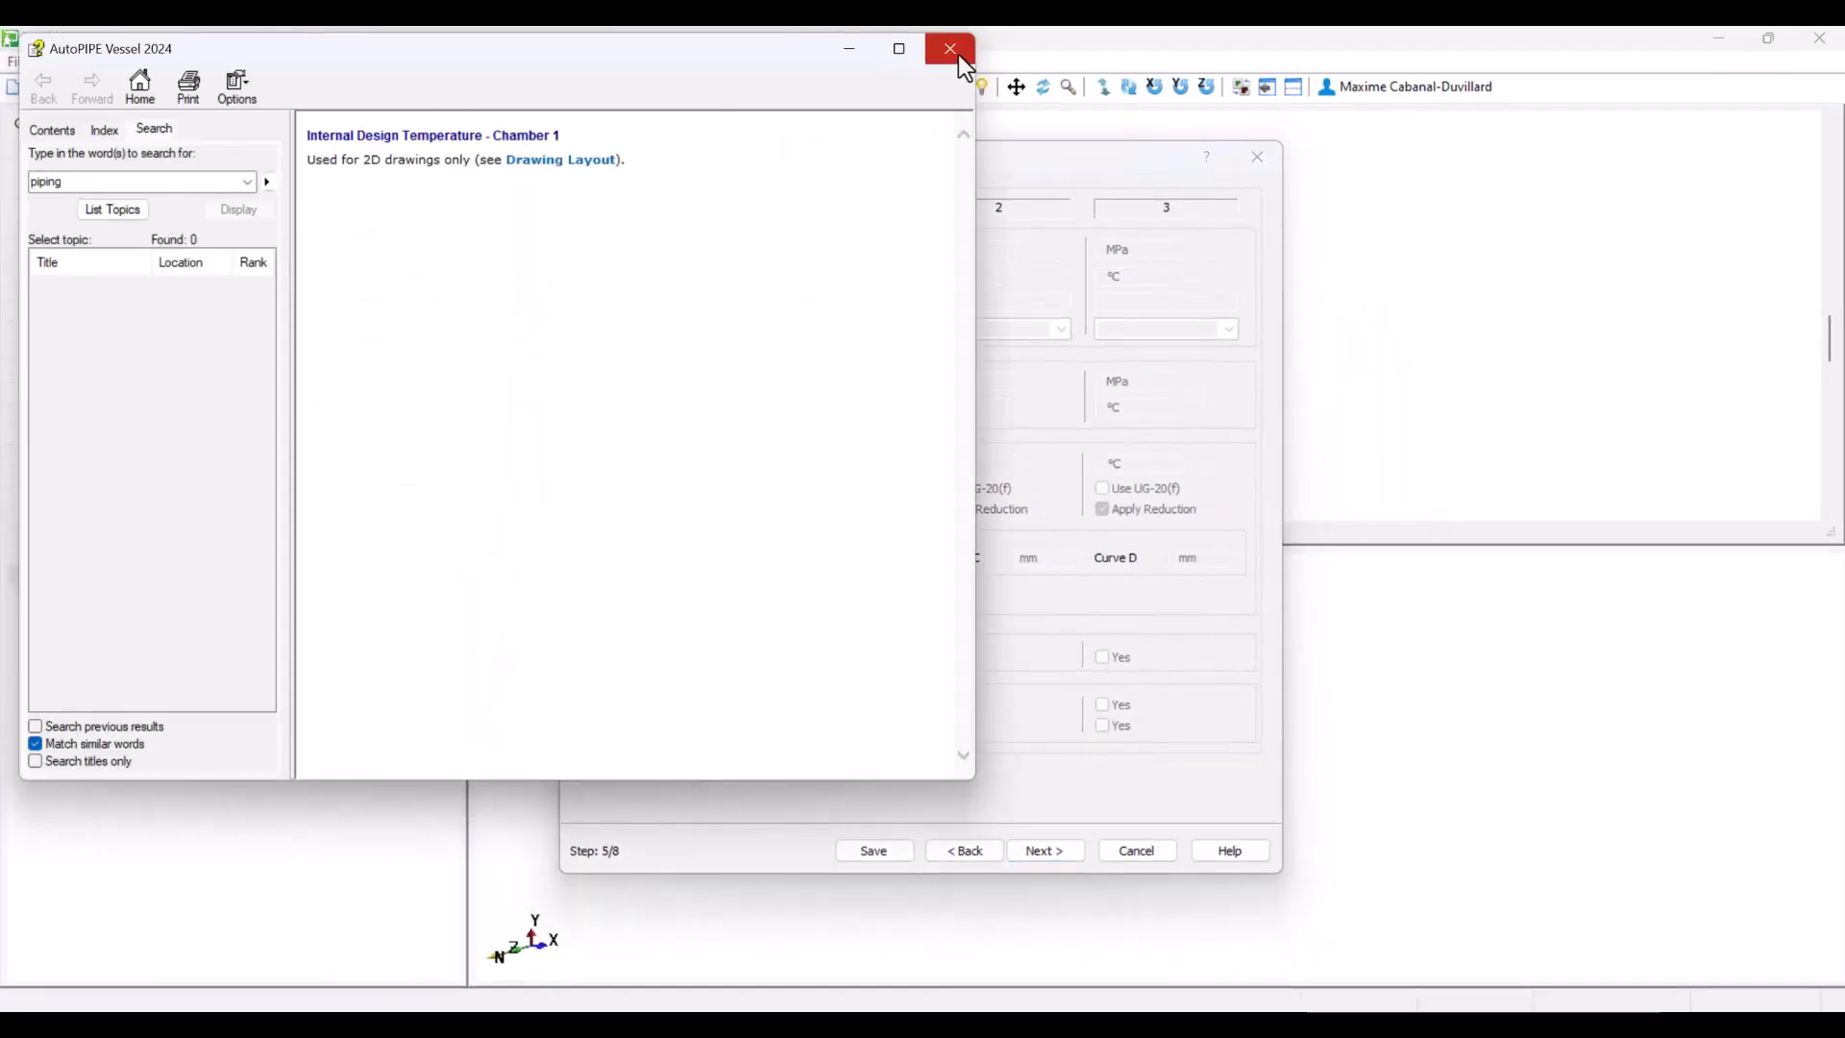
pyautogui.click(947, 48)
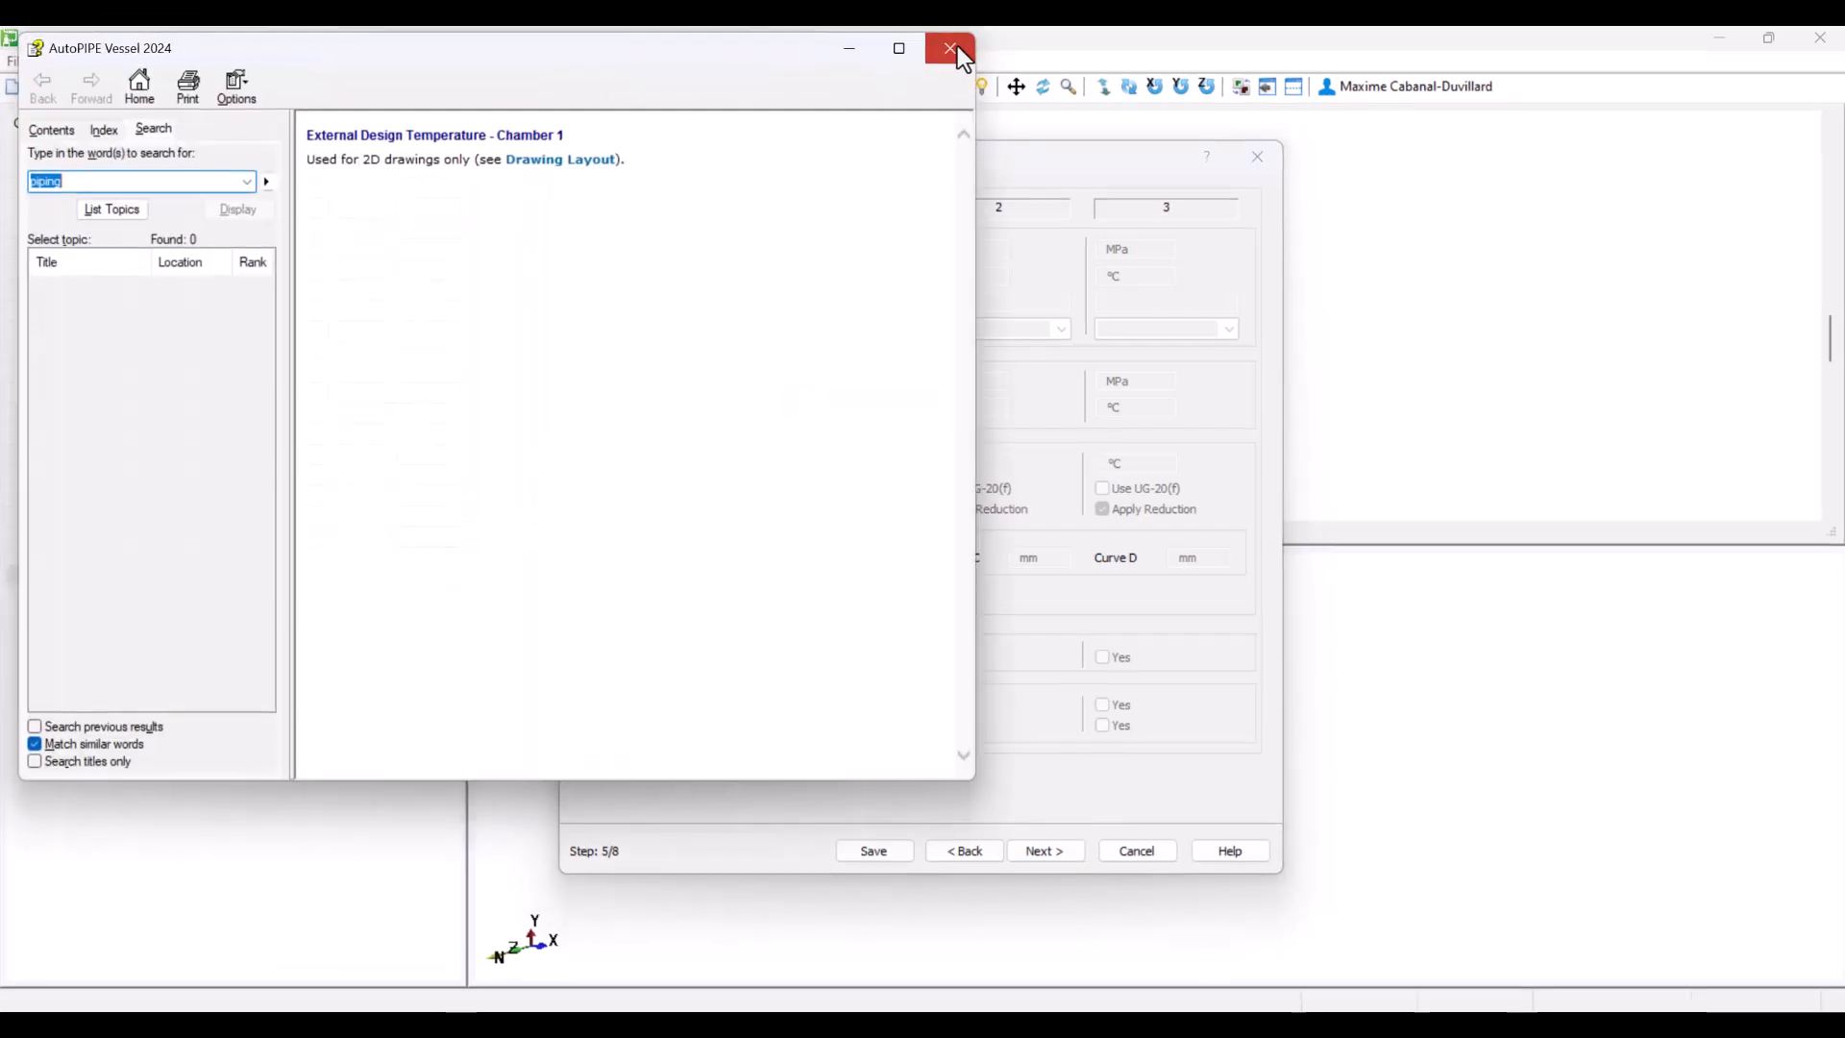
pyautogui.click(948, 48)
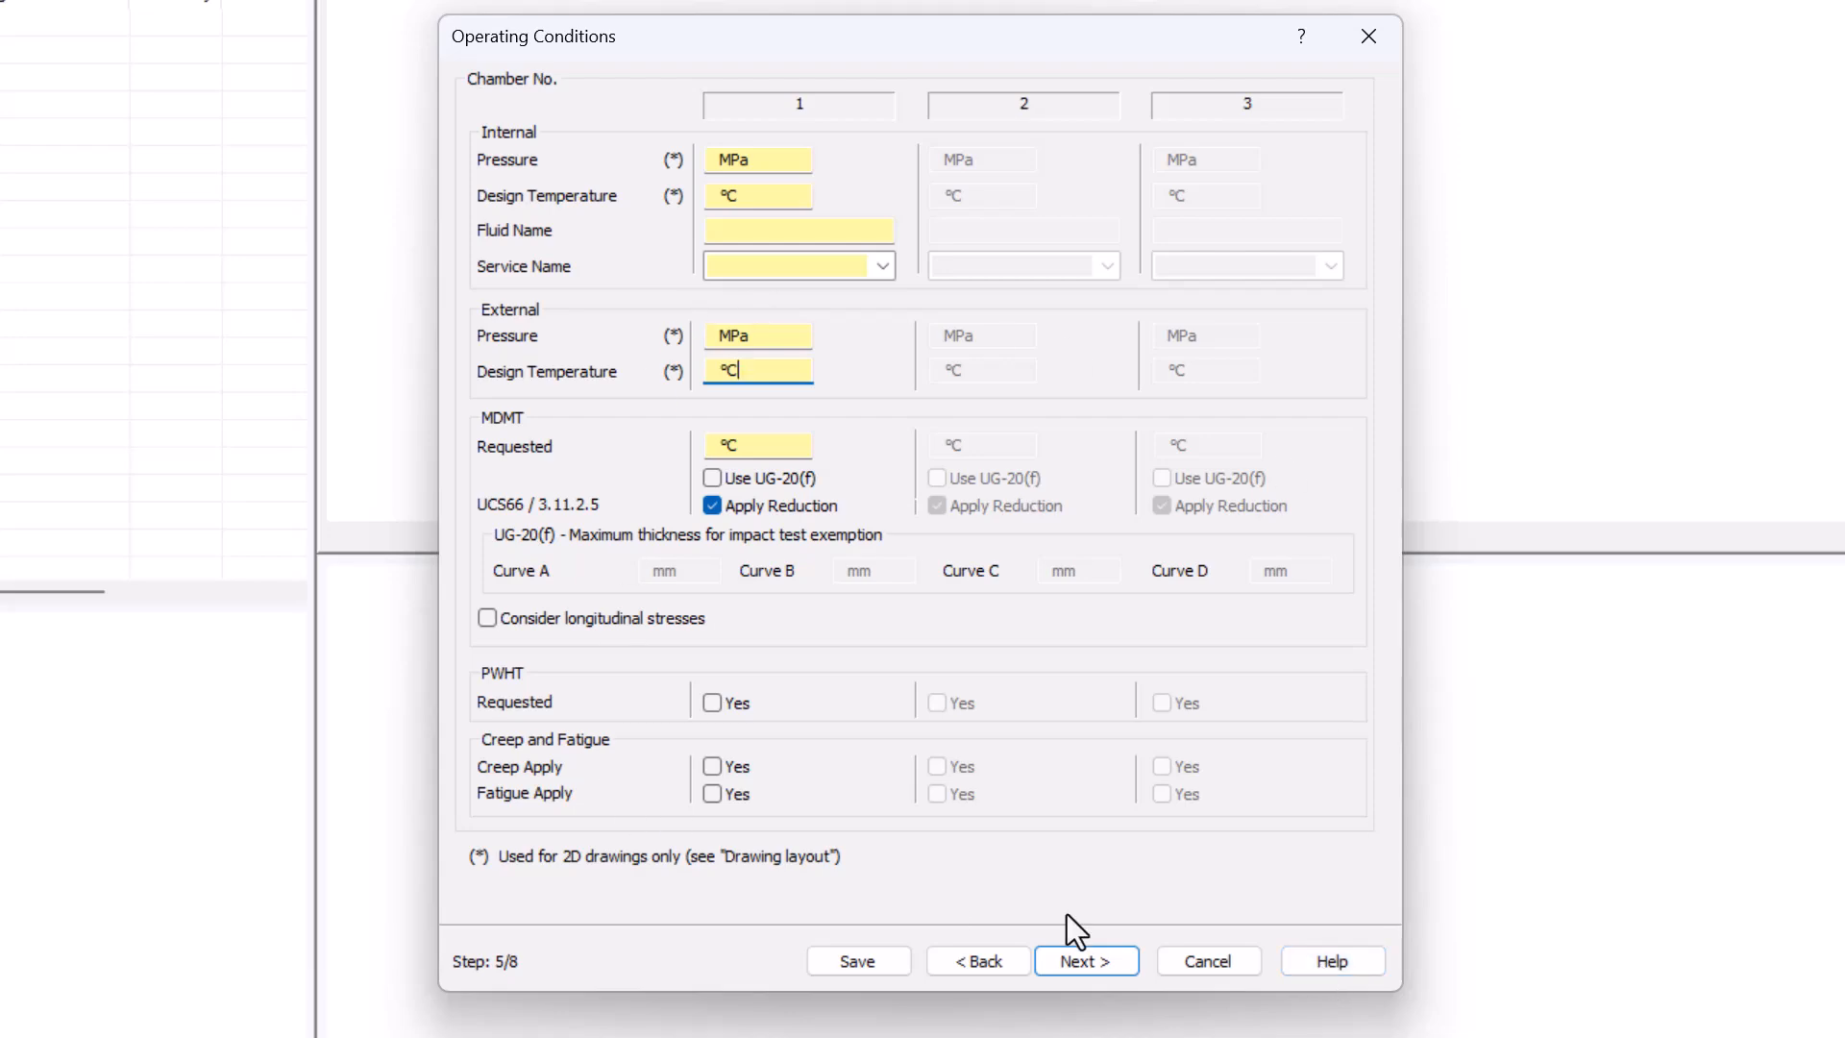
# Reach the geometry step showing 1400 mm diameter and elliptical heads
pyautogui.click(1086, 960)
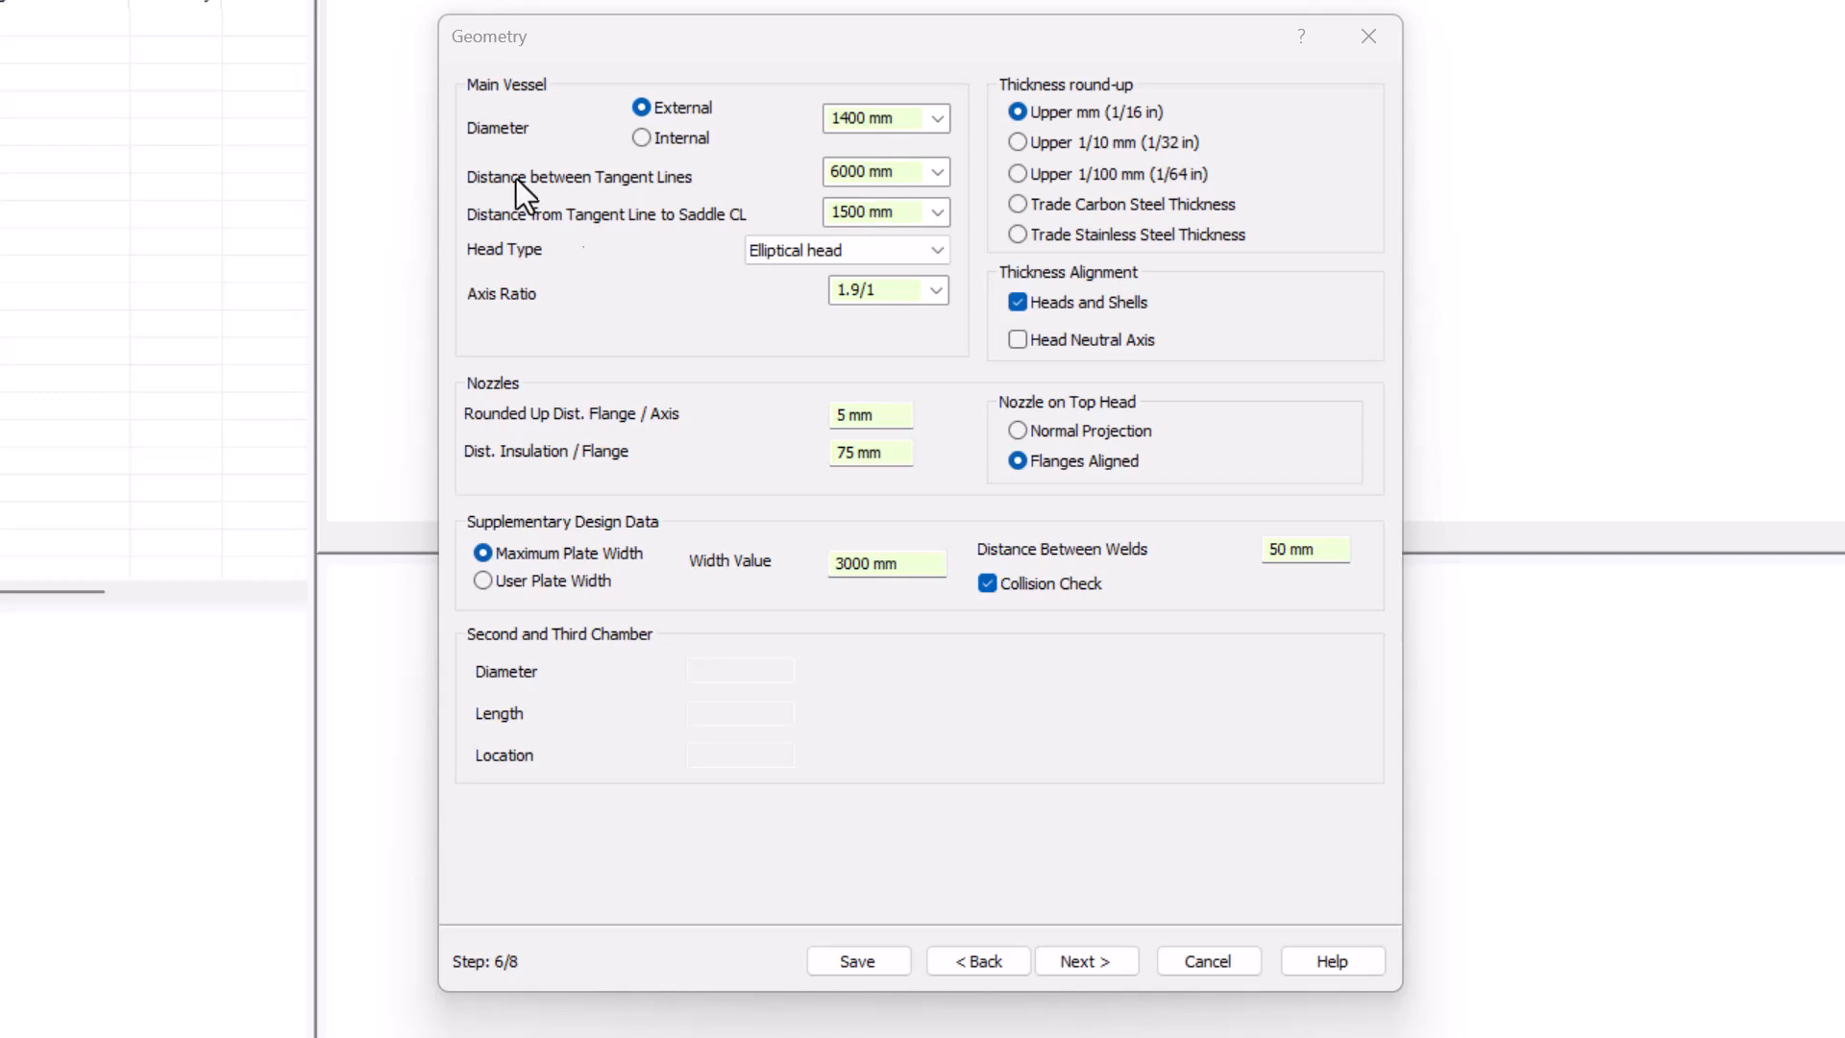
pyautogui.moveTo(231, 42)
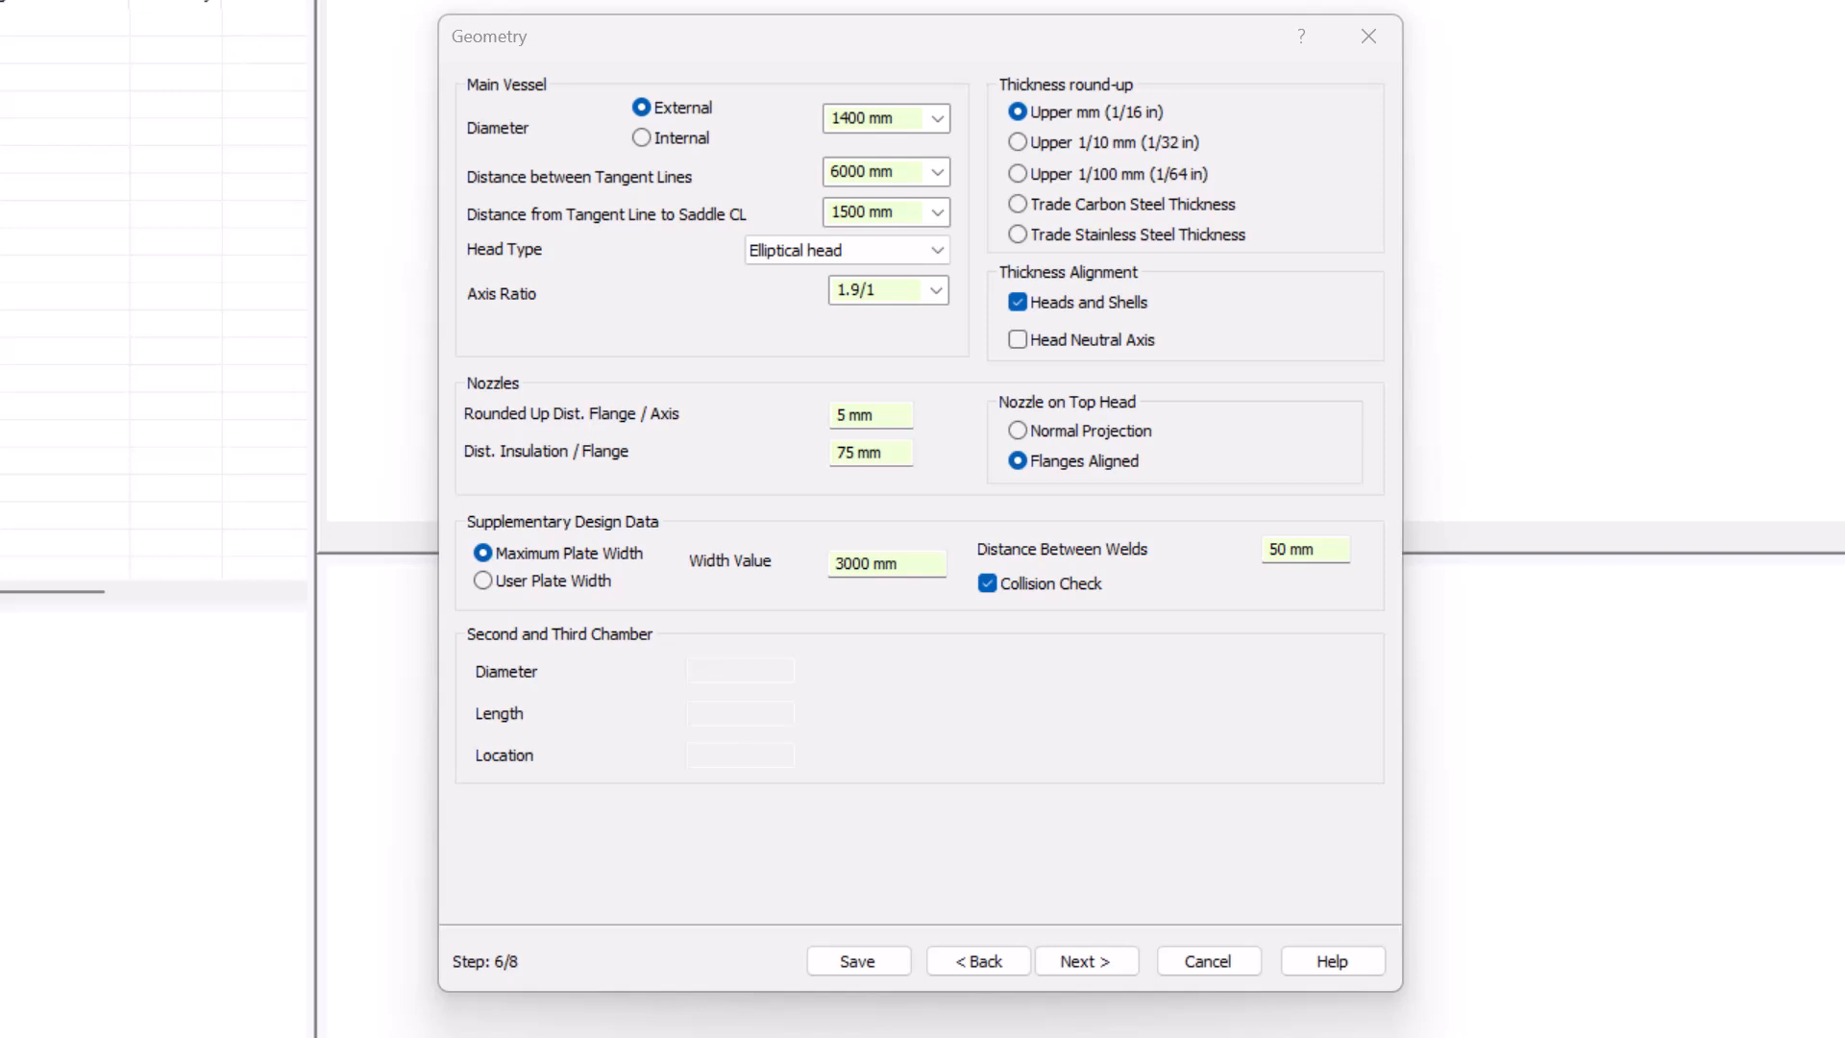
pyautogui.moveTo(296, 50)
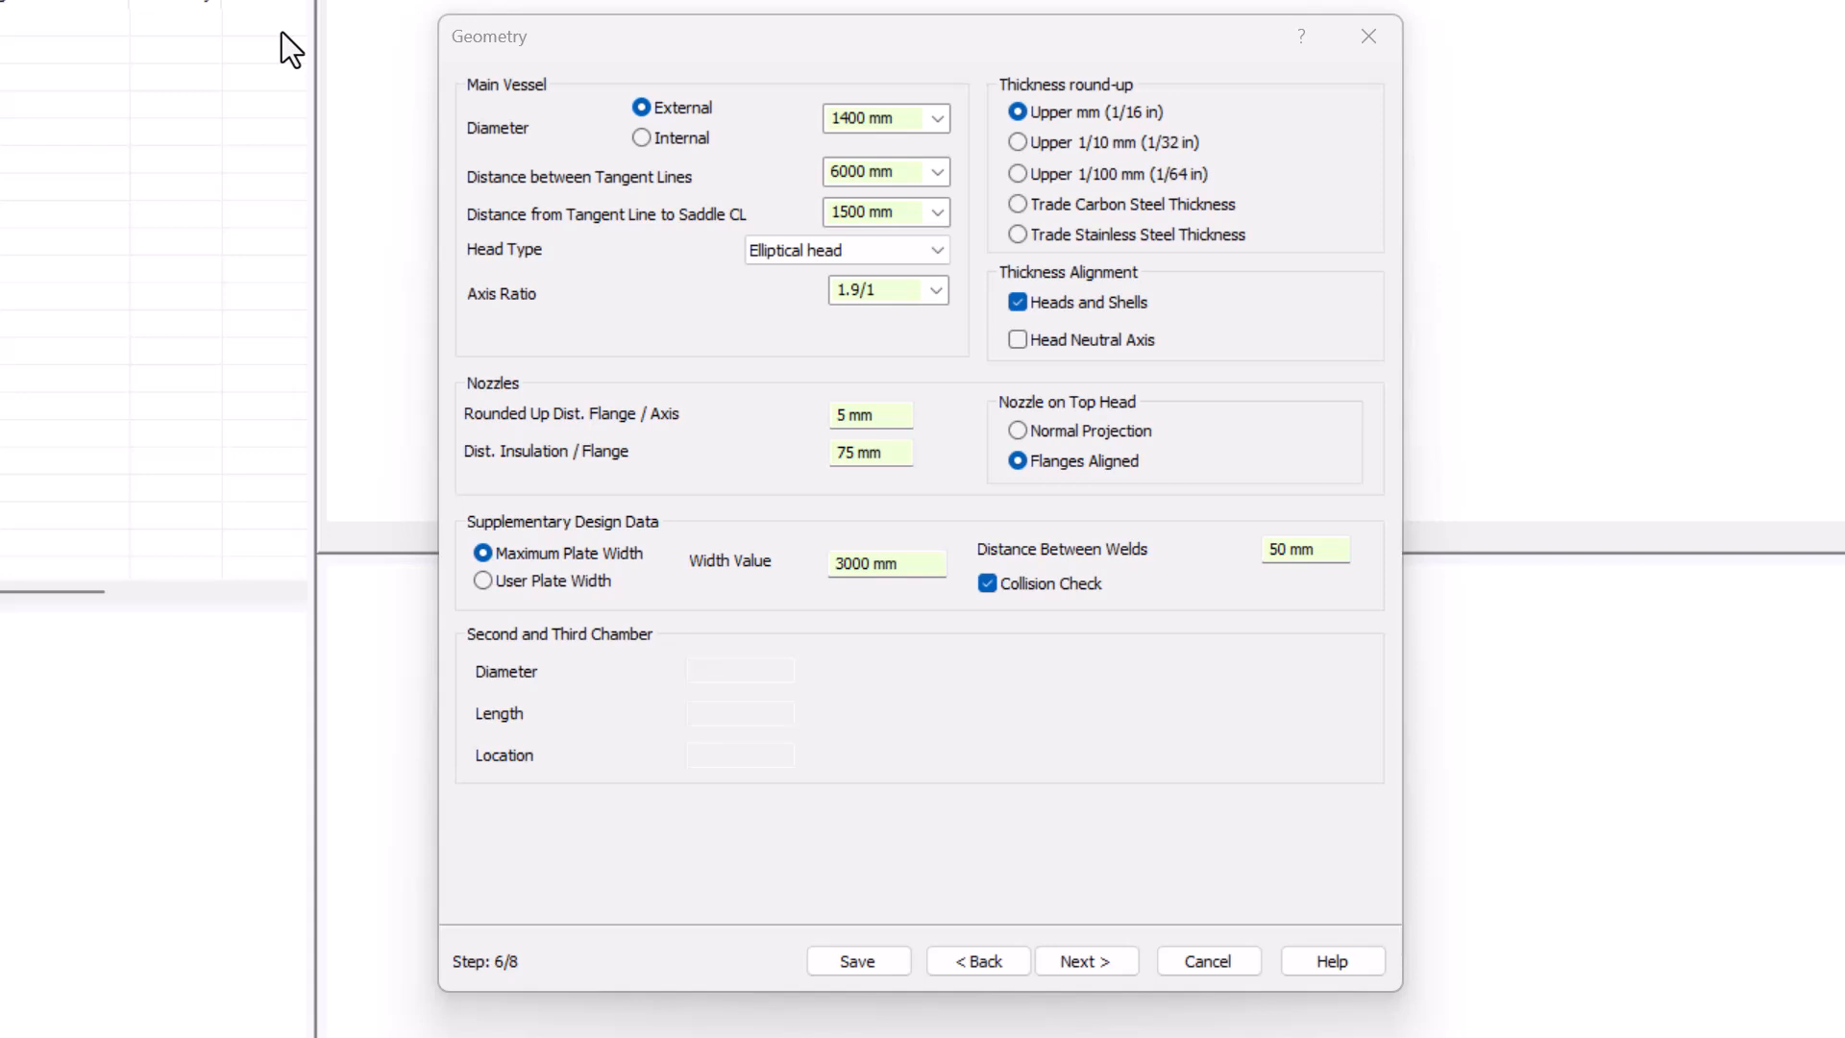
pyautogui.moveTo(1032, 922)
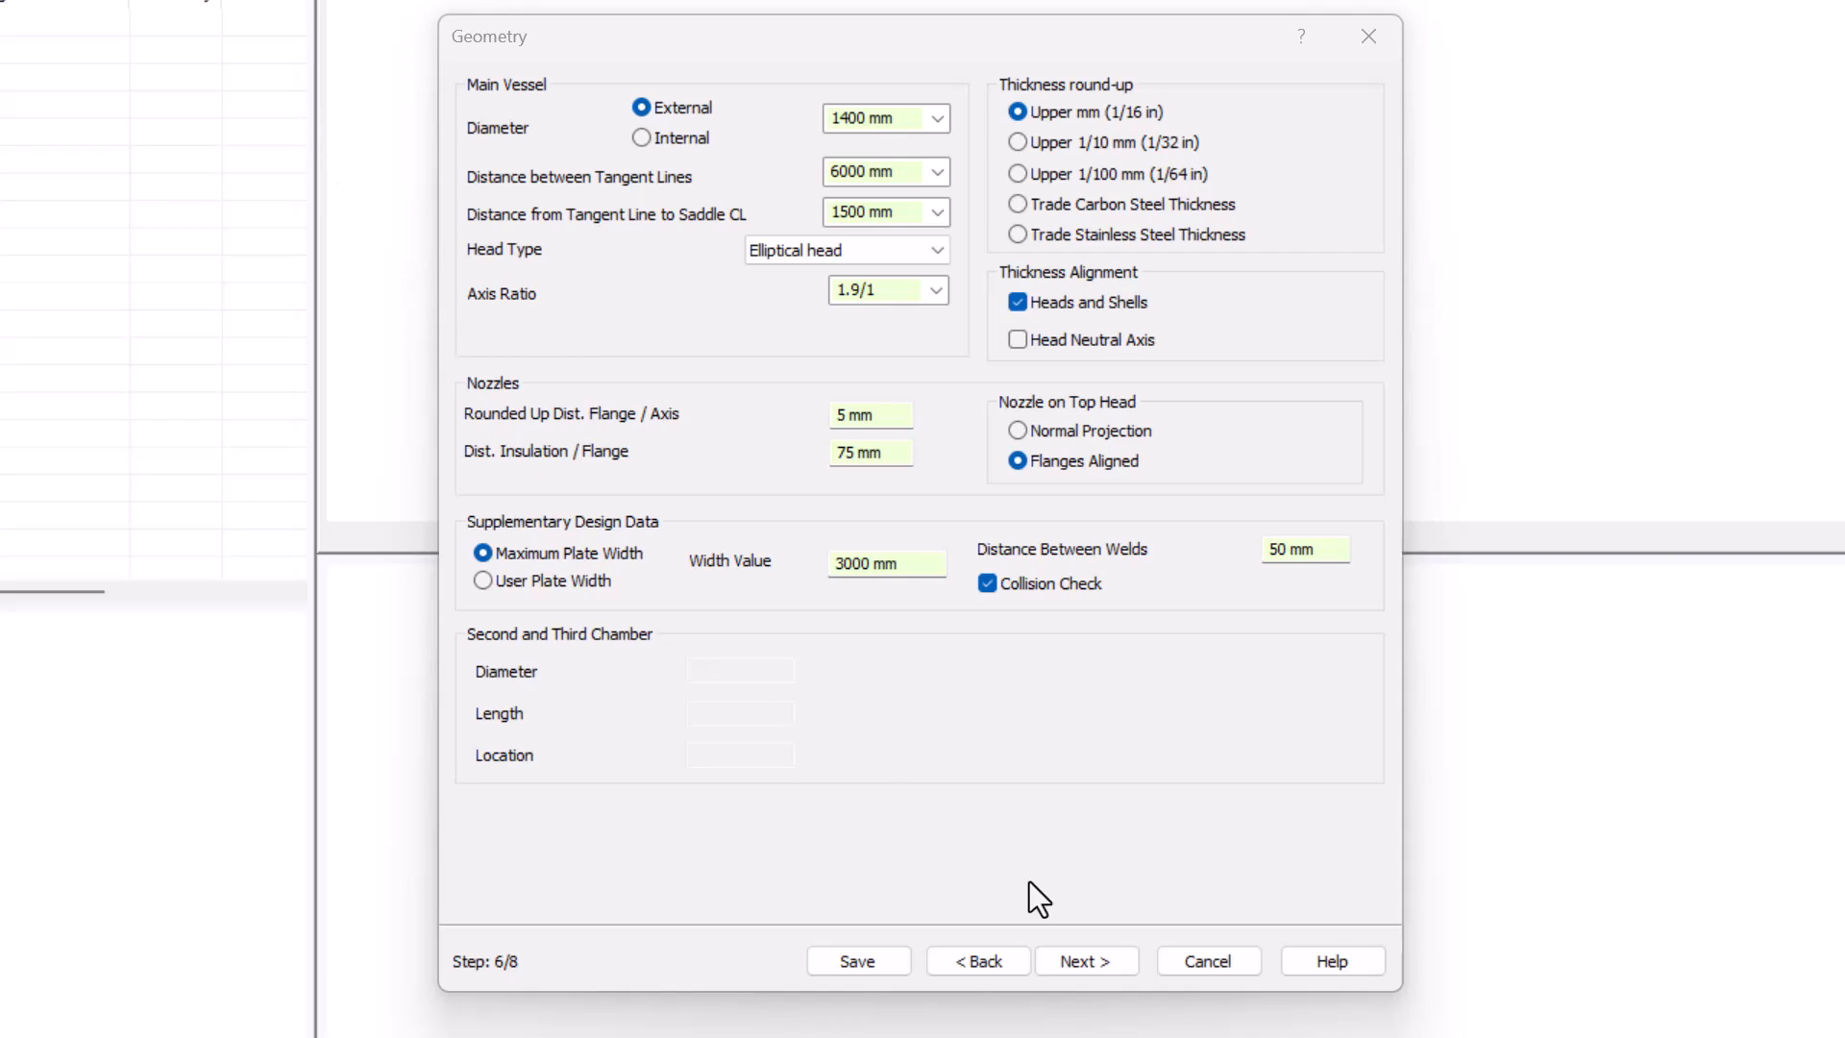
# Include the vibration, COG, wind, earthquake, stresses section in the report with English language
pyautogui.click(1086, 961)
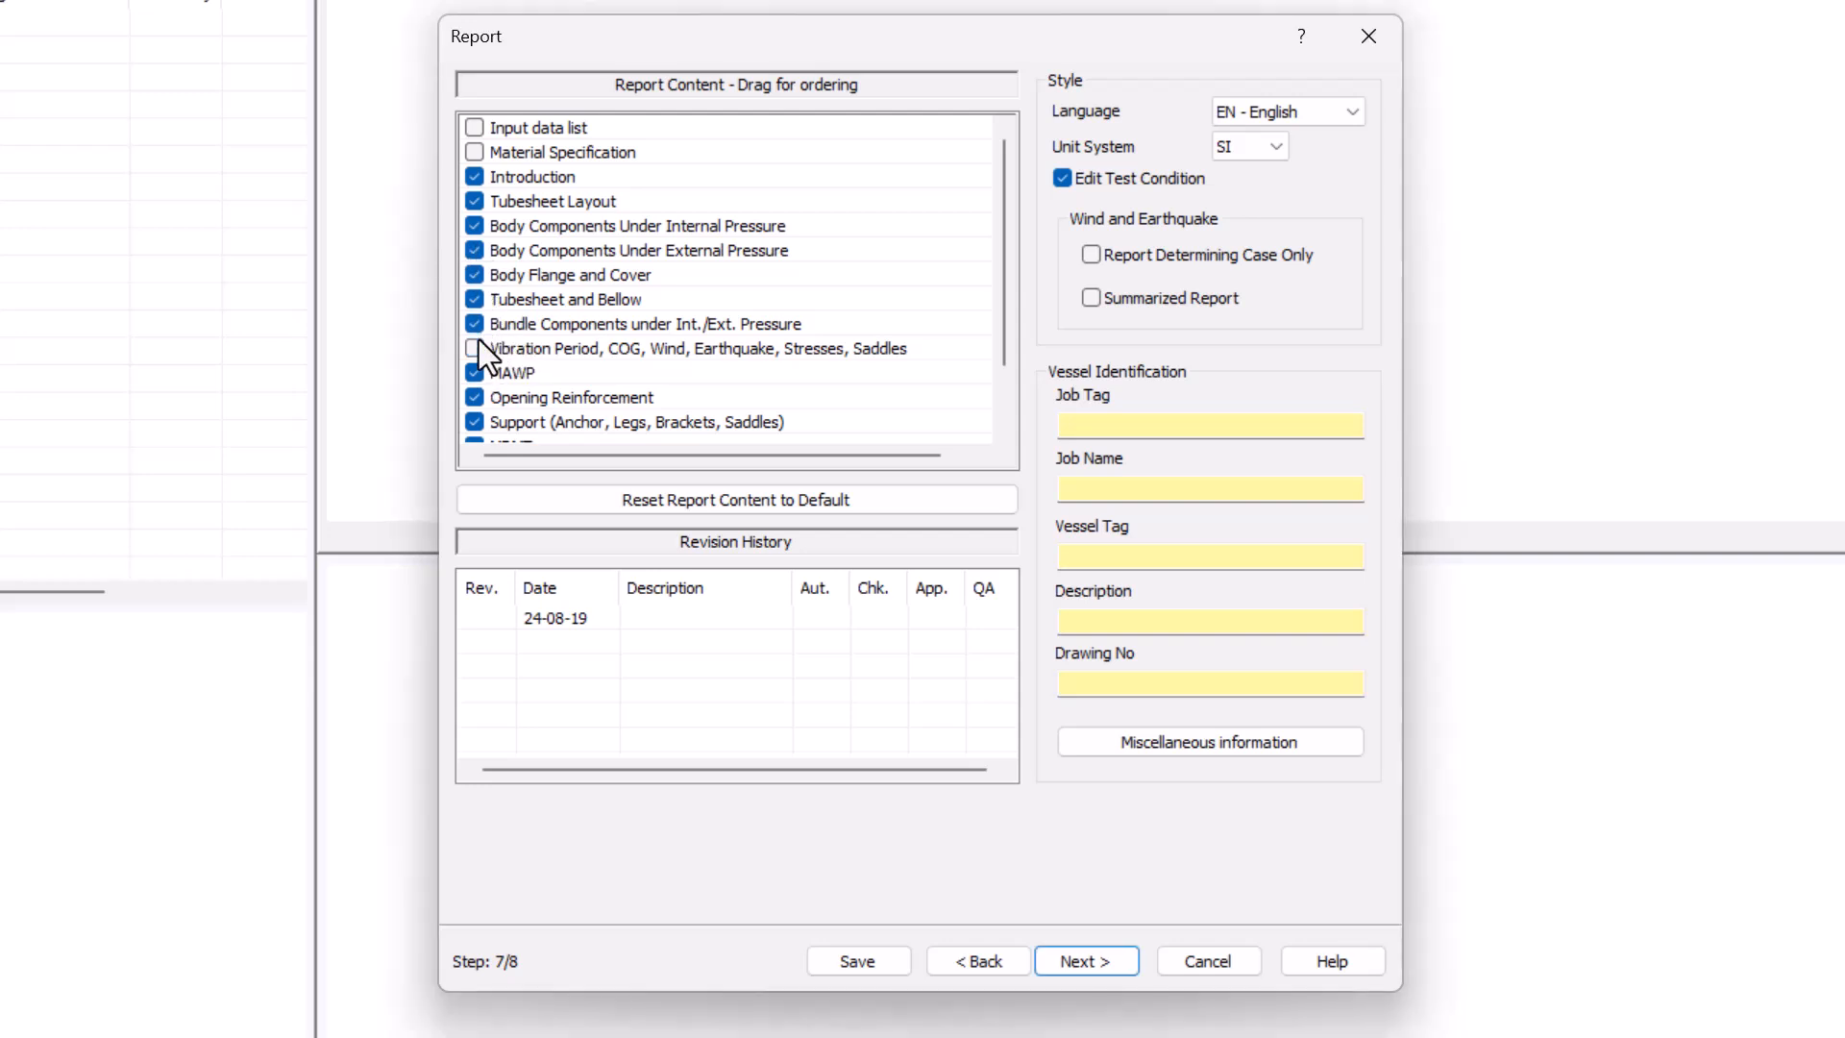
pyautogui.click(472, 348)
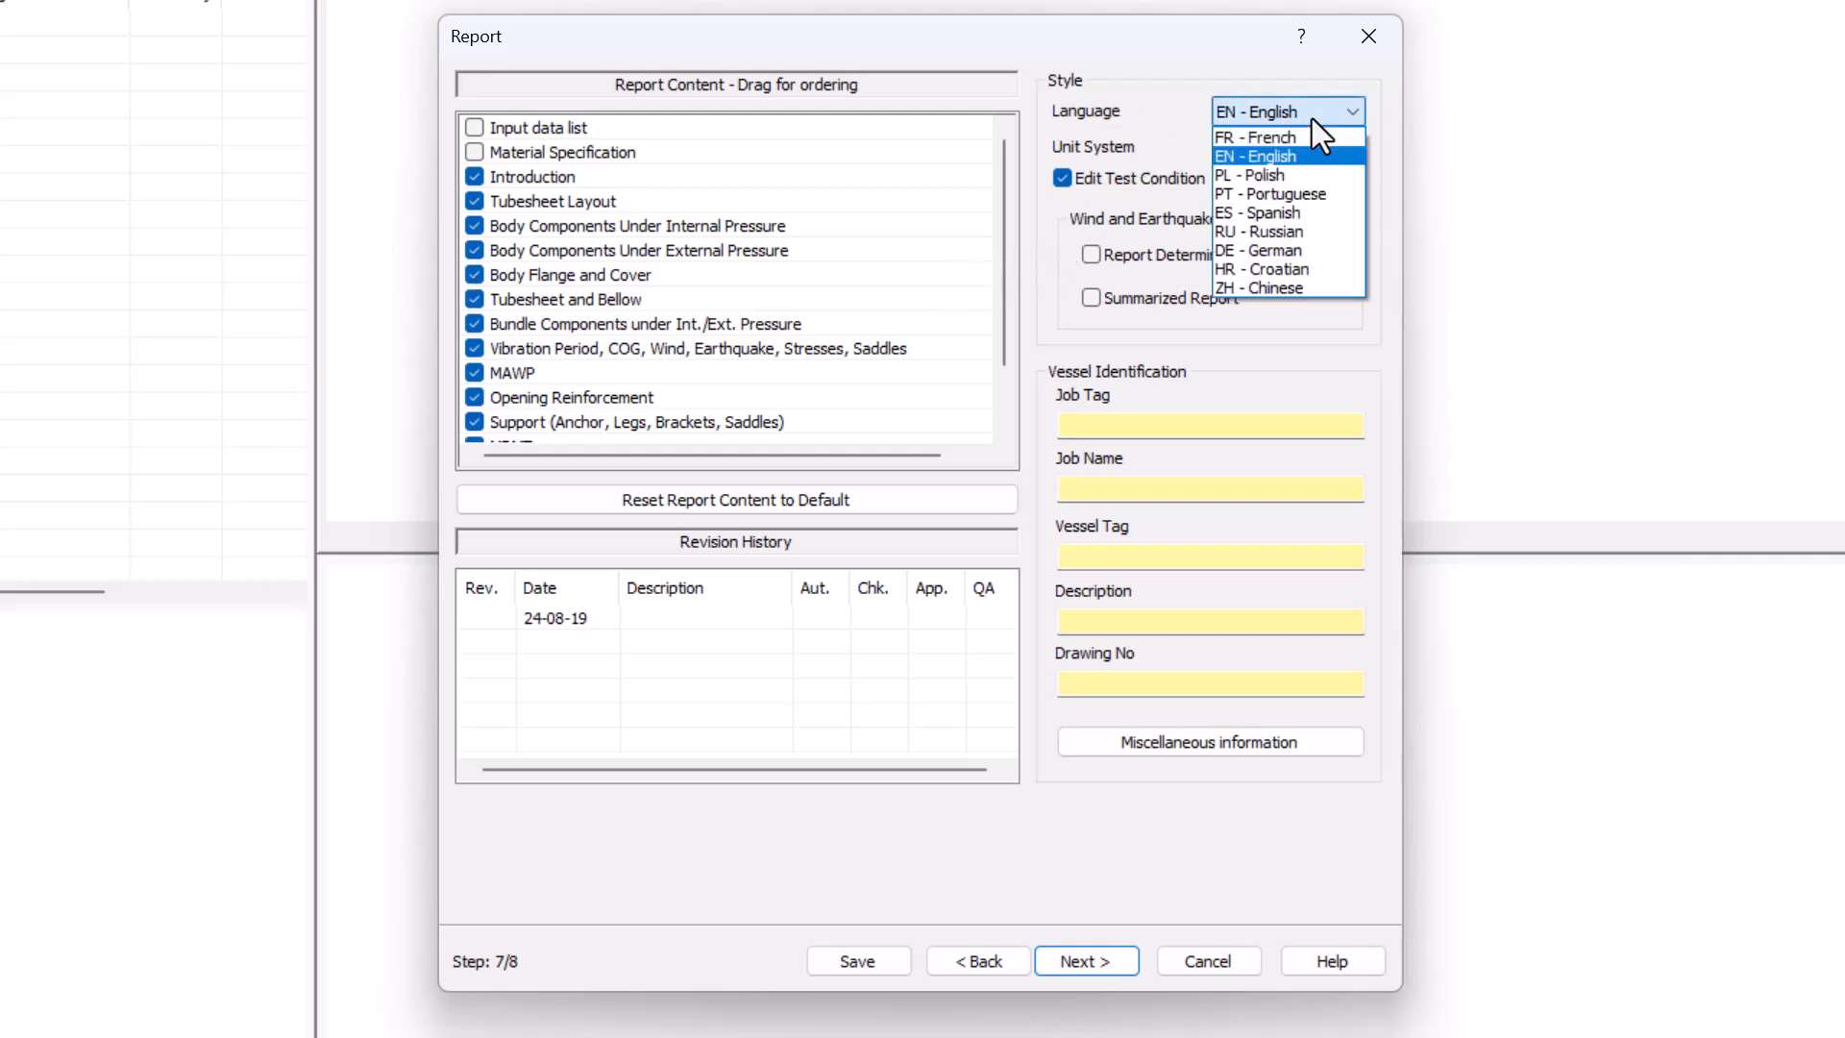
pyautogui.click(1253, 154)
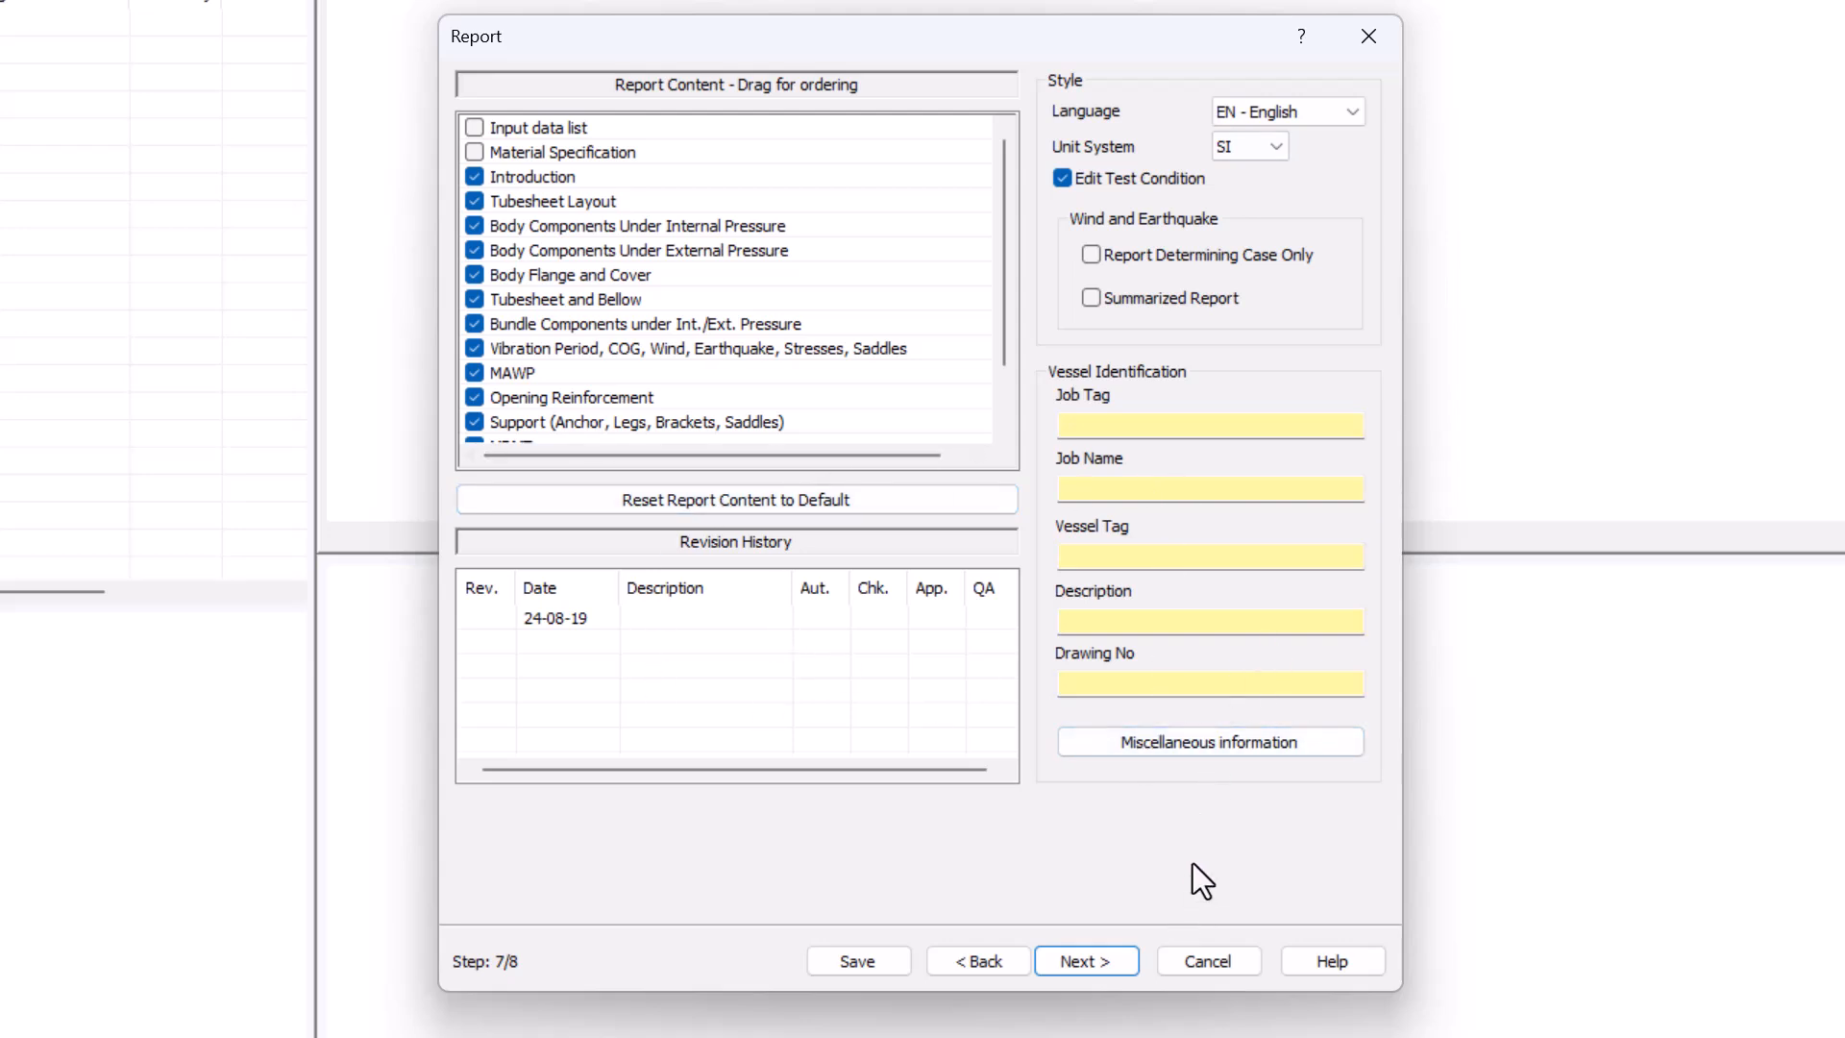
pyautogui.moveTo(1117, 951)
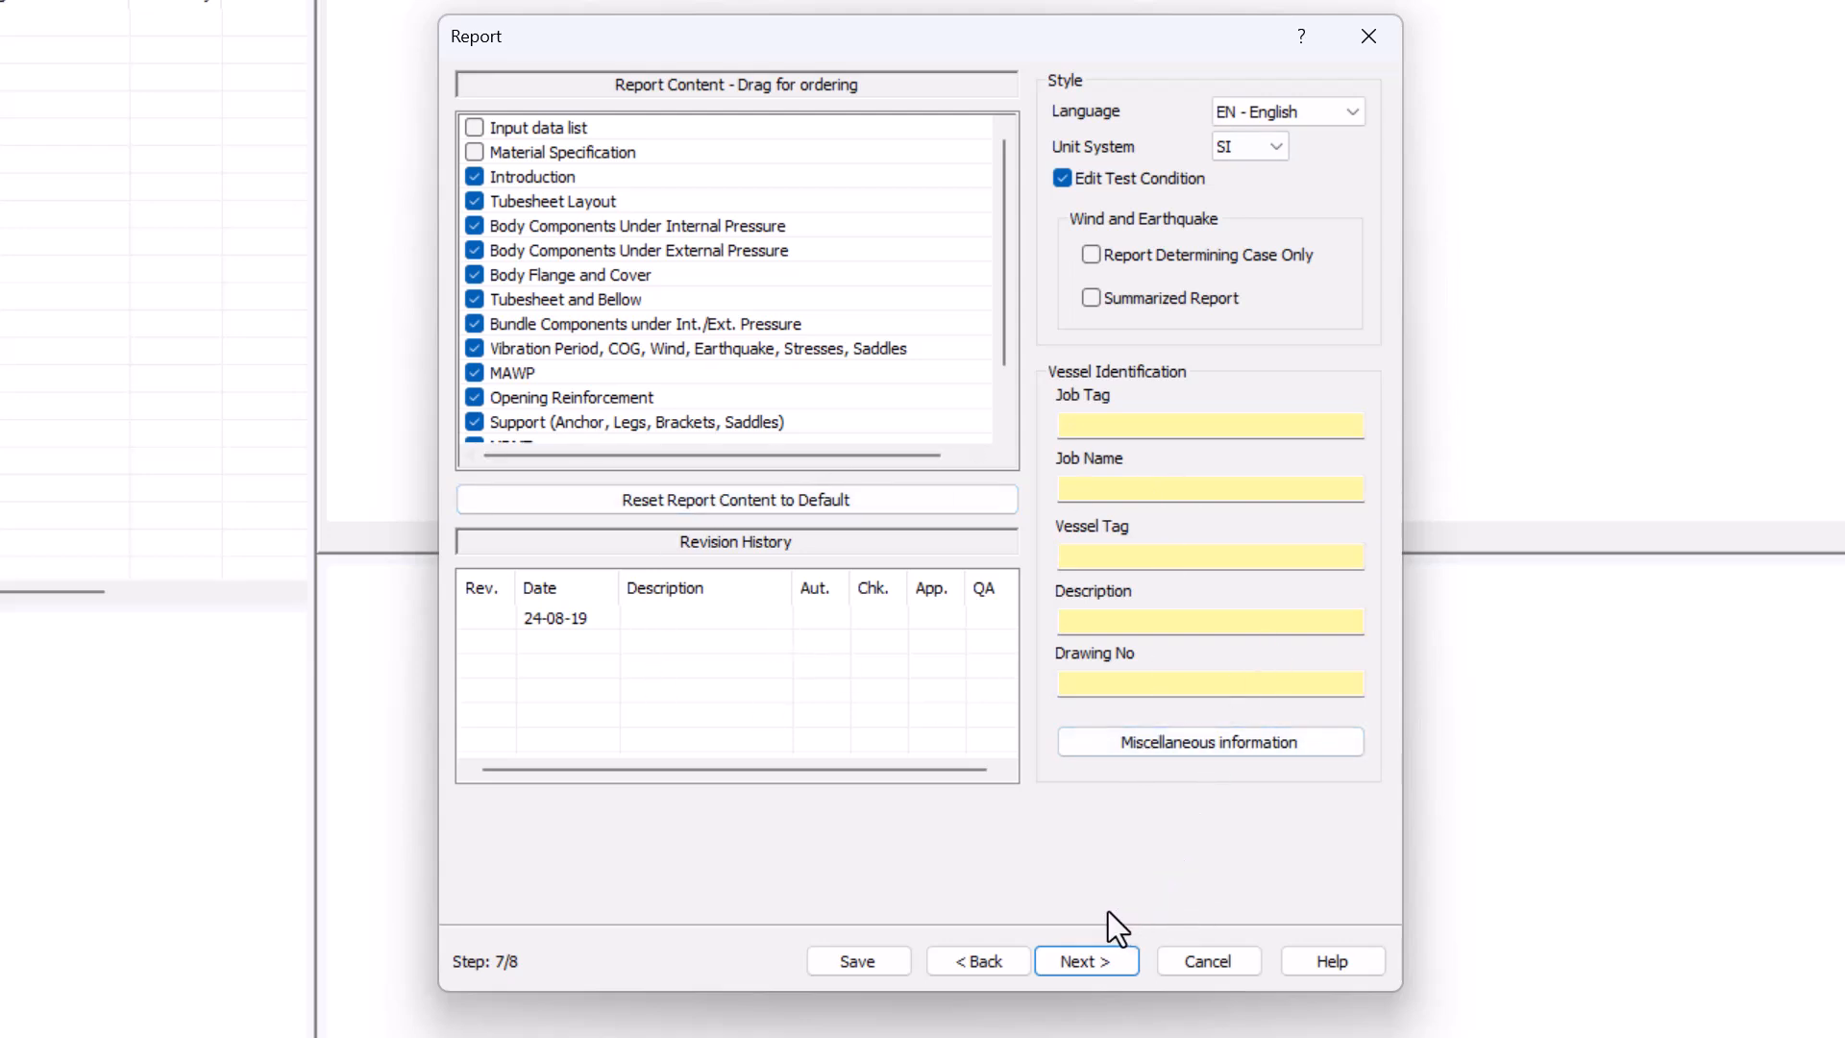
# Apply the CS/CS ASME VIII div 1 material defaults on the materials step
pyautogui.click(1086, 961)
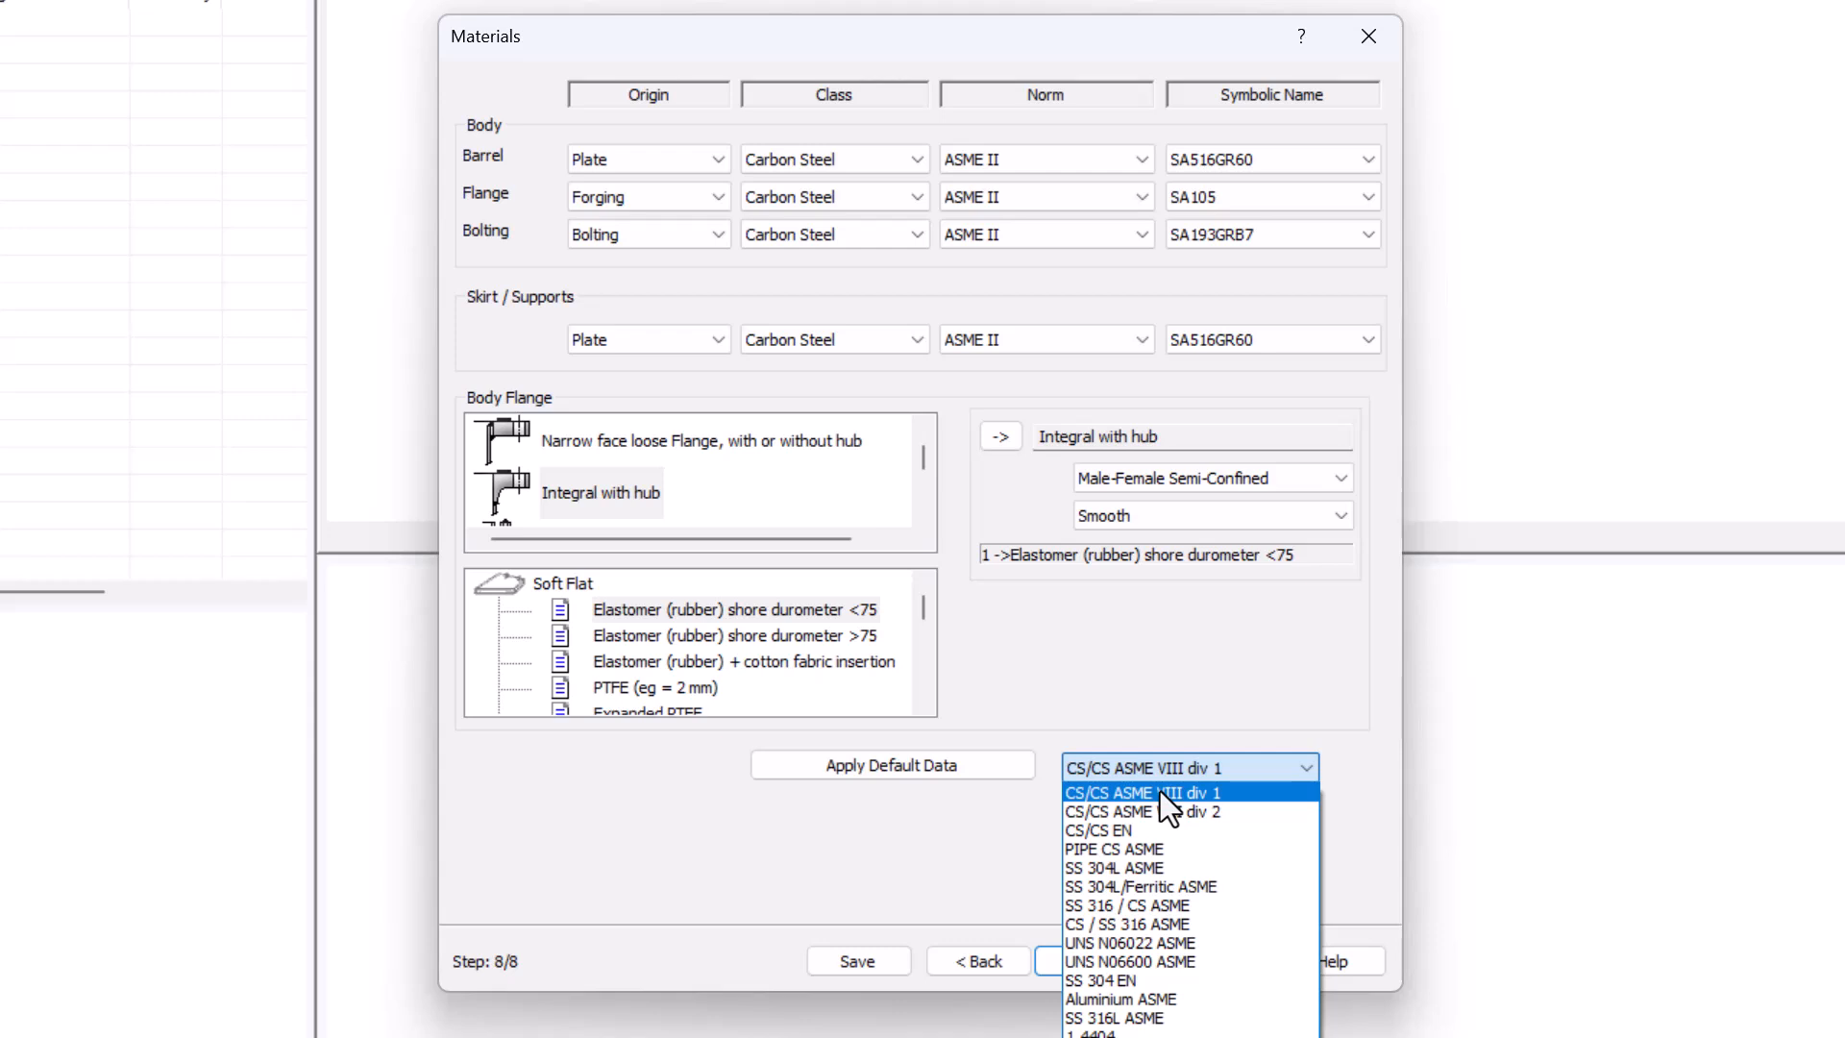
pyautogui.click(1136, 791)
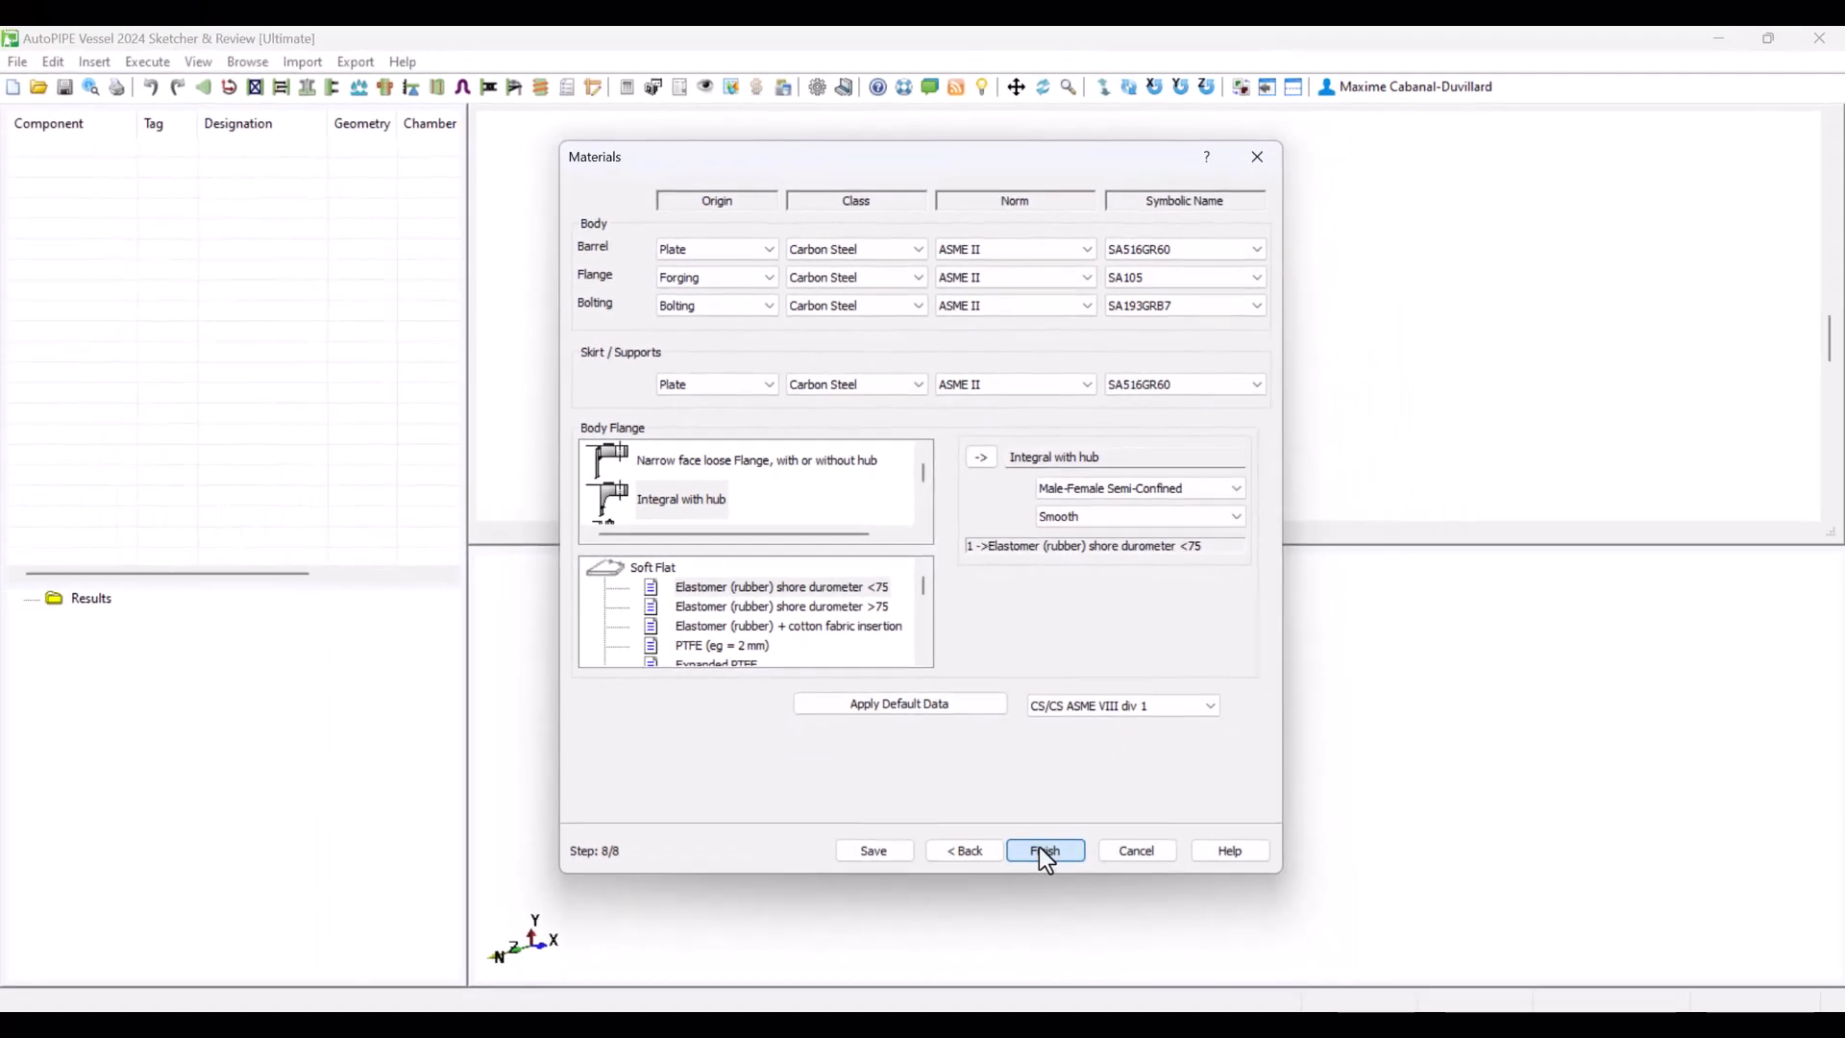
# Finish the wizard to build the vessel and turn off Transparent Wall in the 3D view
pyautogui.click(1046, 850)
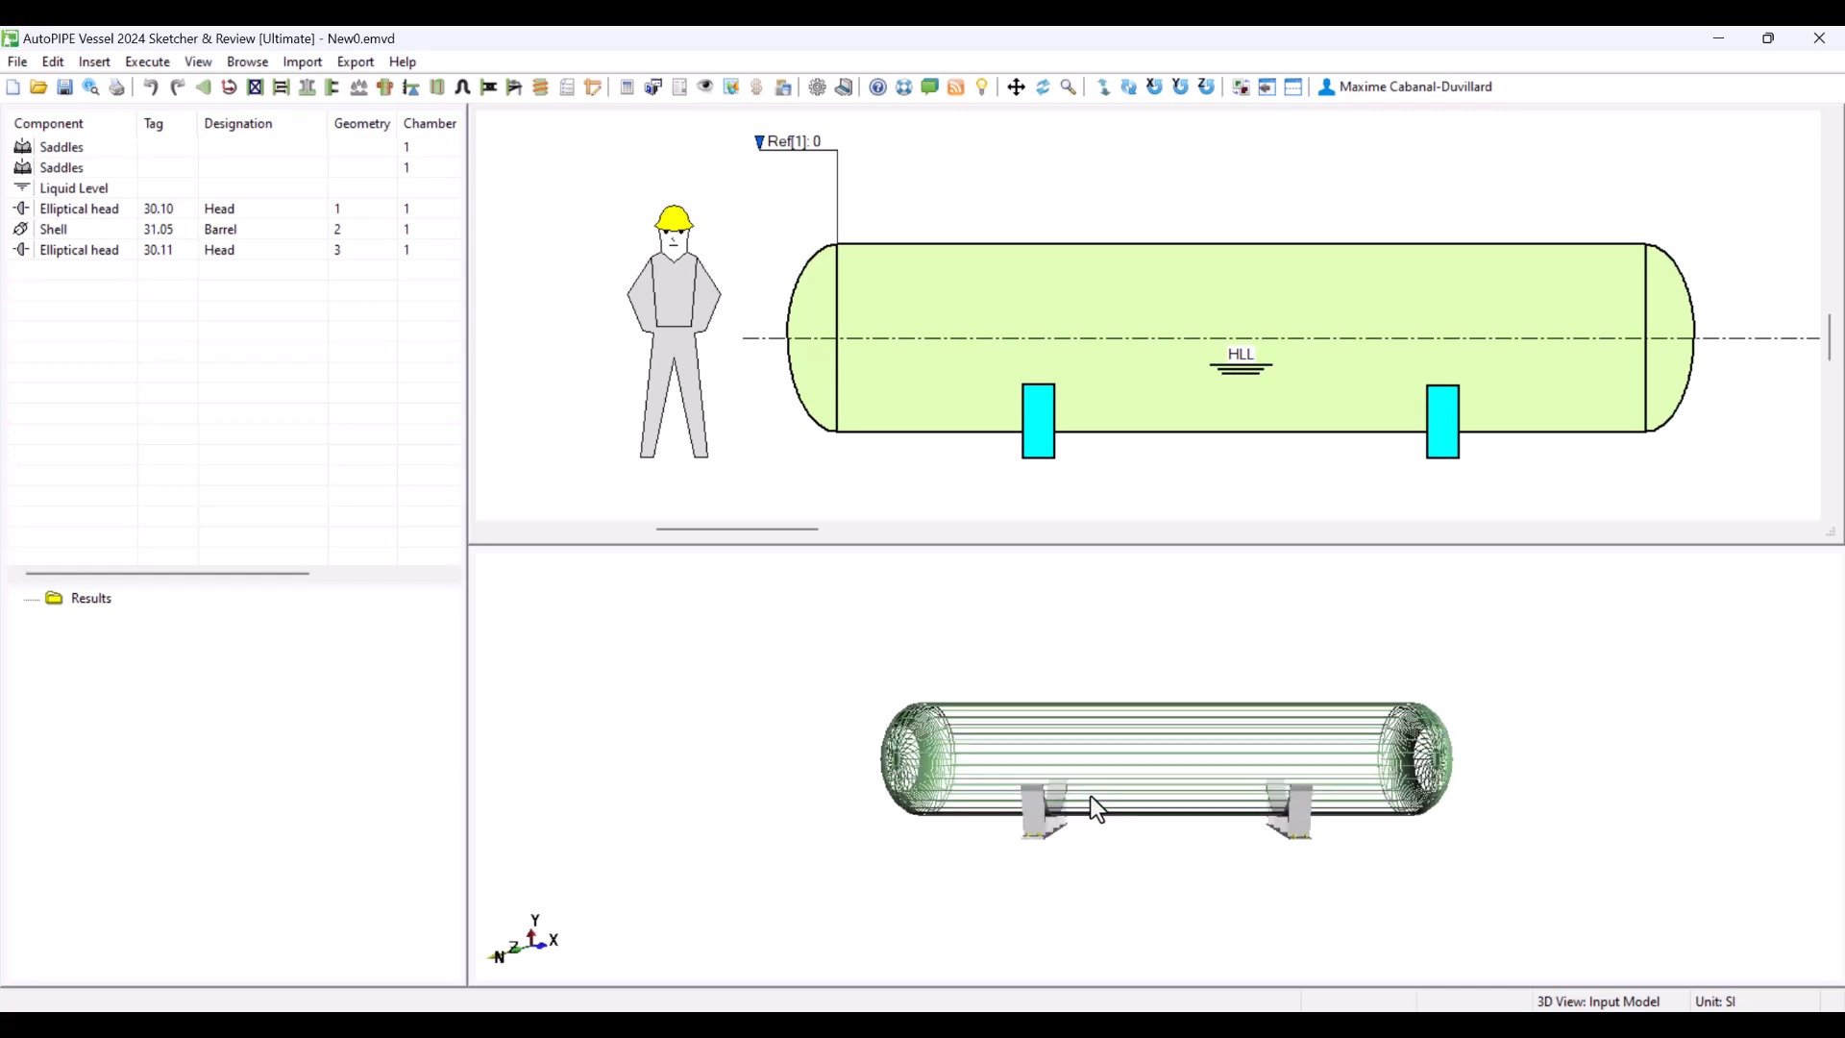
pyautogui.rightClick(1095, 809)
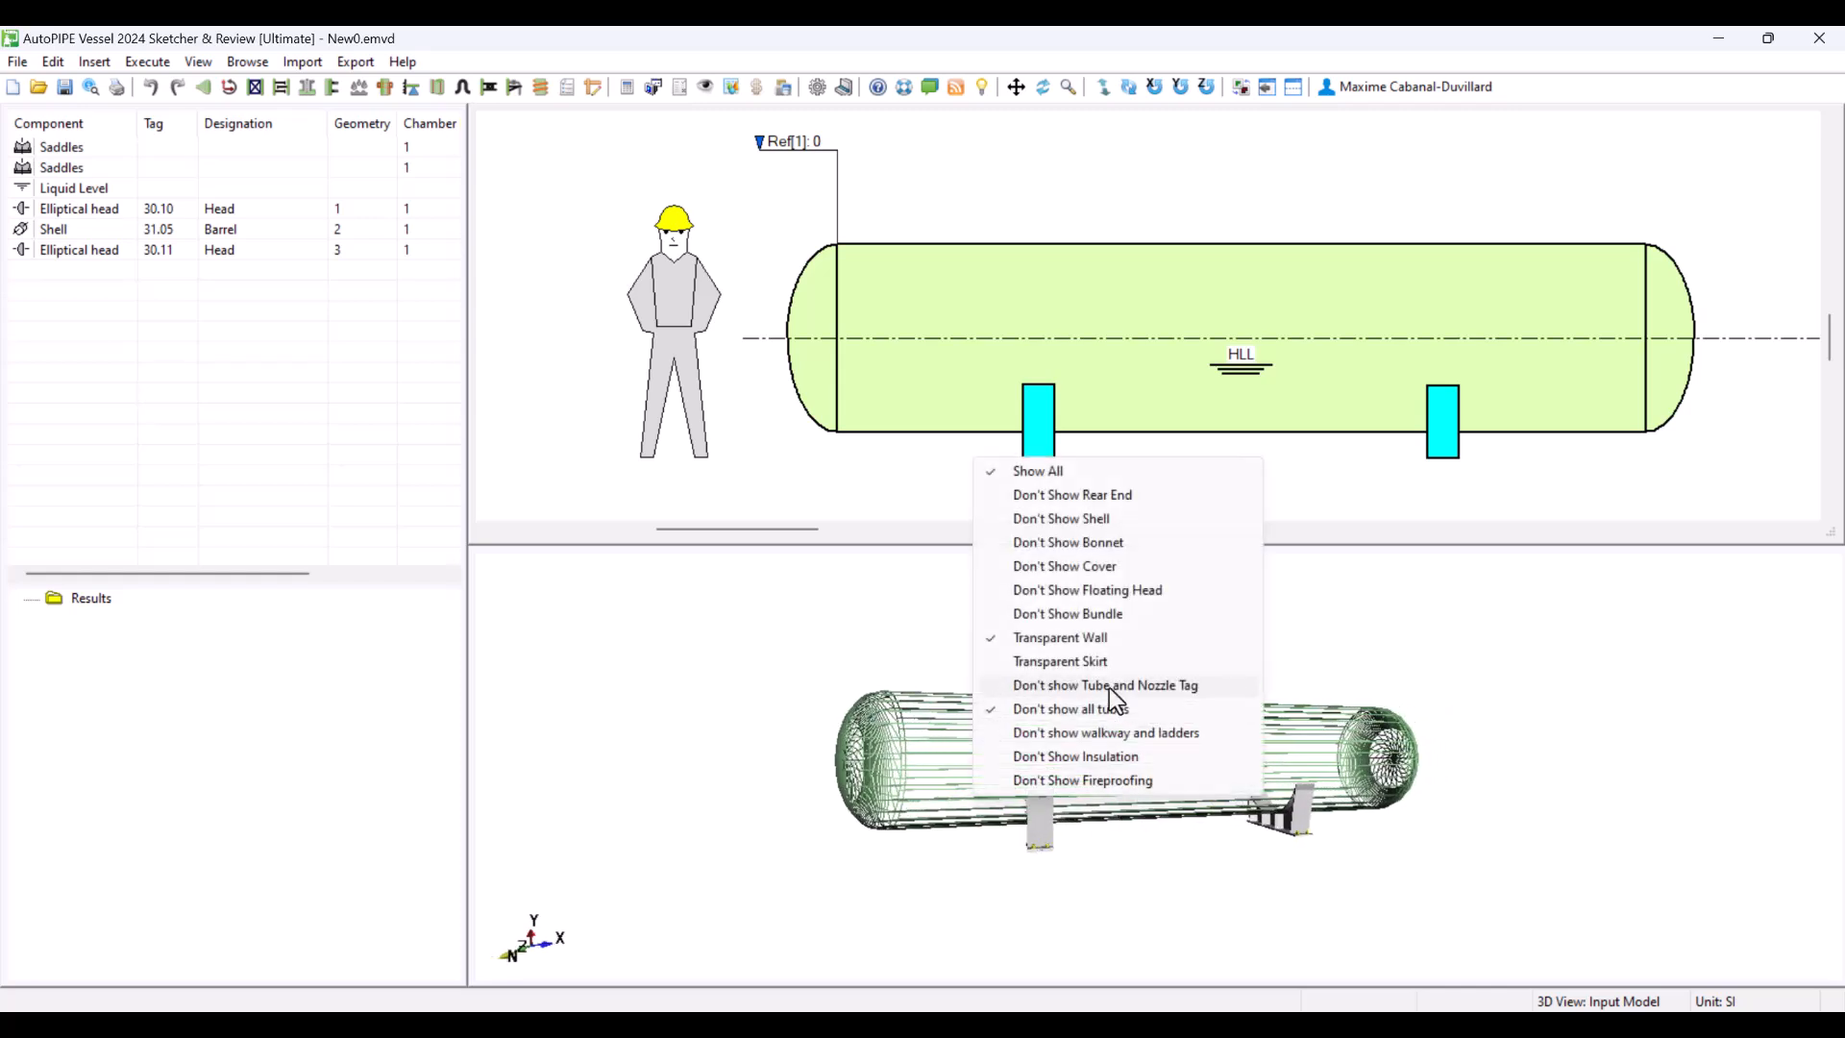
pyautogui.click(1069, 707)
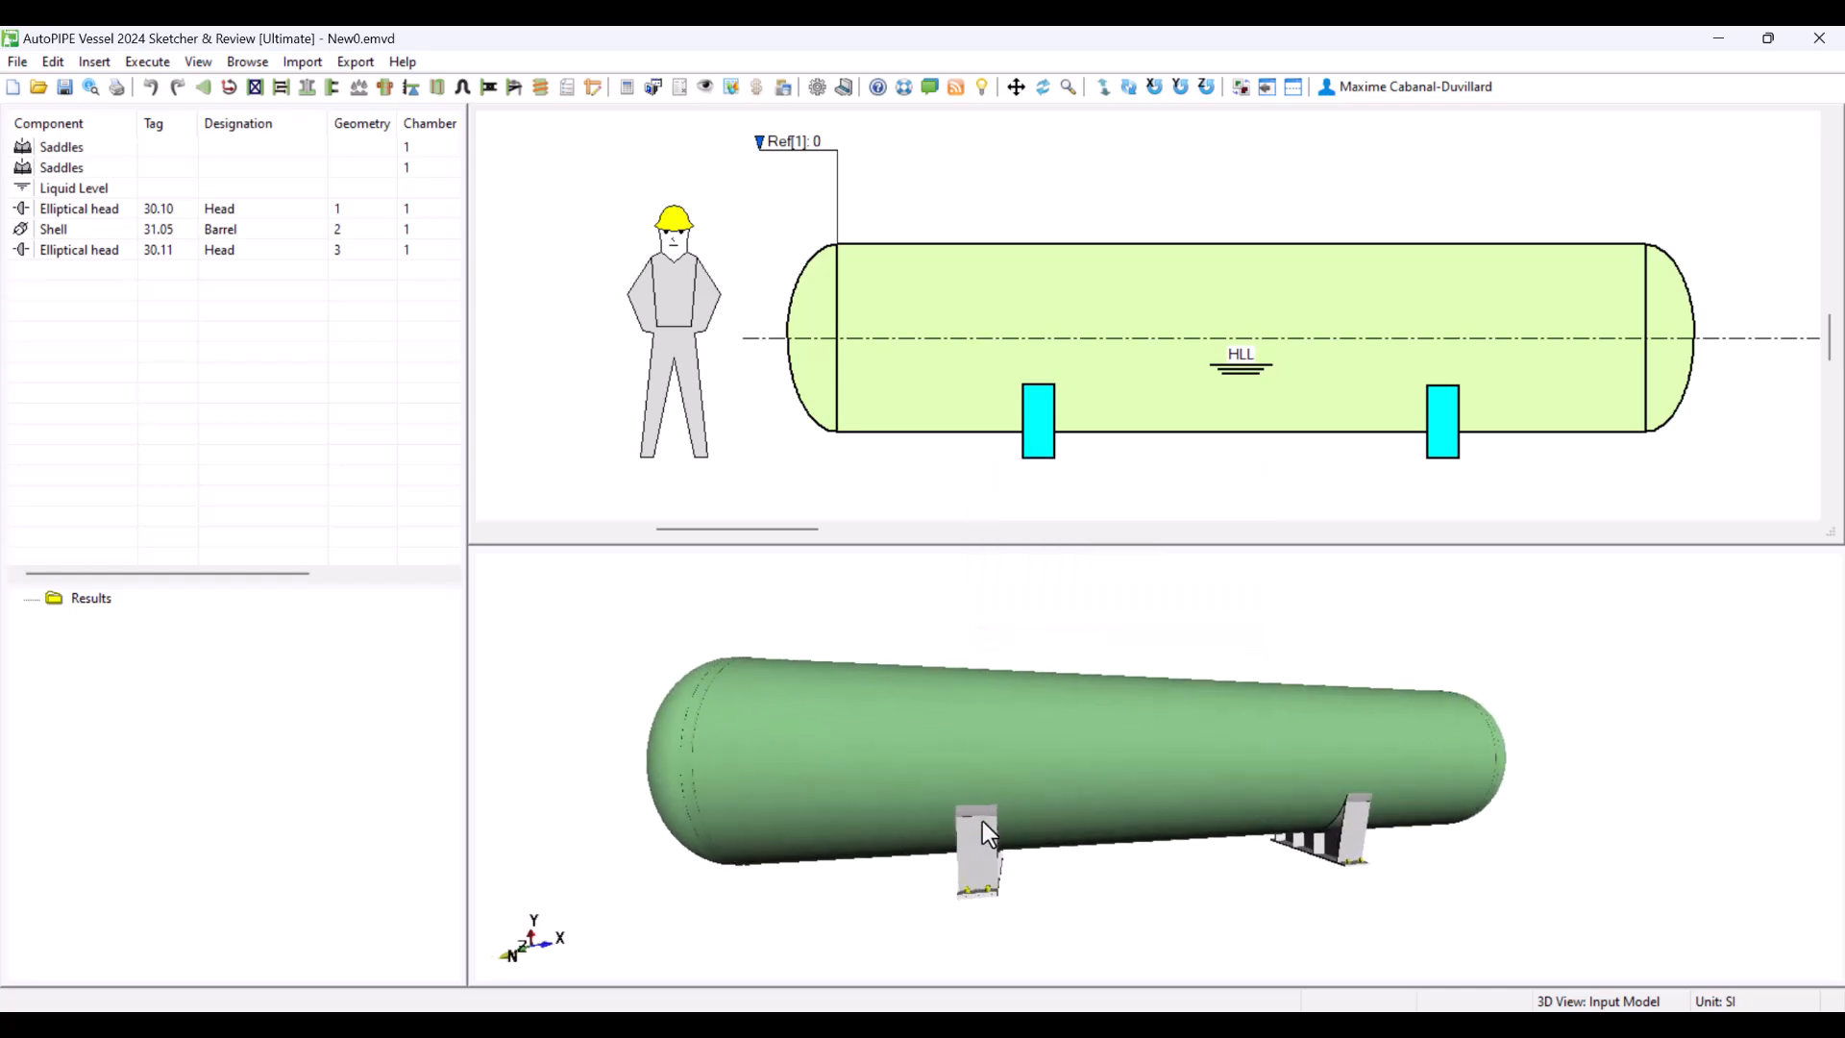
pyautogui.moveTo(881, 304)
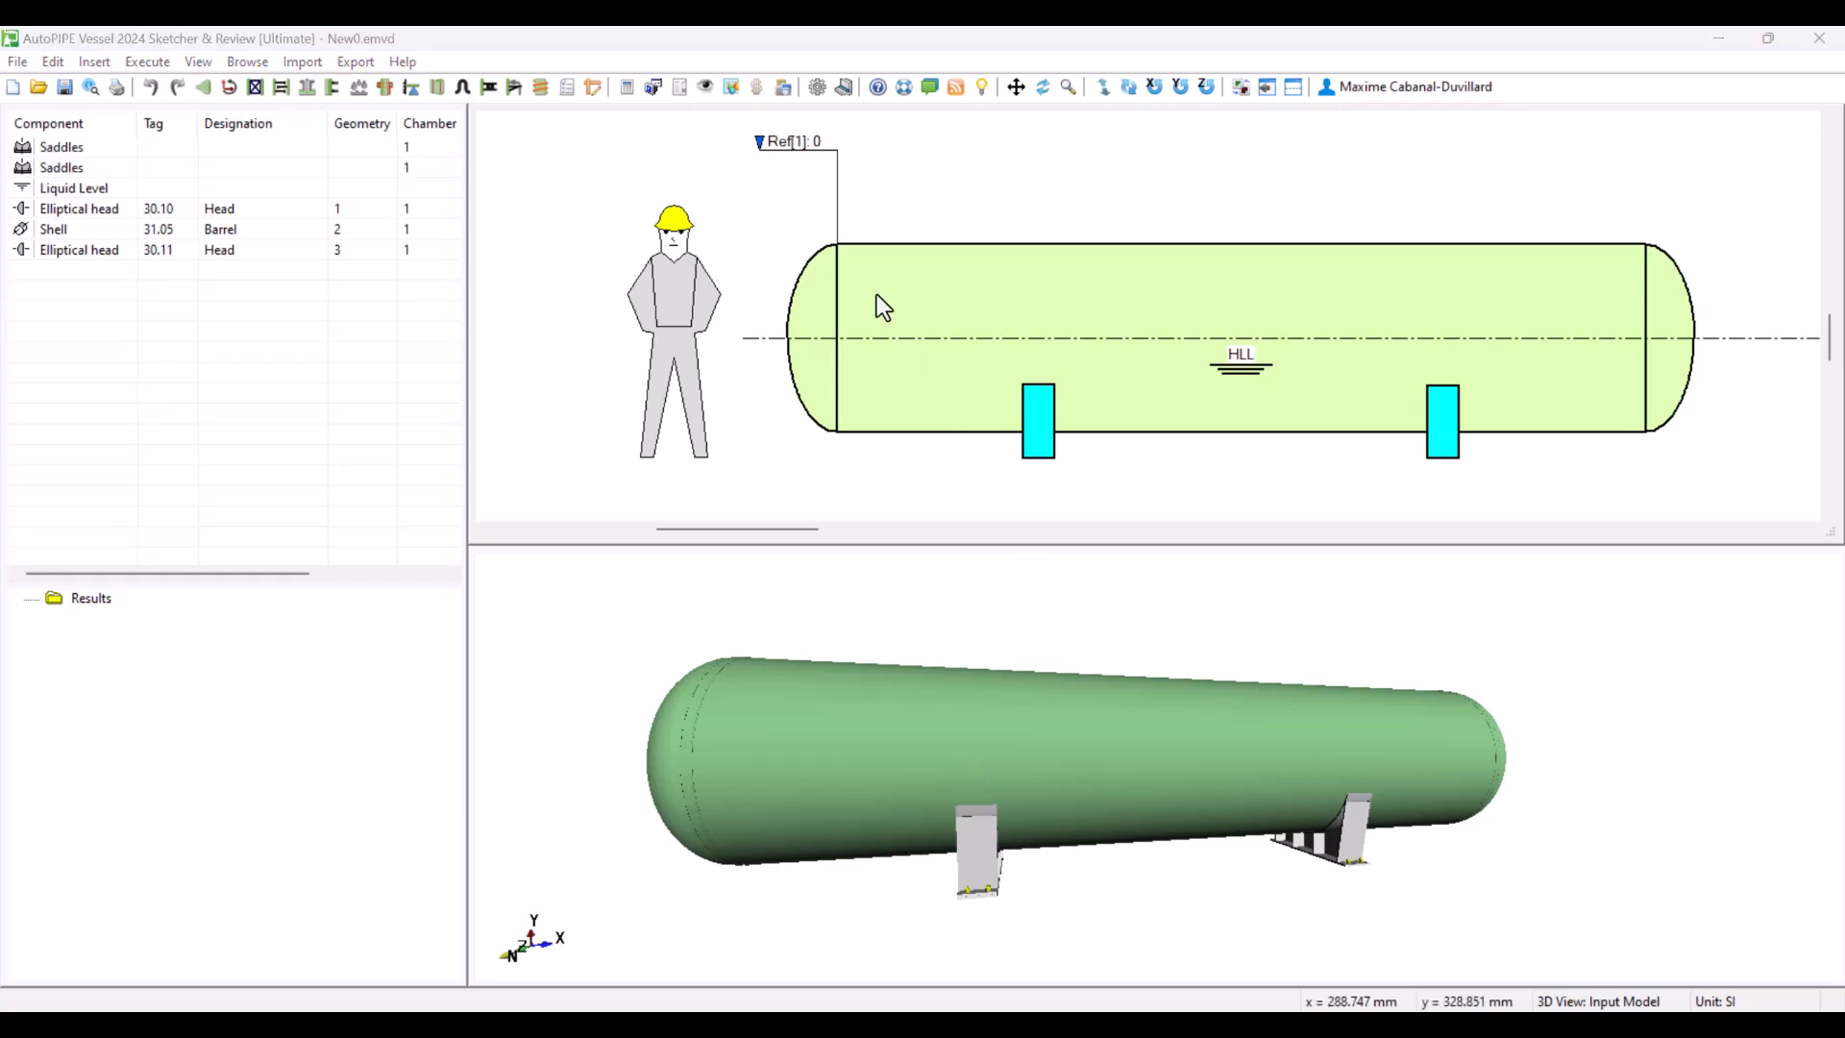